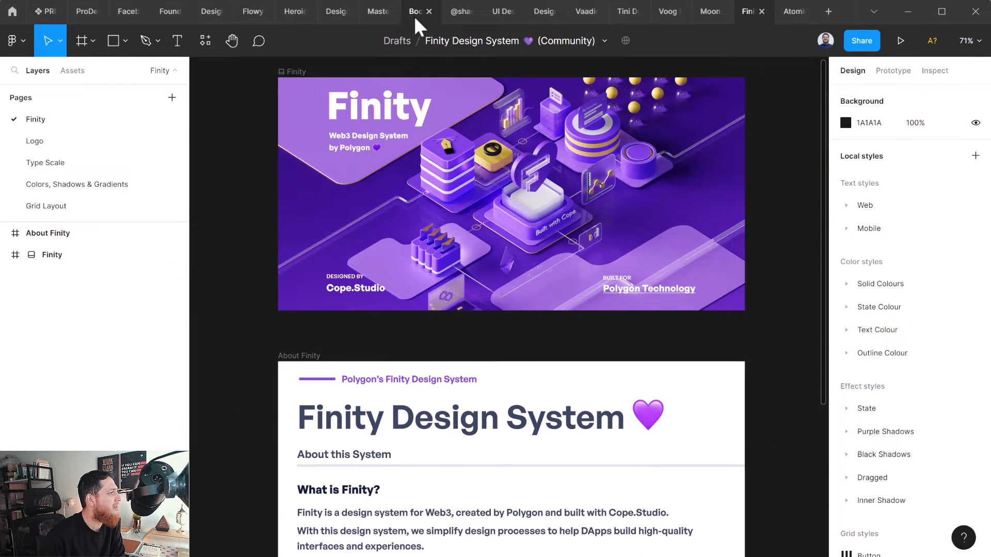
# Step: Switch from the Finity Design System to the Bootstrap UI Kit file's cover thumbnail
pyautogui.click(417, 11)
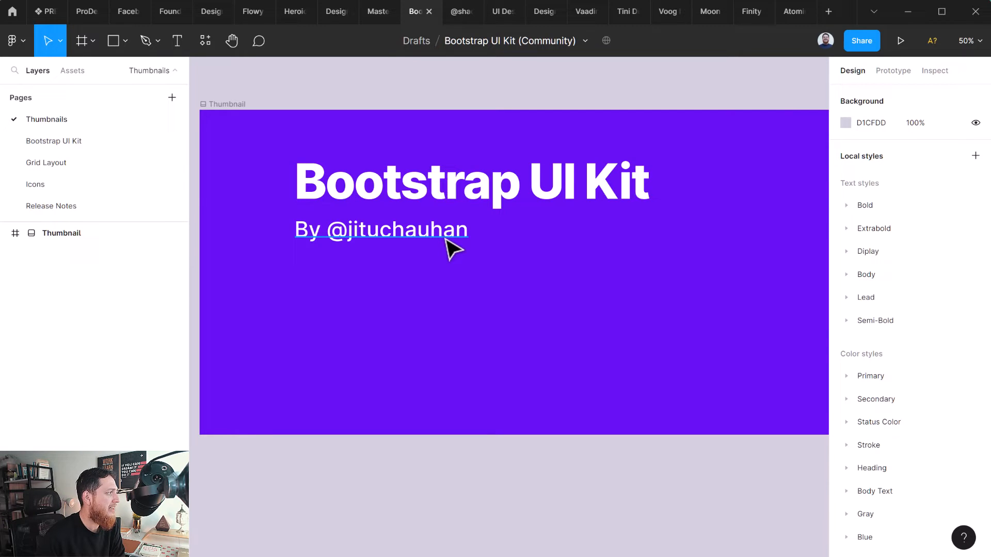
pyautogui.click(54, 141)
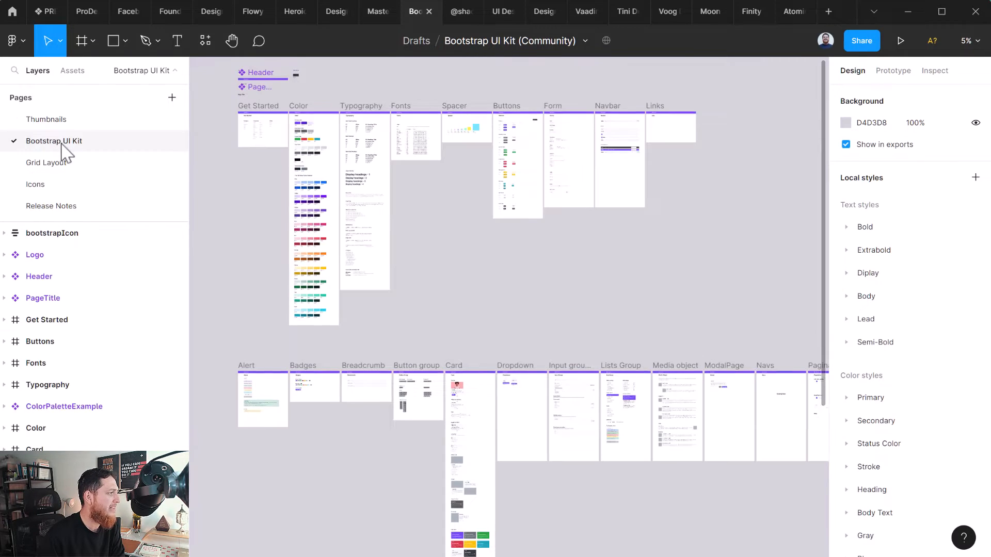
pyautogui.moveTo(472, 245)
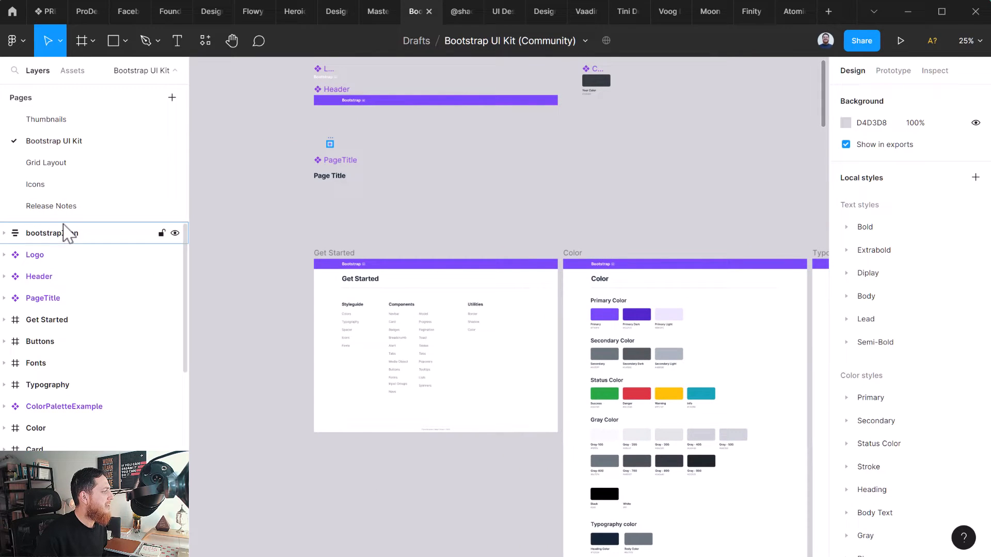
pyautogui.click(72, 70)
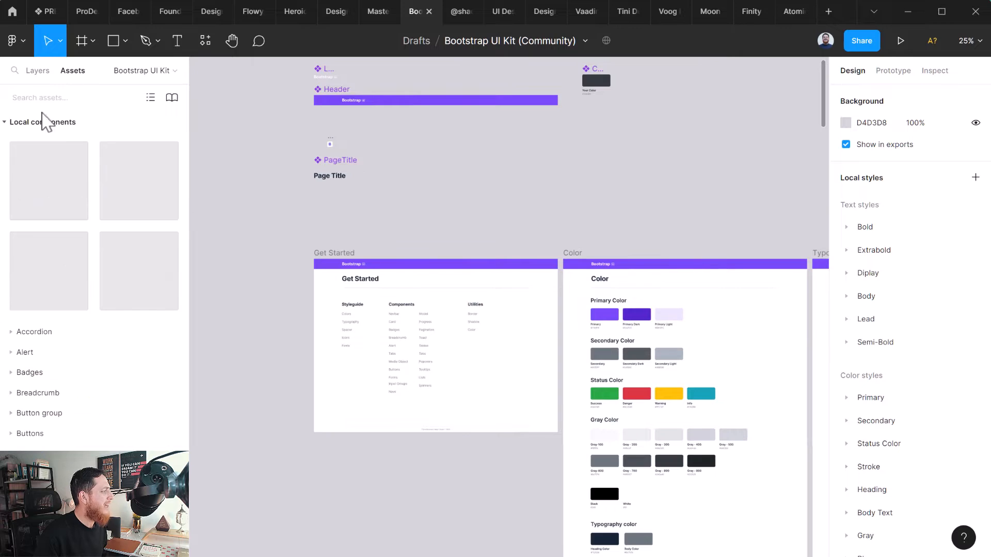
pyautogui.scroll(-3)
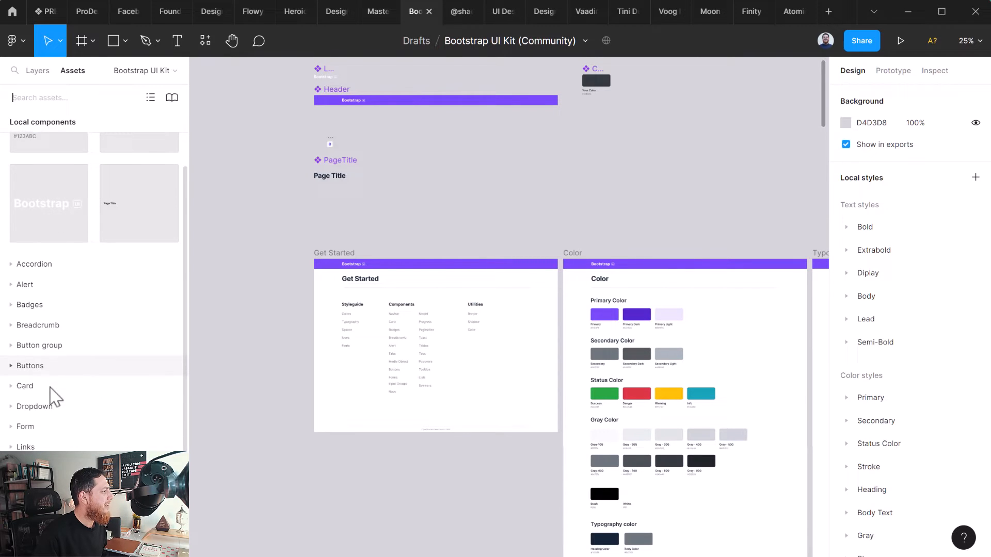
pyautogui.moveTo(34, 326)
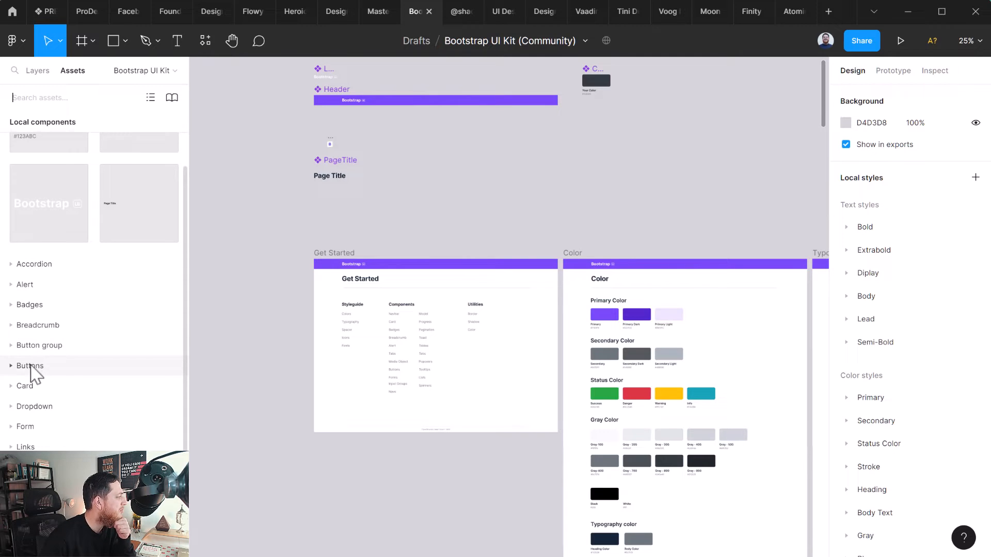
pyautogui.moveTo(156, 221)
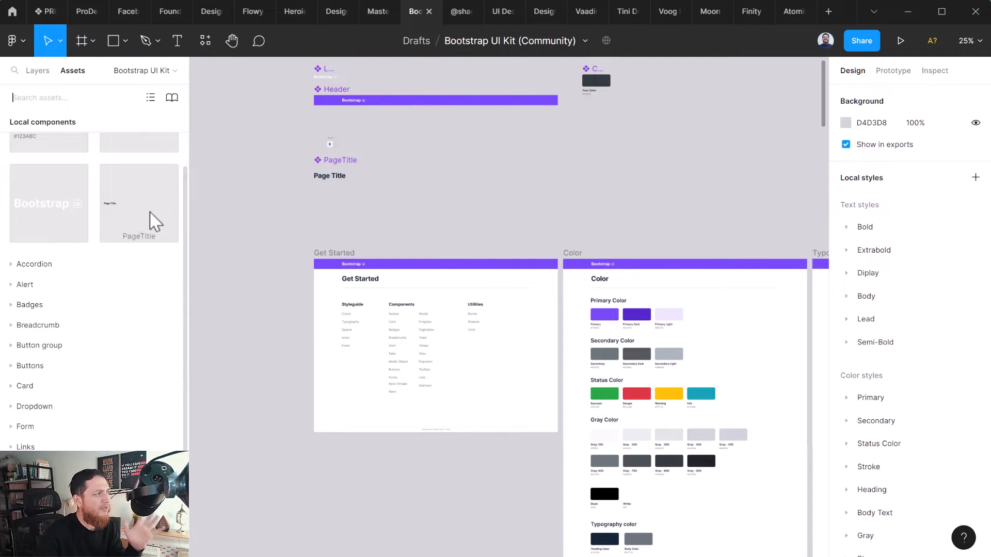
pyautogui.click(37, 70)
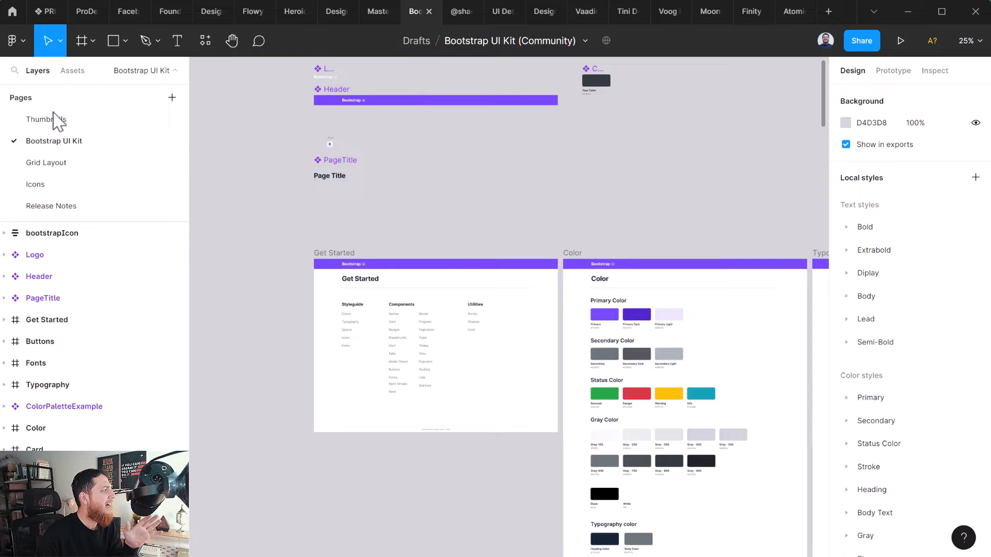
pyautogui.click(45, 120)
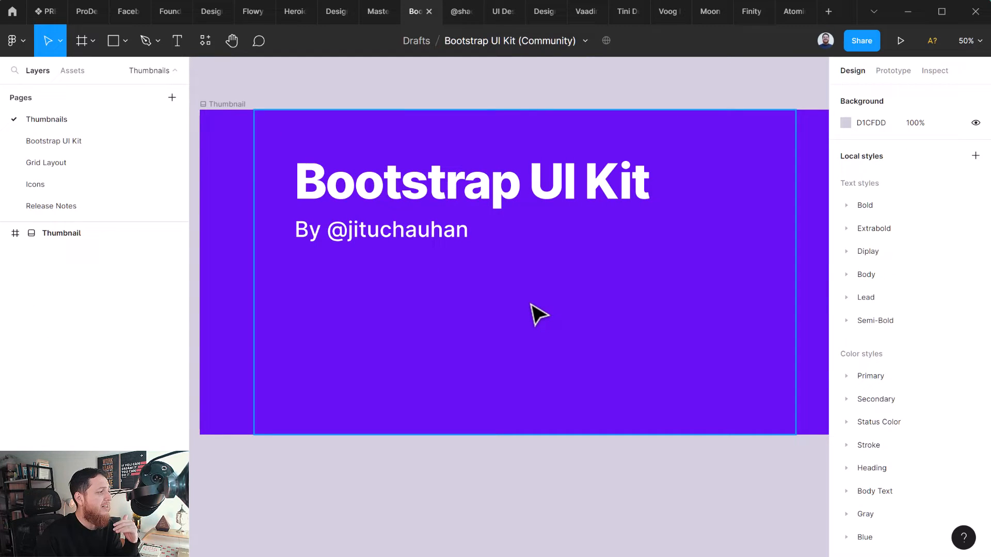
pyautogui.moveTo(490, 95)
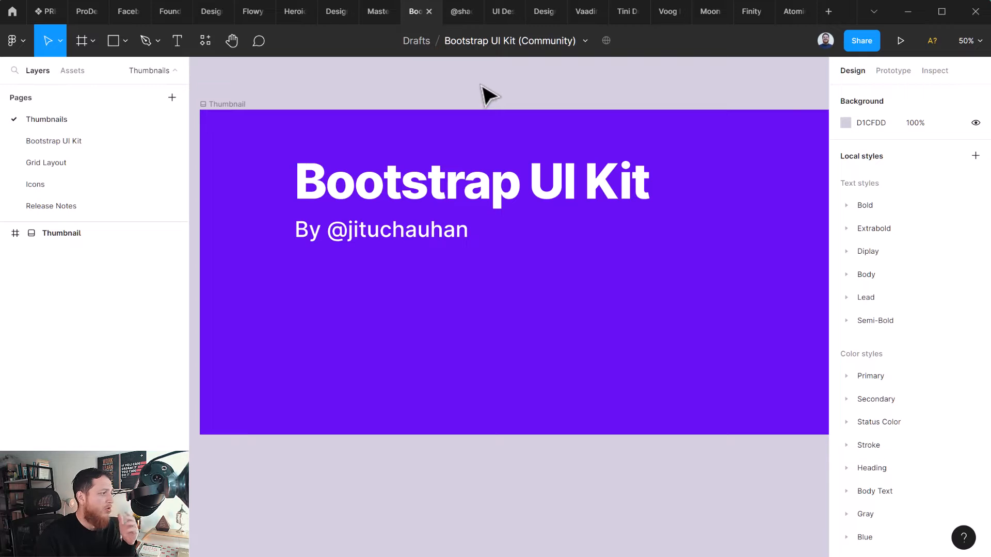
pyautogui.moveTo(462, 11)
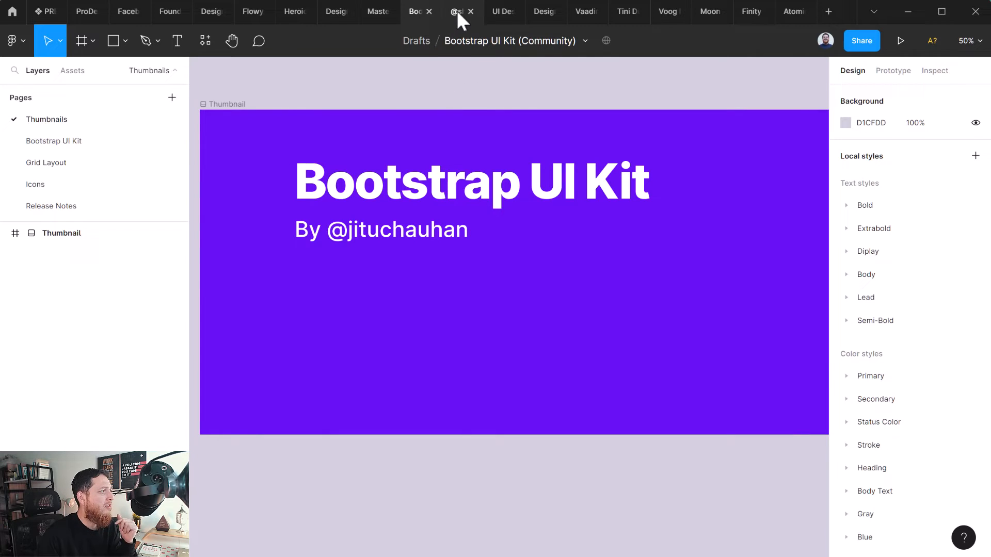
pyautogui.moveTo(460, 11)
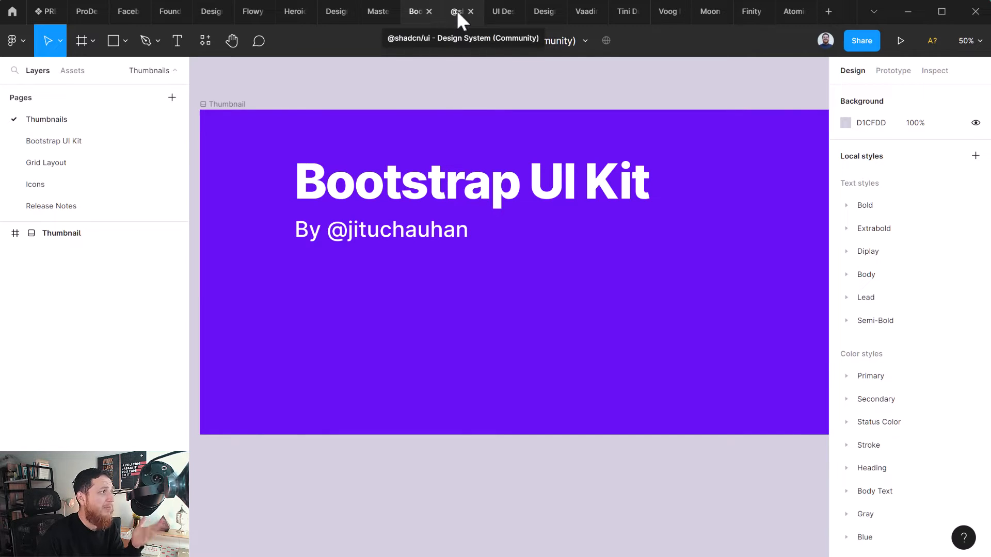
# Step: Switch to the shadcn/ui Design System file and view its Components page with Alert Dialog
pyautogui.click(457, 12)
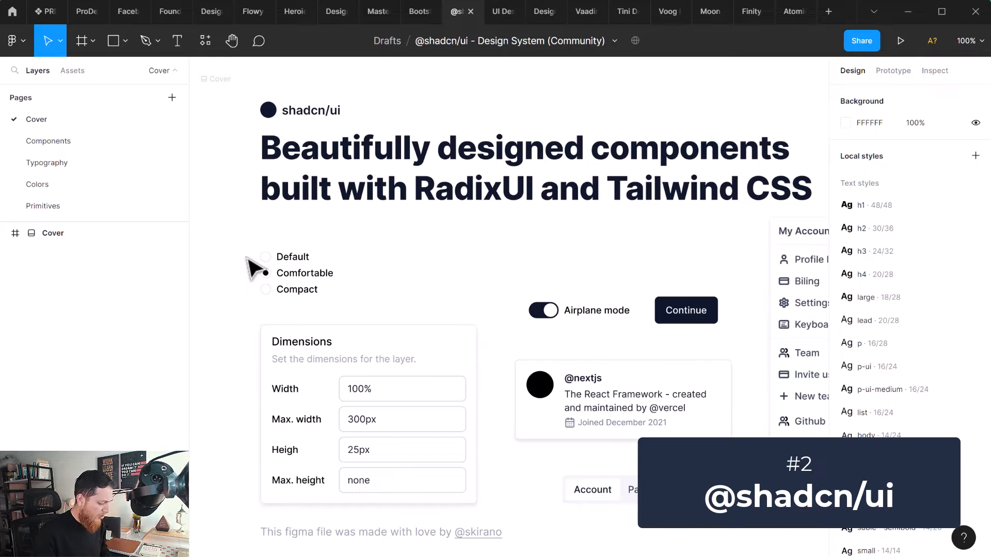
pyautogui.click(52, 233)
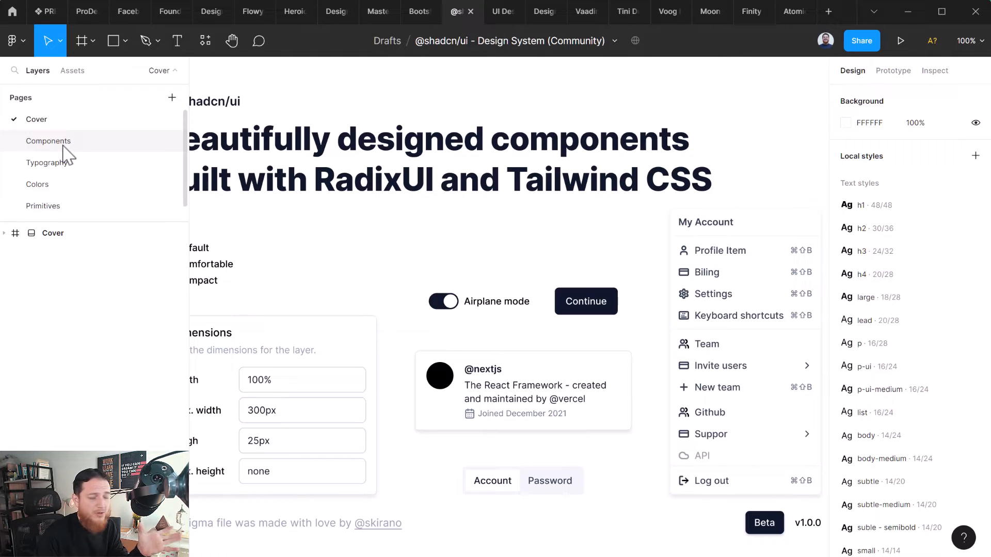
pyautogui.click(48, 141)
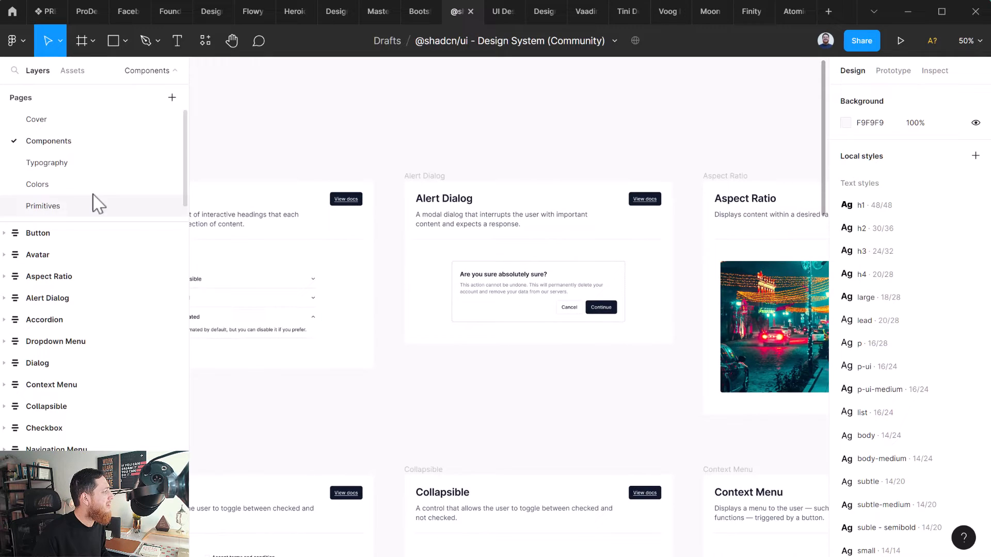
# Step: Open the Typography page and scroll through its local text and colour styles
pyautogui.click(46, 163)
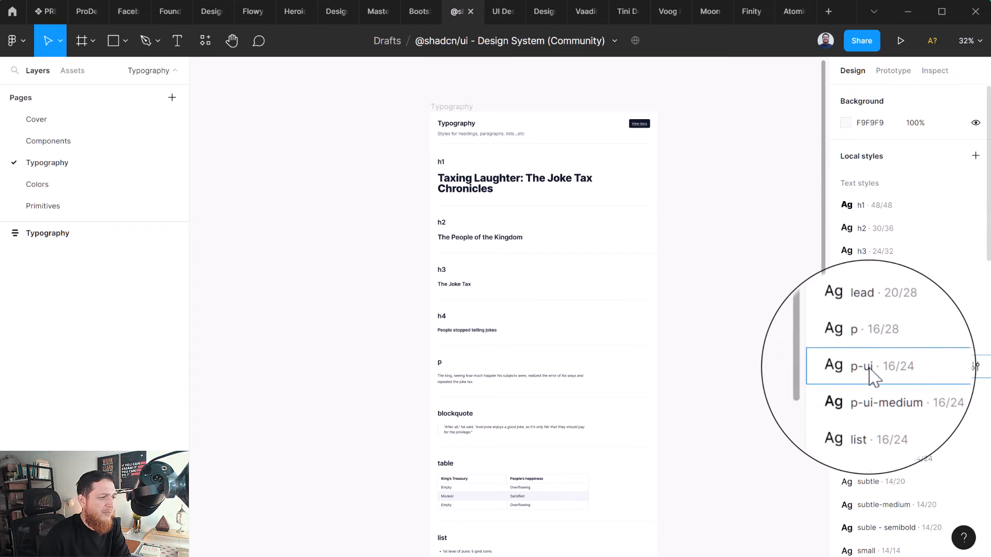
pyautogui.scroll(-3)
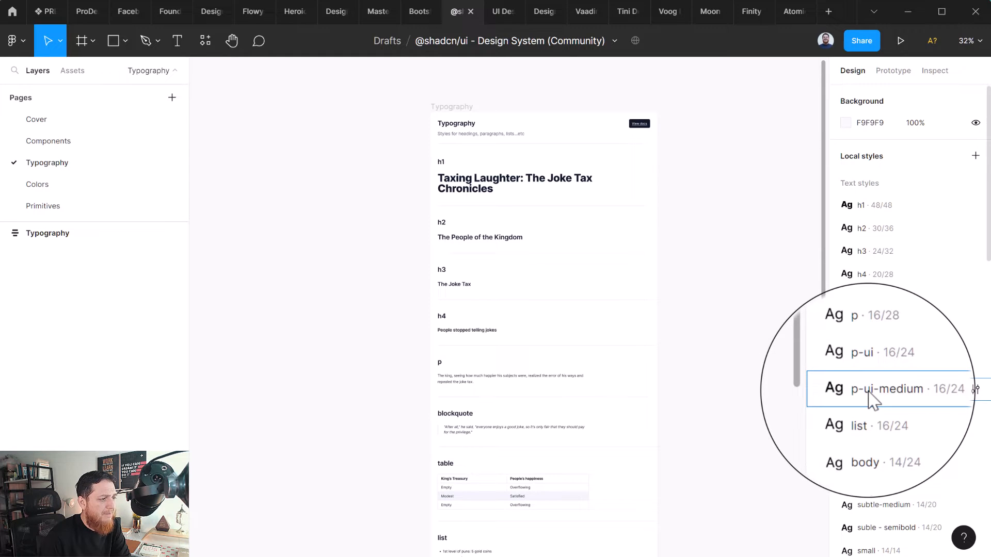
pyautogui.scroll(-3)
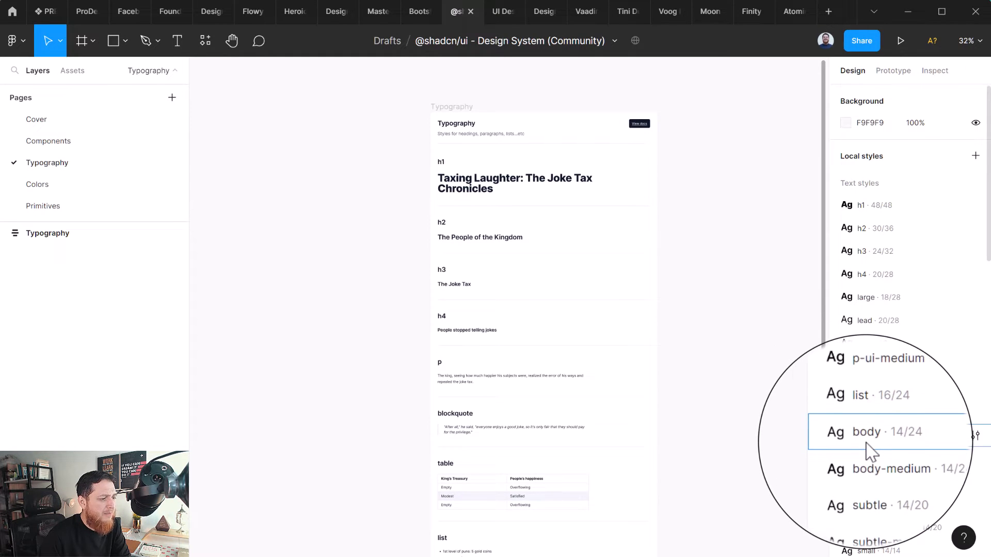
pyautogui.scroll(-3)
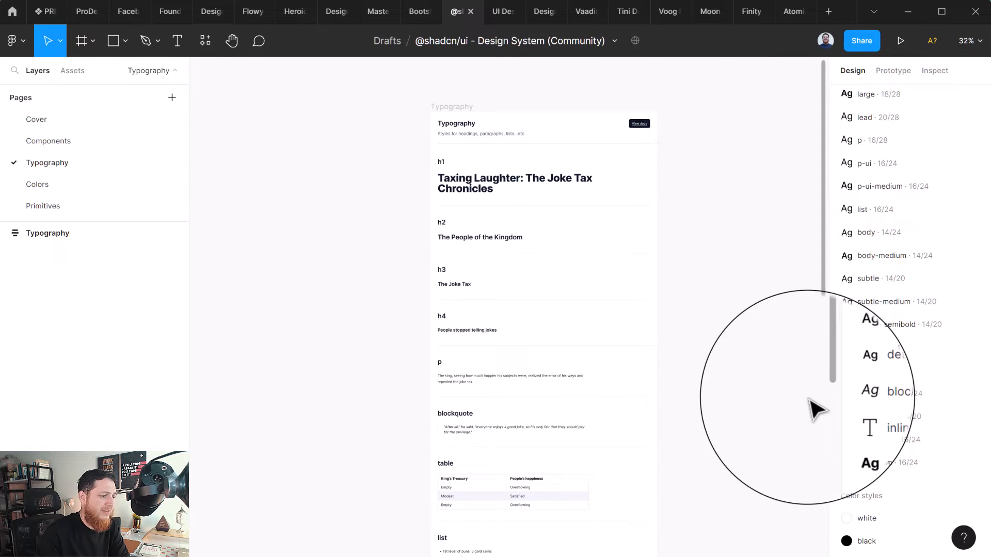
pyautogui.scroll(-3)
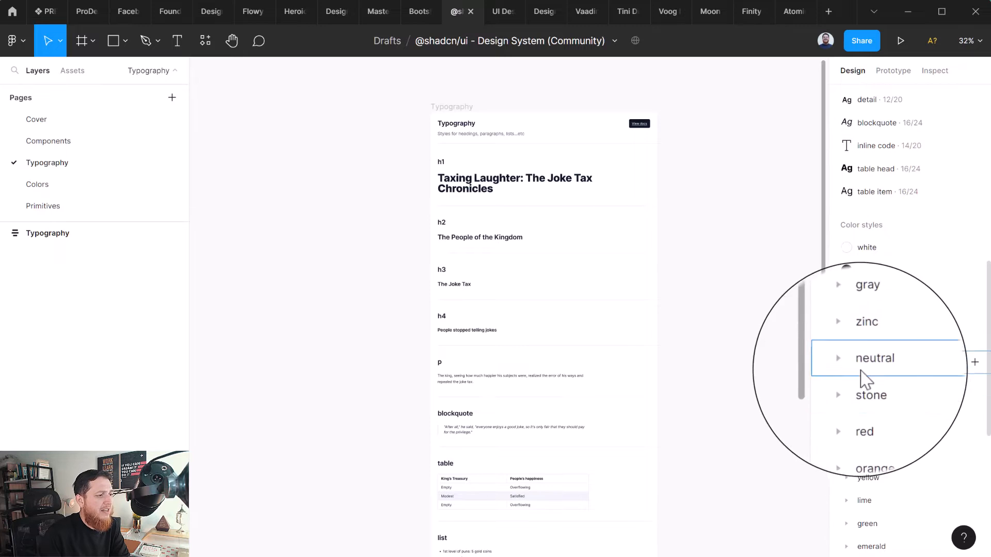
pyautogui.scroll(3)
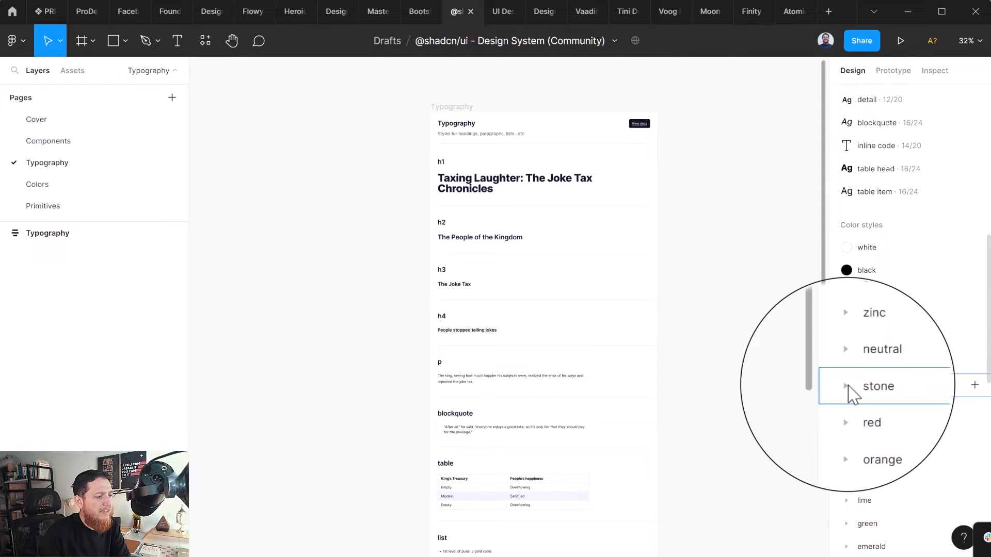
pyautogui.scroll(-3)
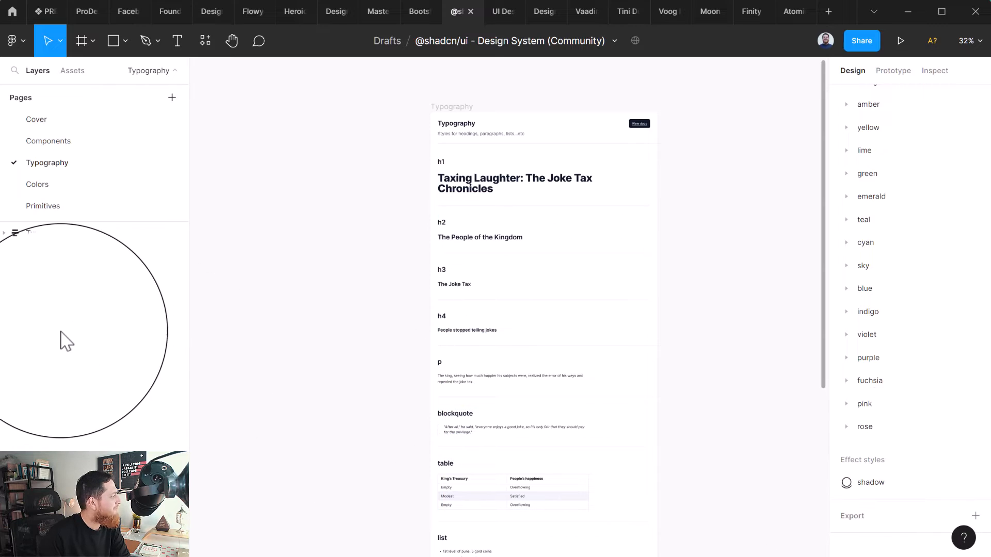
# Step: Expand the gray colour style group to see its shades, then collapse it
pyautogui.click(847, 358)
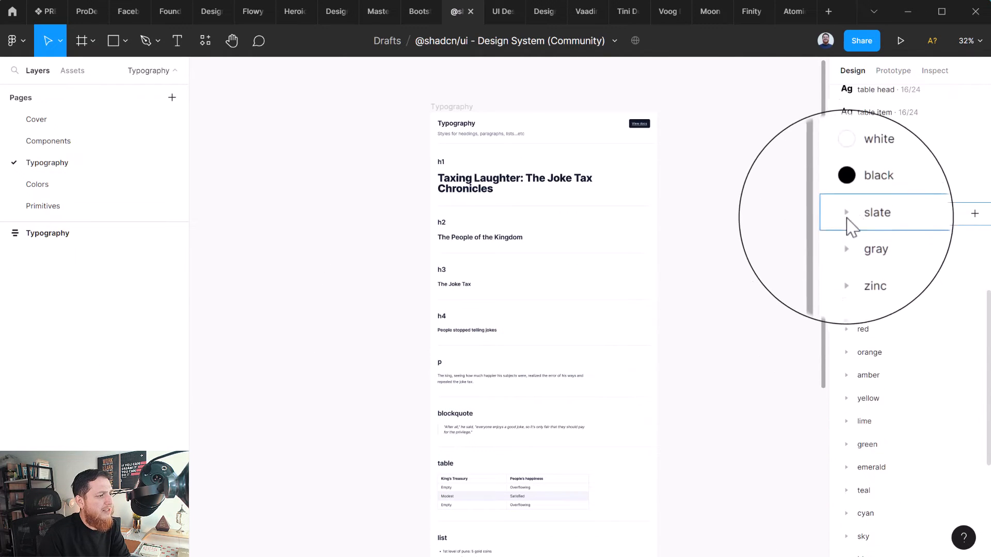
pyautogui.click(846, 248)
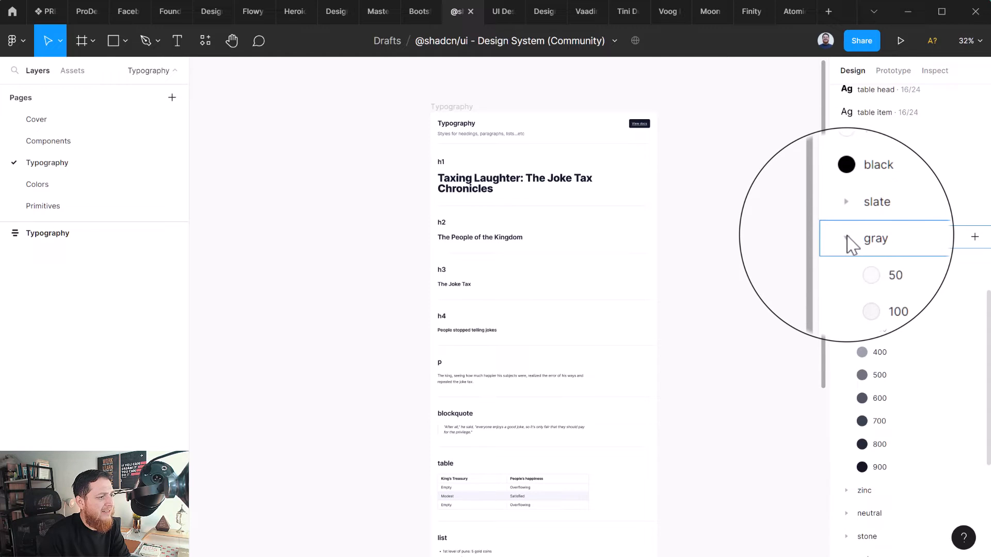
pyautogui.click(846, 239)
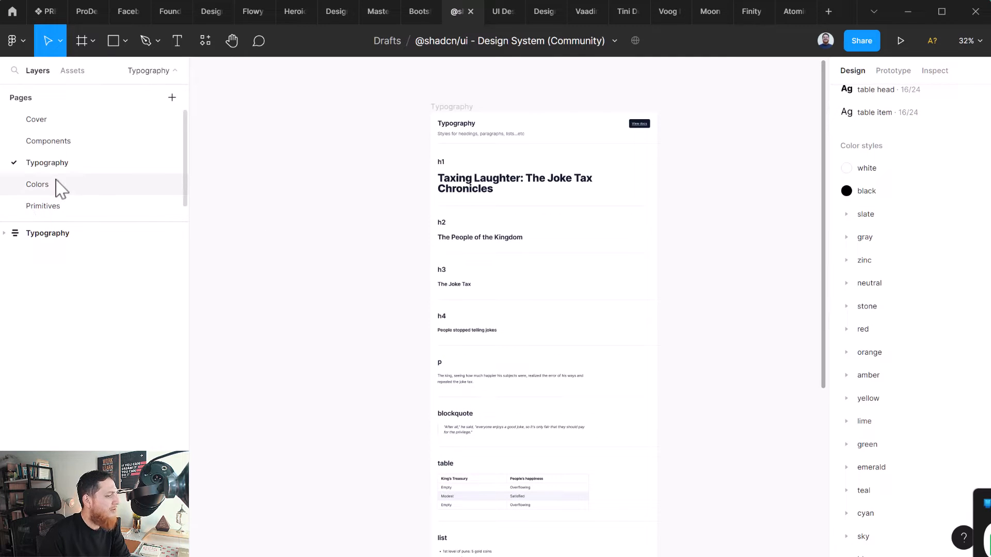
# Step: View the Colors page's Slate swatches, then open the Primitives page of atomic components
pyautogui.click(37, 184)
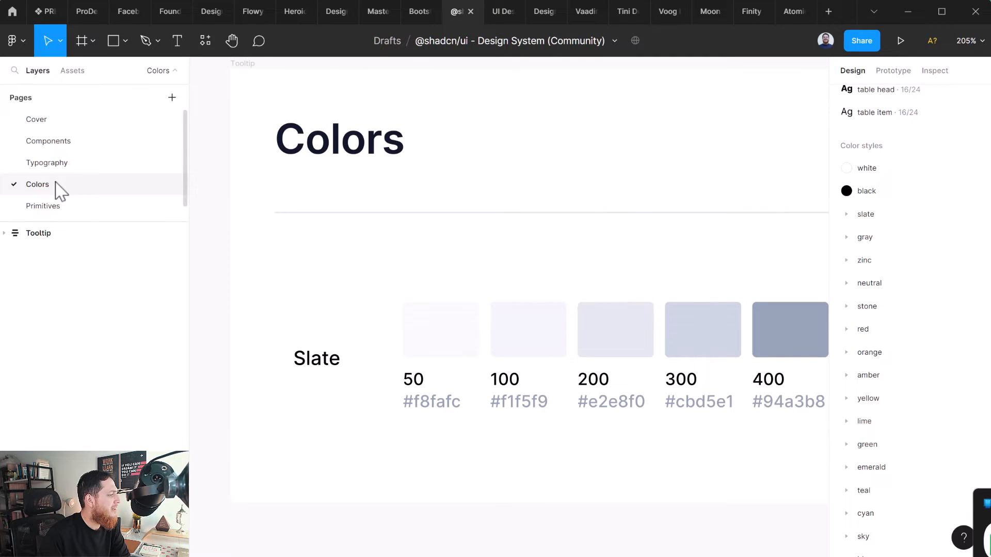
pyautogui.click(619, 401)
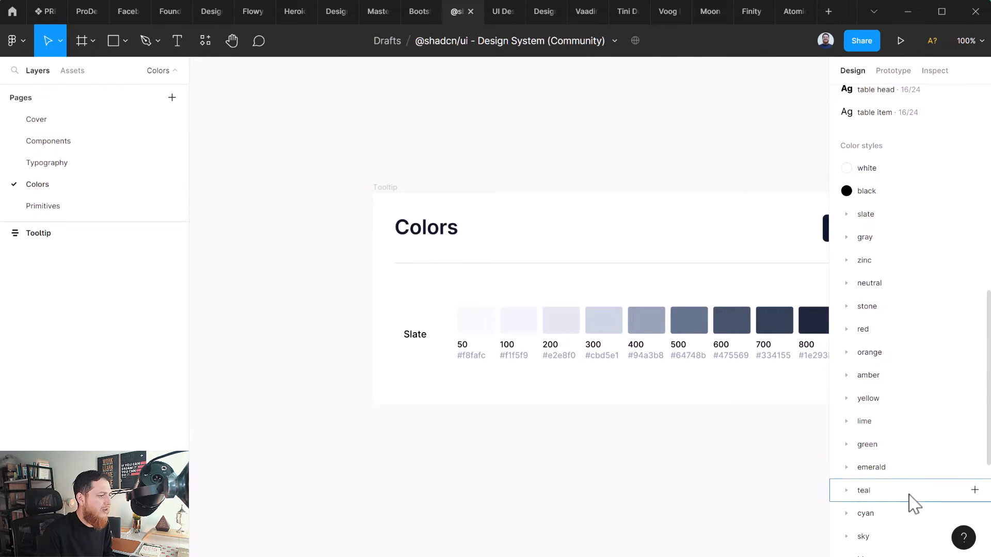
pyautogui.click(43, 206)
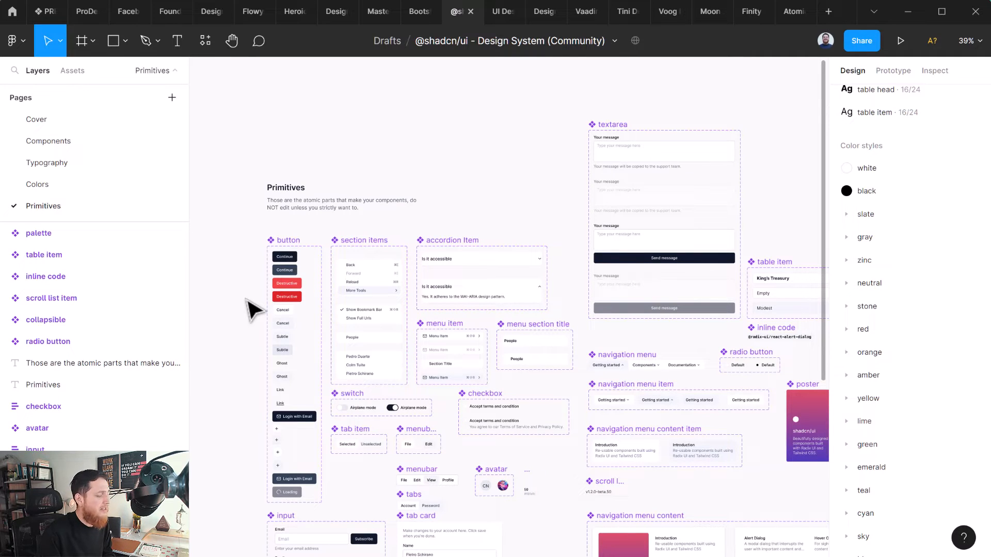
pyautogui.moveTo(253, 243)
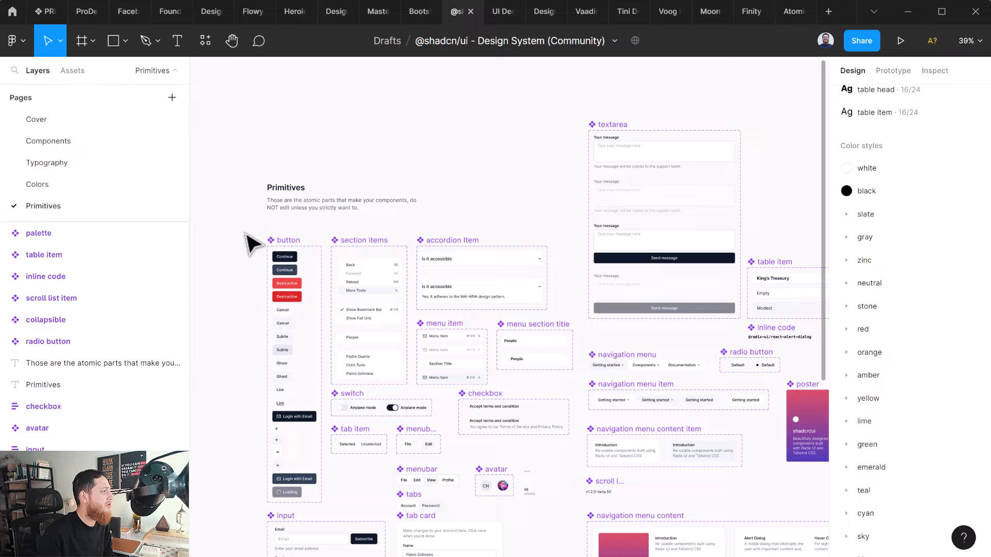
pyautogui.moveTo(473, 138)
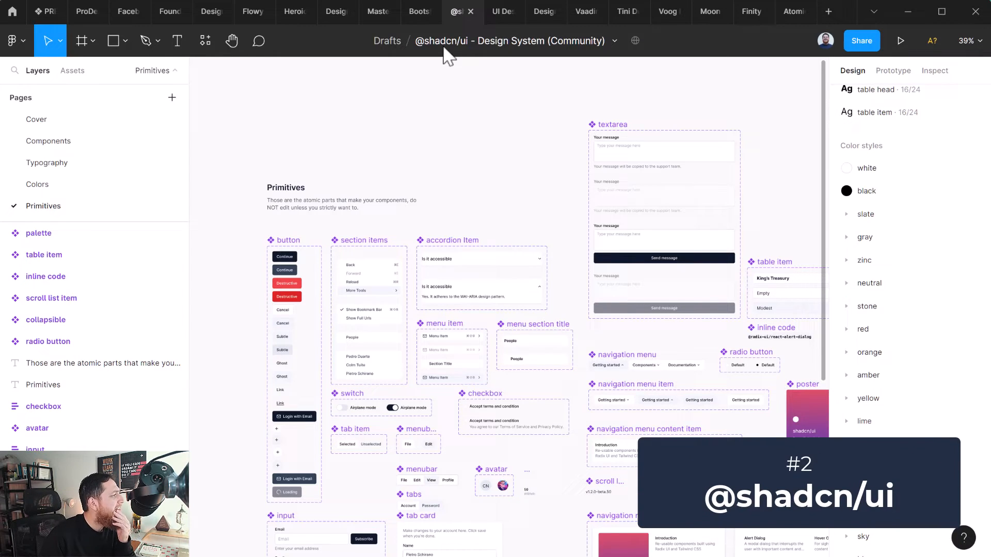
pyautogui.moveTo(574, 55)
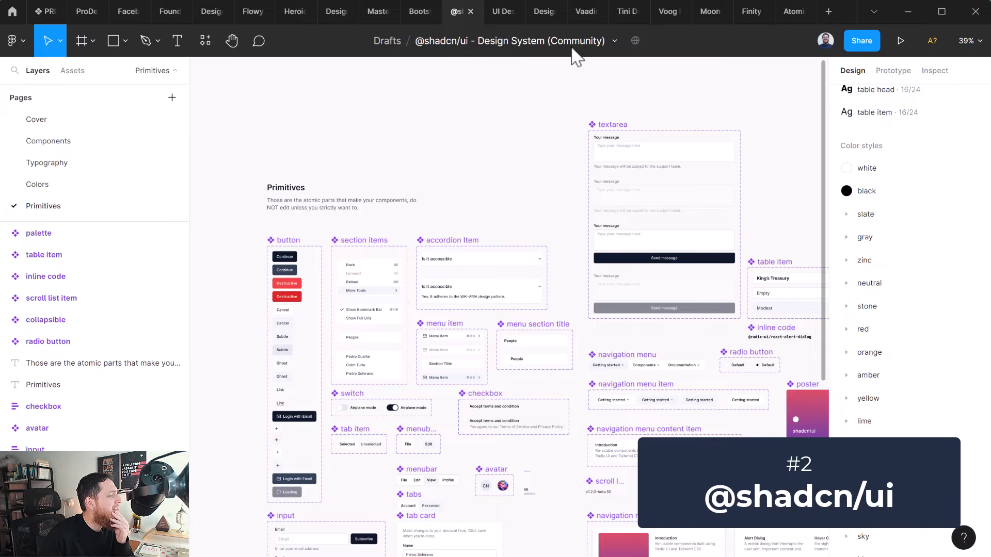
pyautogui.moveTo(502, 11)
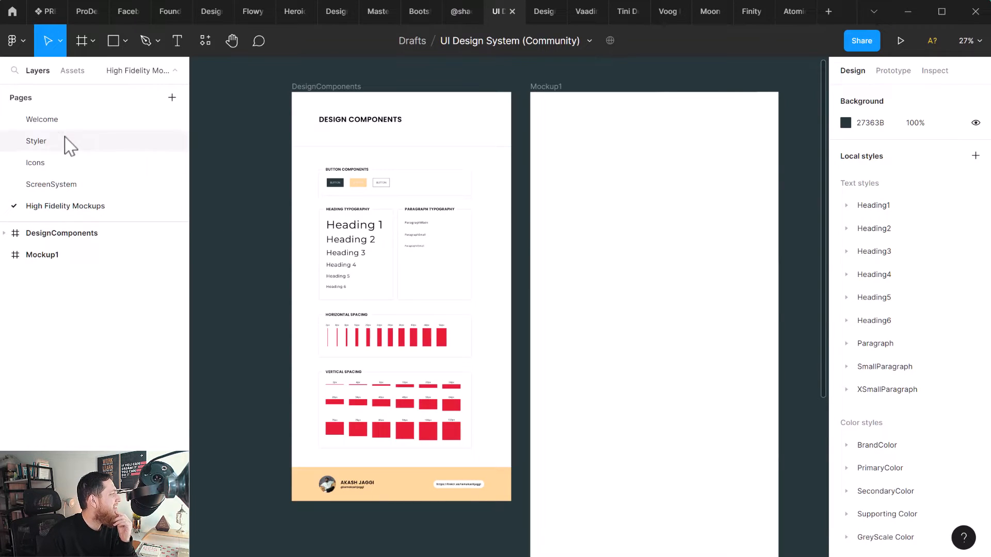
# Step: View the Welcome page, then the Styler page's colour and typography sheets
pyautogui.click(42, 119)
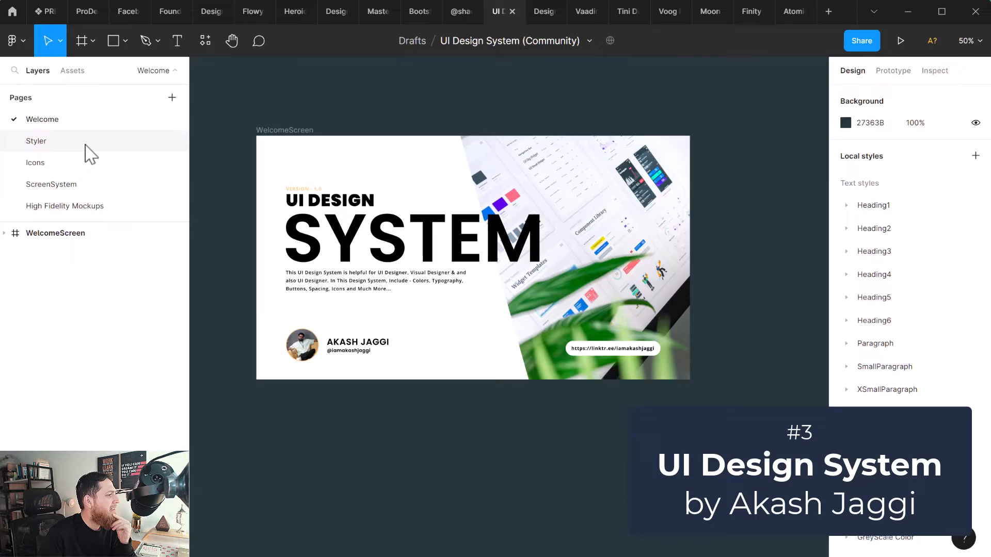
pyautogui.click(36, 141)
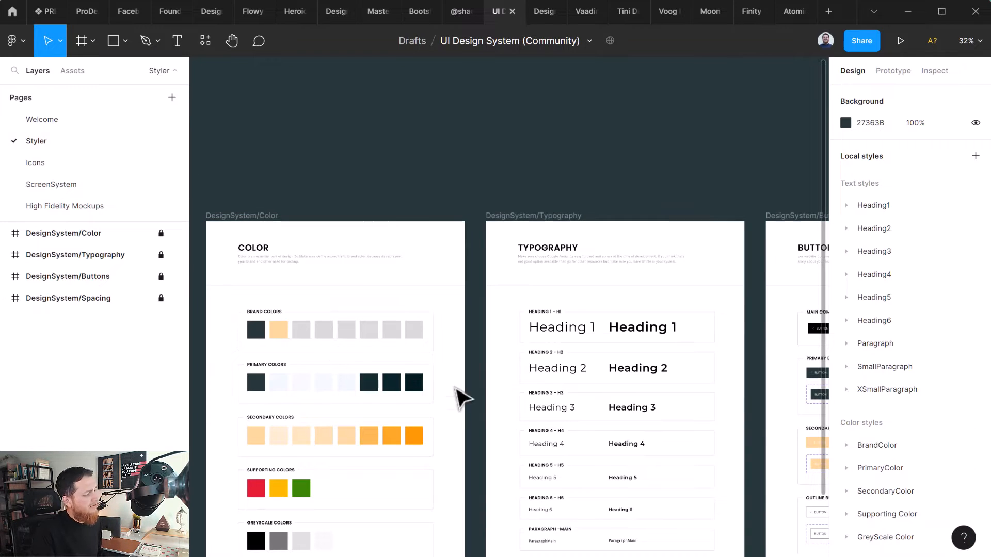
pyautogui.moveTo(493, 402)
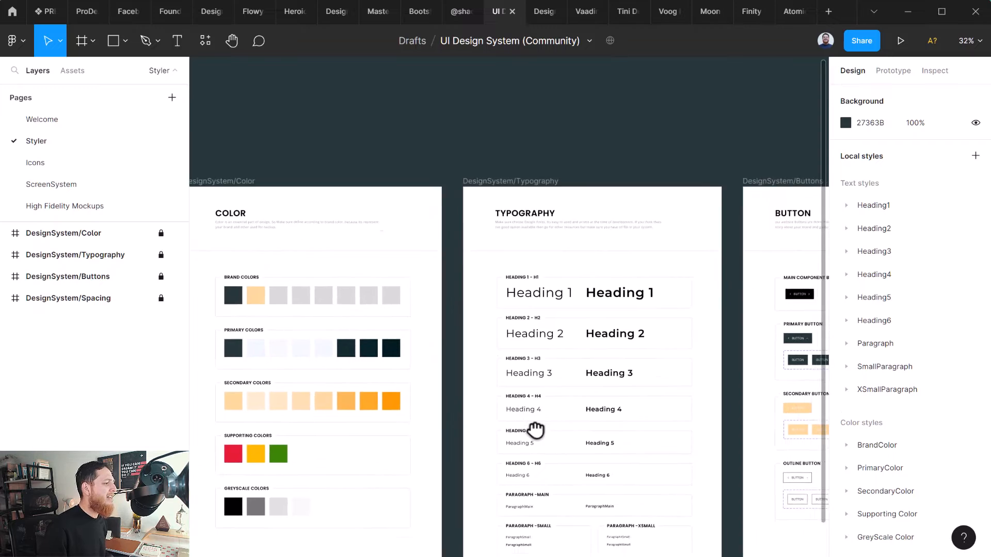
pyautogui.scroll(-3)
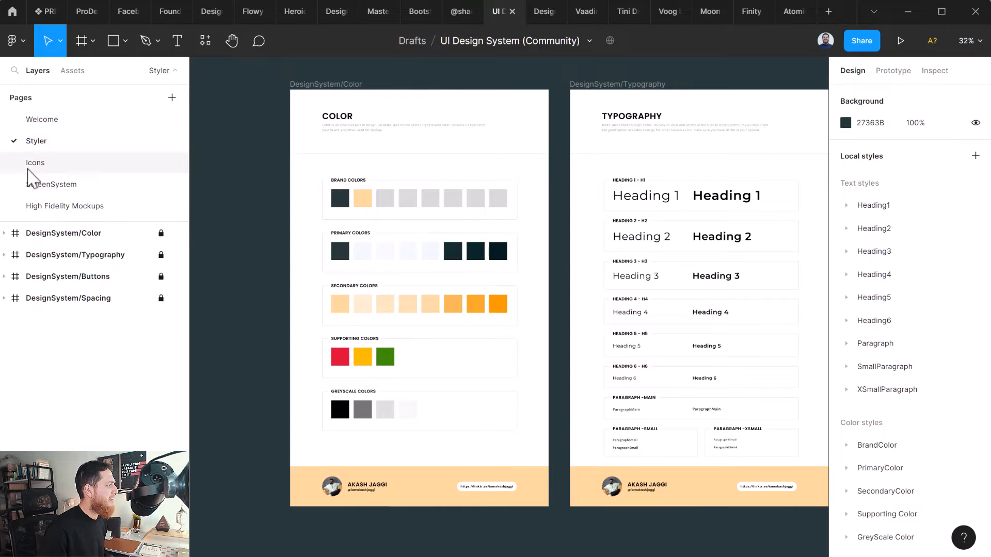
# Step: Browse the ScreenSystem and High Fidelity Mockups pages, then switch to the Design System community file
pyautogui.click(51, 184)
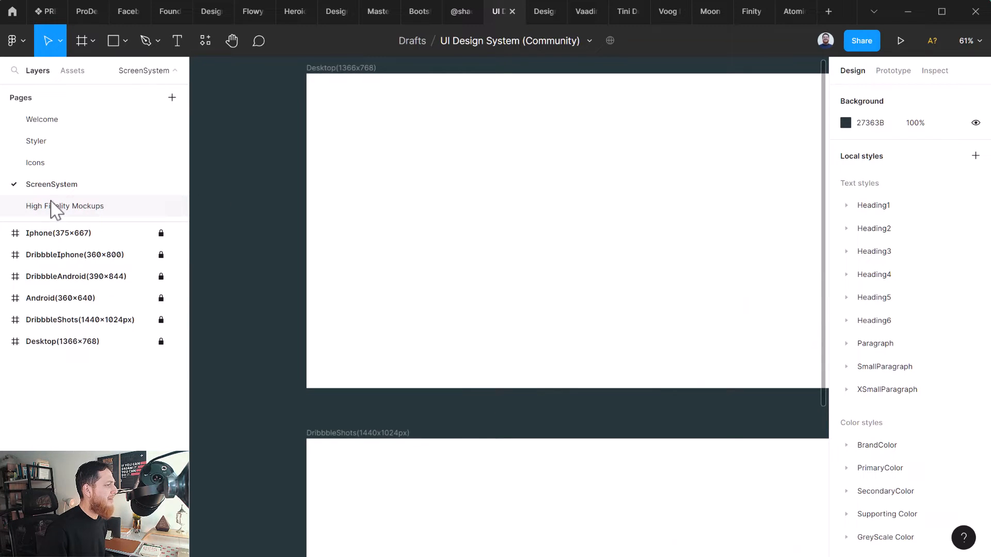
pyautogui.click(65, 206)
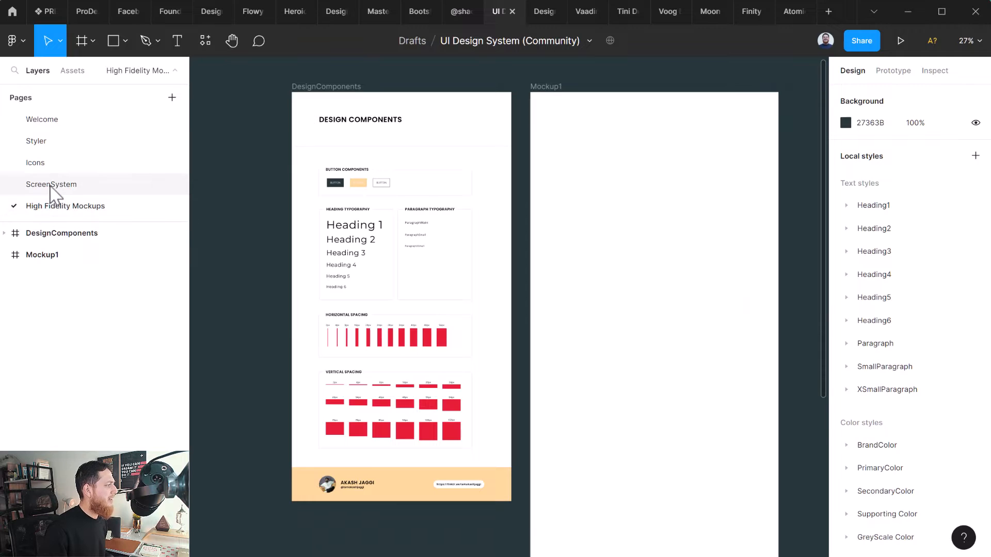
pyautogui.click(51, 183)
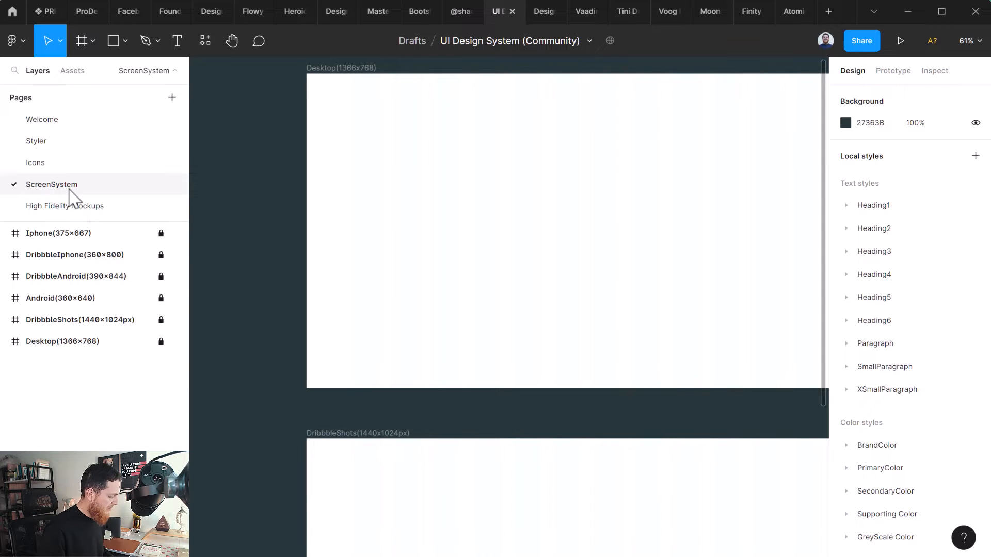
pyautogui.moveTo(535, 39)
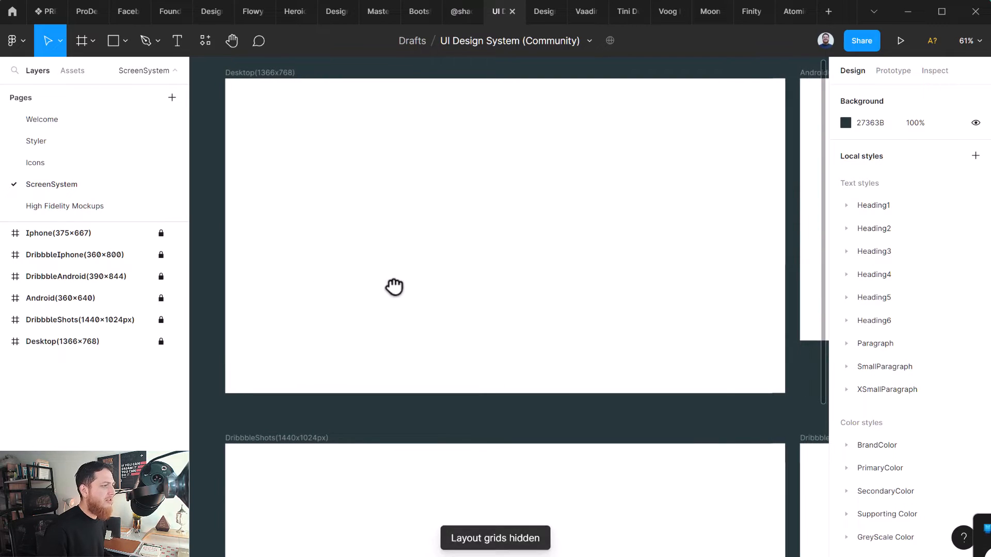
pyautogui.click(542, 12)
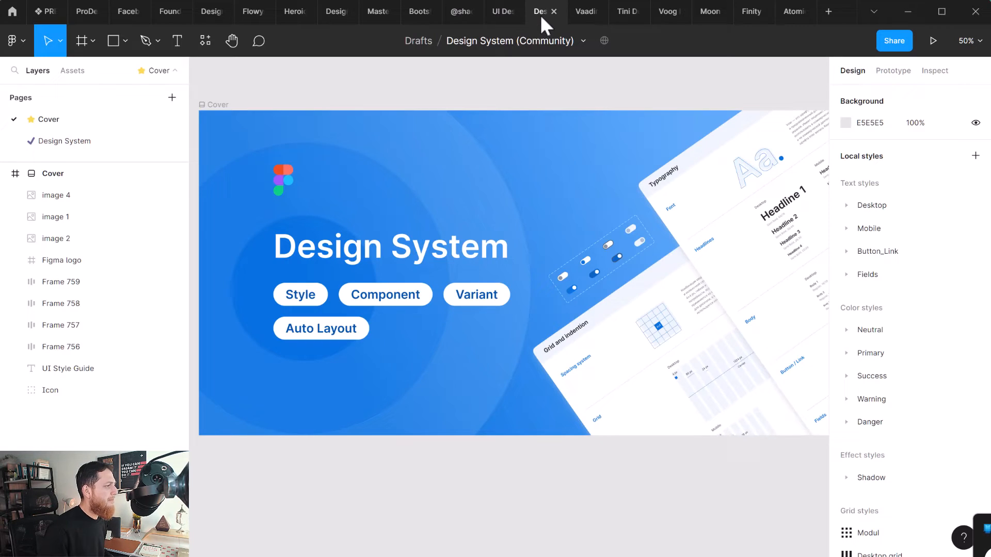
pyautogui.moveTo(446, 508)
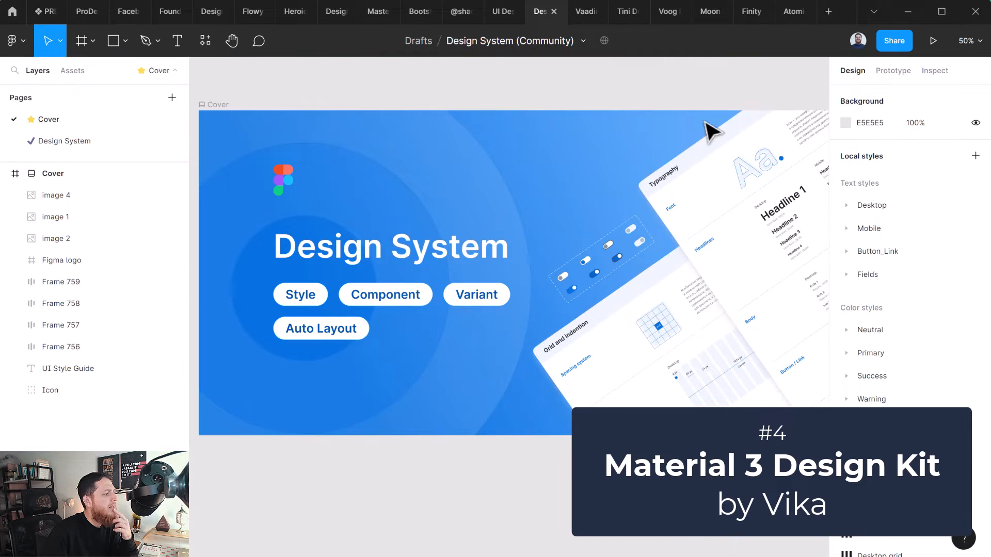
pyautogui.moveTo(462, 506)
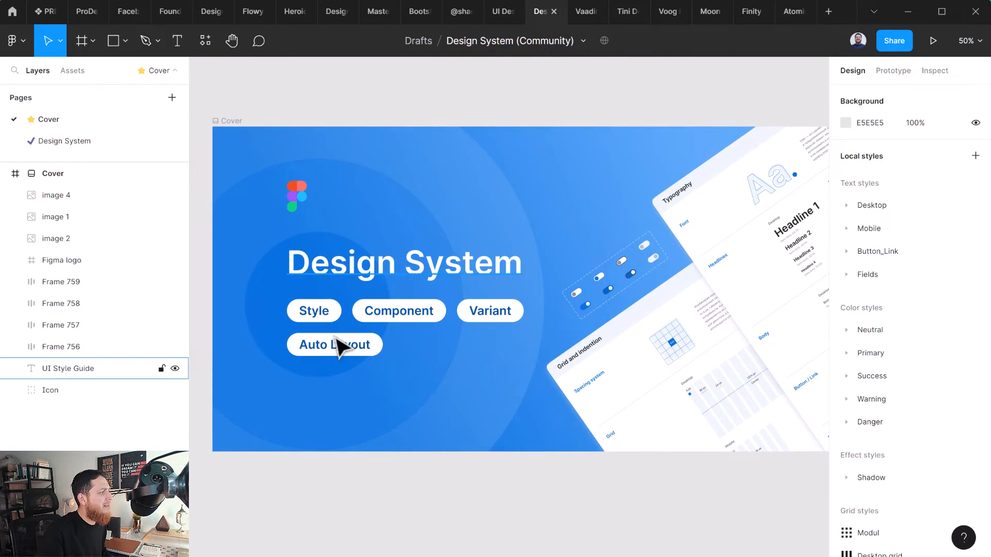
pyautogui.moveTo(466, 265)
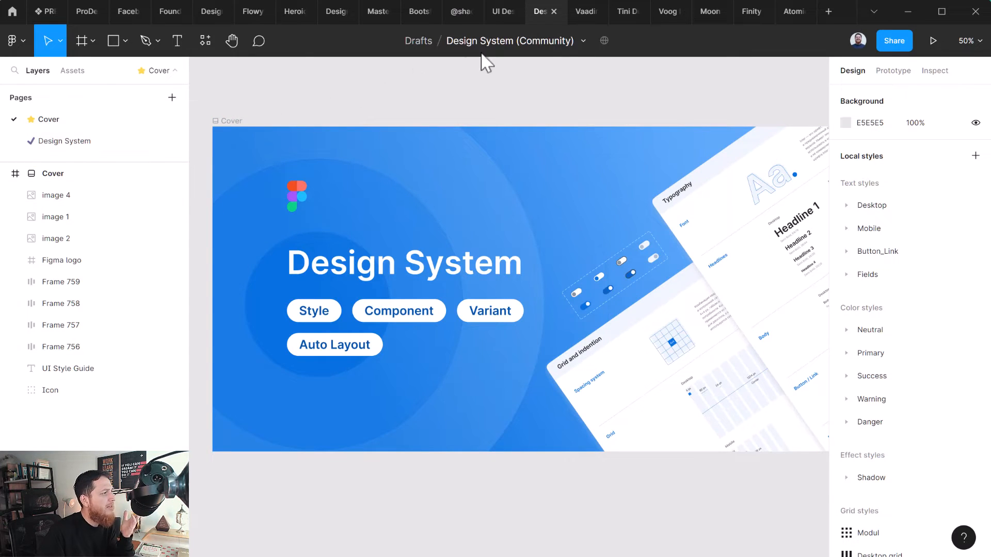
# Step: Select the Cover frame, then open the Design System page with Fields, Buttons and Calendar
pyautogui.click(399, 311)
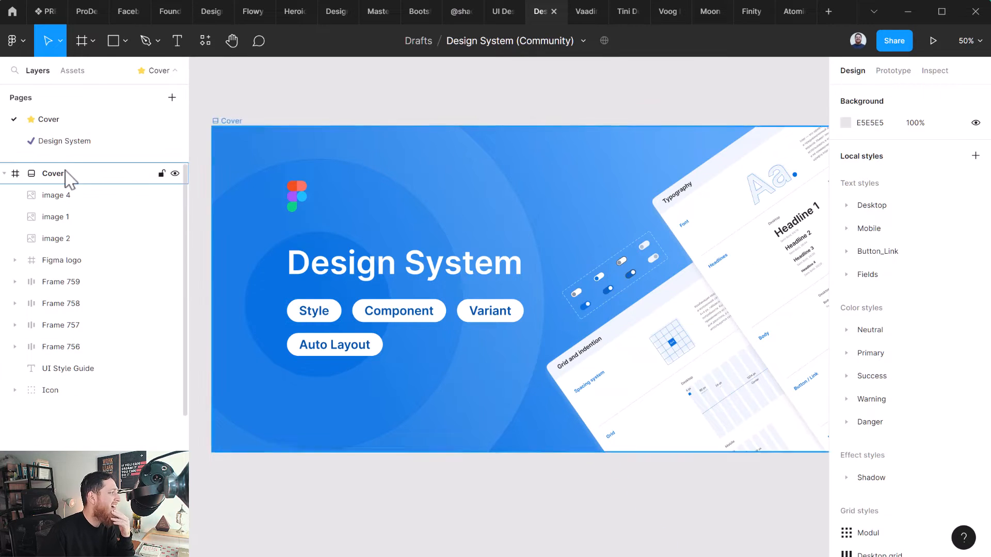
pyautogui.click(63, 141)
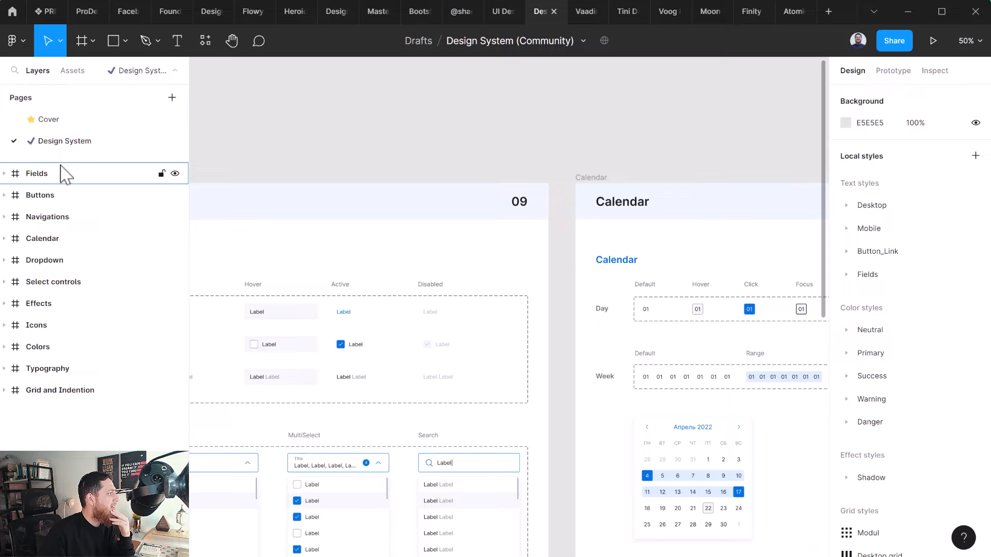
pyautogui.moveTo(420, 262)
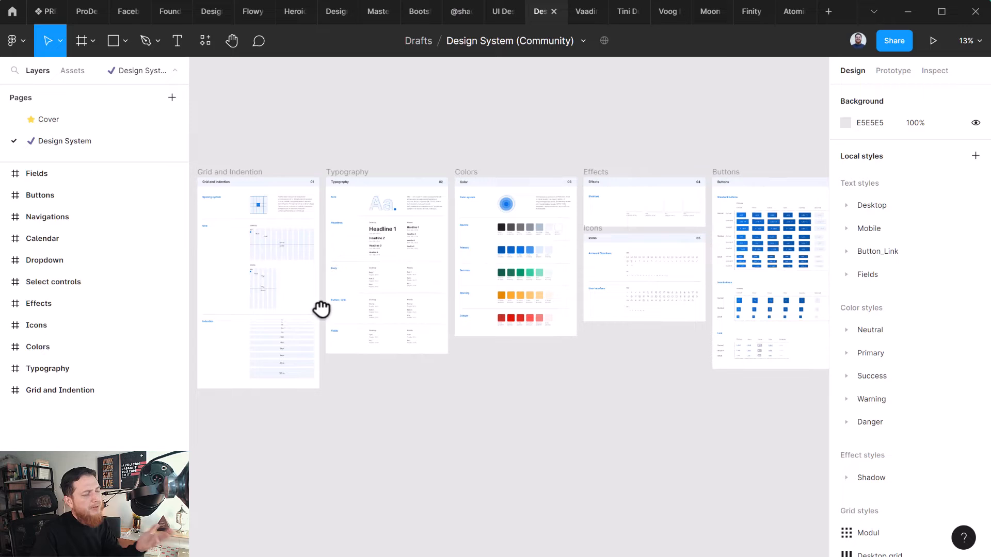
pyautogui.moveTo(582, 11)
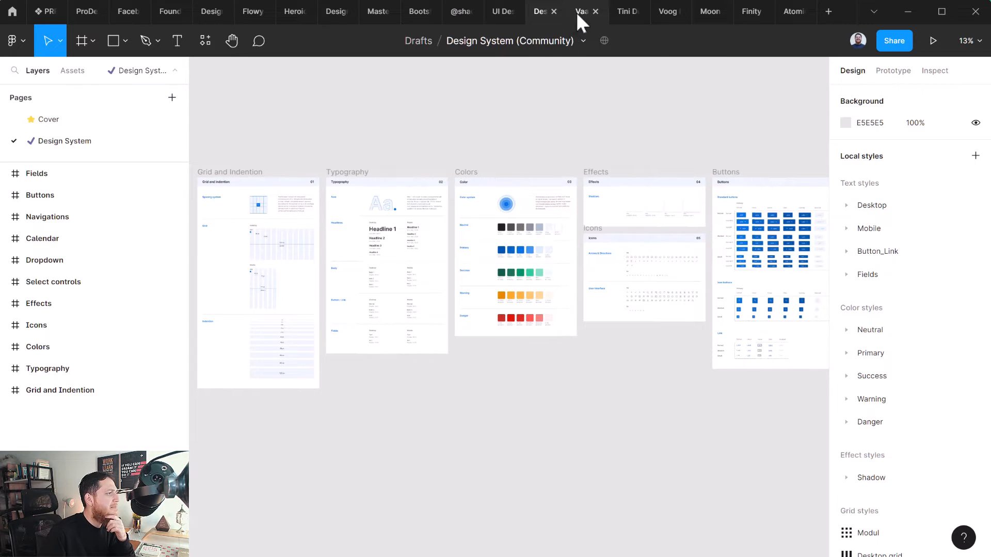
# Step: Switch to the Vaadin Design System file and browse its Styles and Icons pages
pyautogui.click(583, 12)
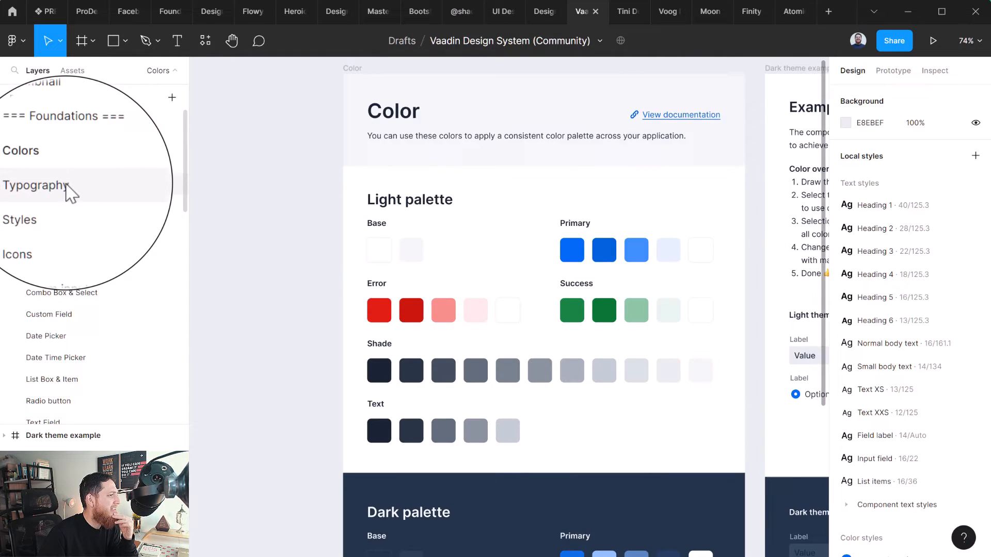
pyautogui.click(20, 210)
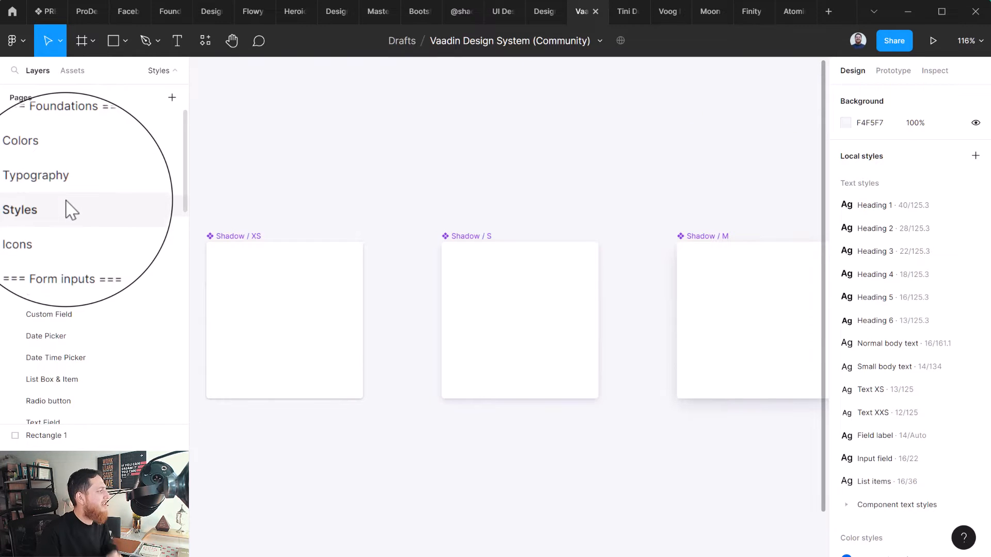
pyautogui.click(36, 228)
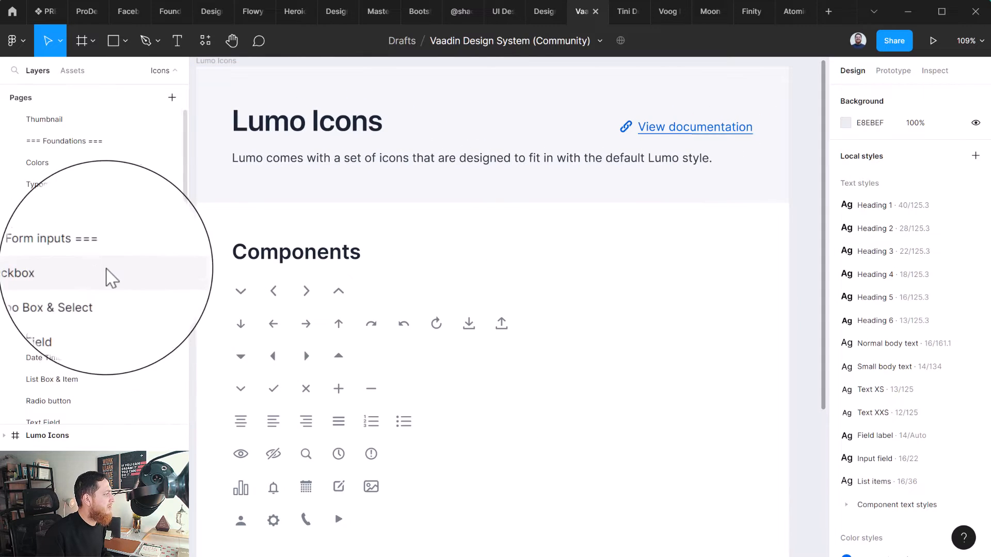
# Step: Browse the Combo Box & Select, Date Time Picker, List Box & Item and Time picker pages
pyautogui.click(47, 295)
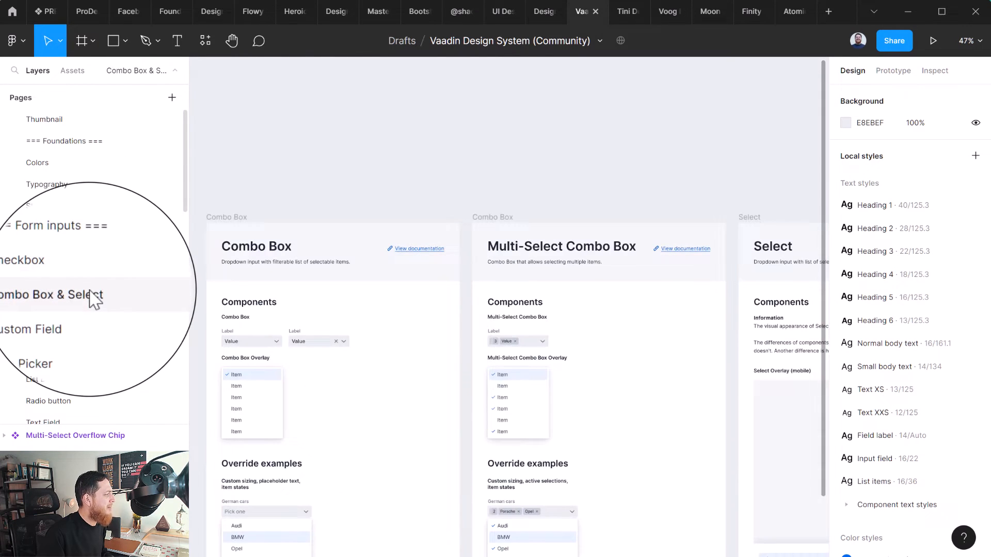
pyautogui.click(28, 339)
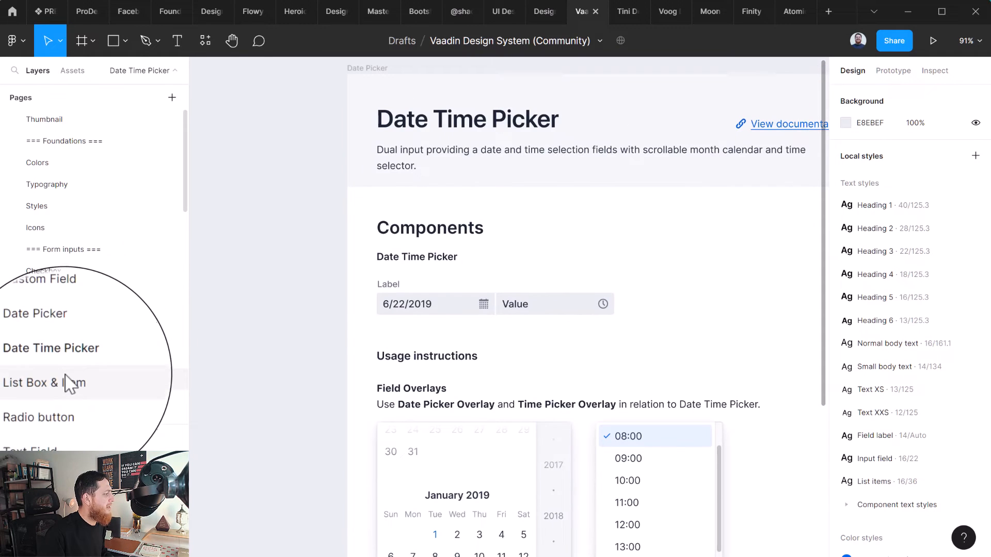
pyautogui.click(42, 383)
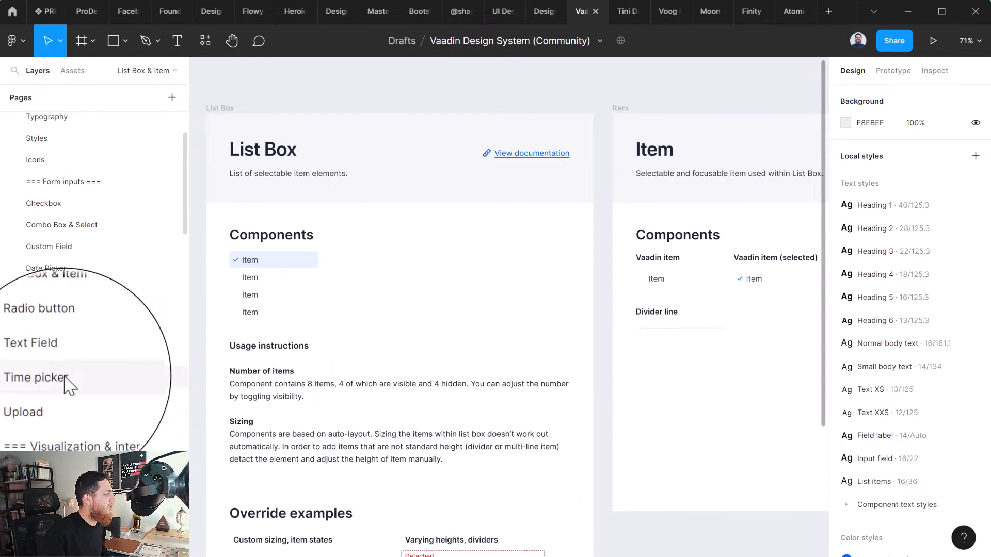
pyautogui.click(30, 355)
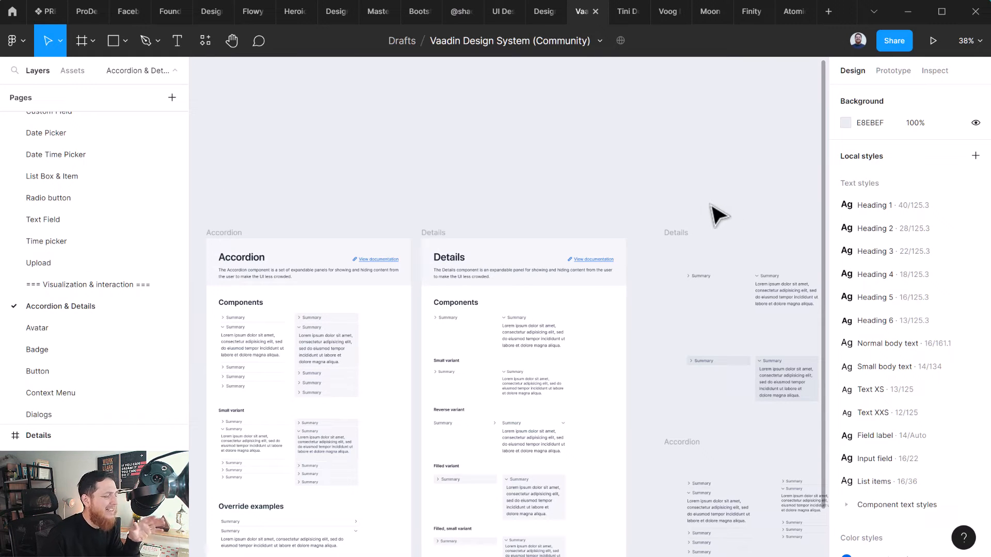
pyautogui.moveTo(640, 176)
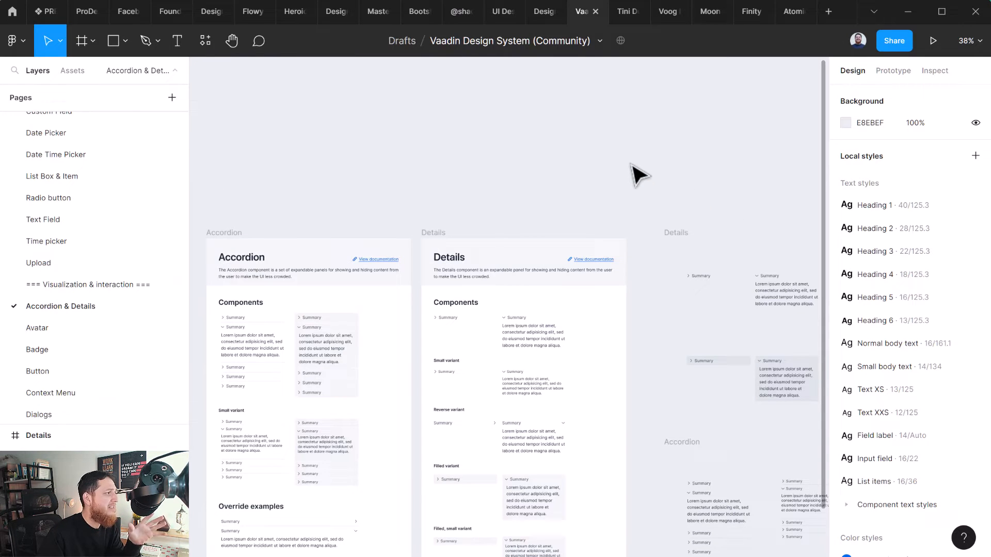
pyautogui.moveTo(509, 200)
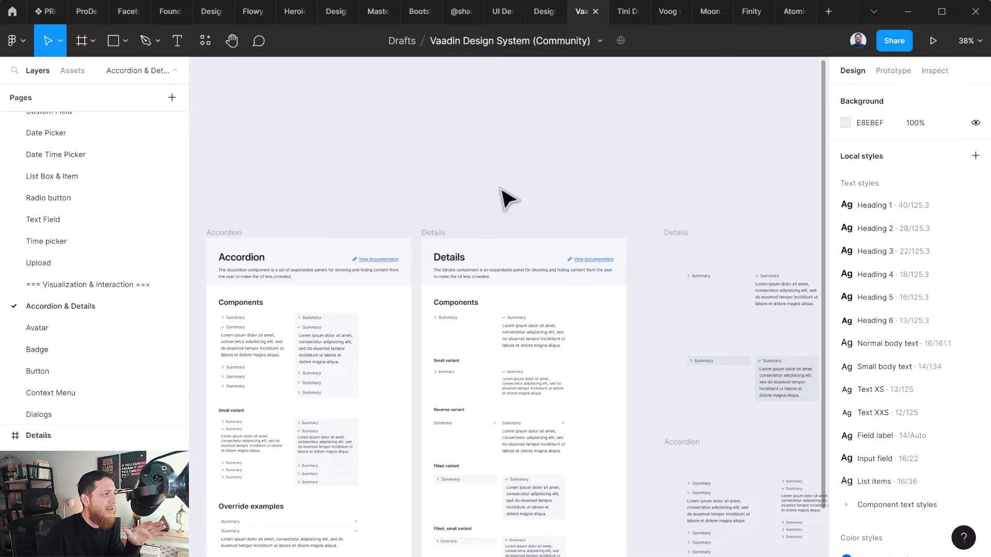
pyautogui.moveTo(594, 44)
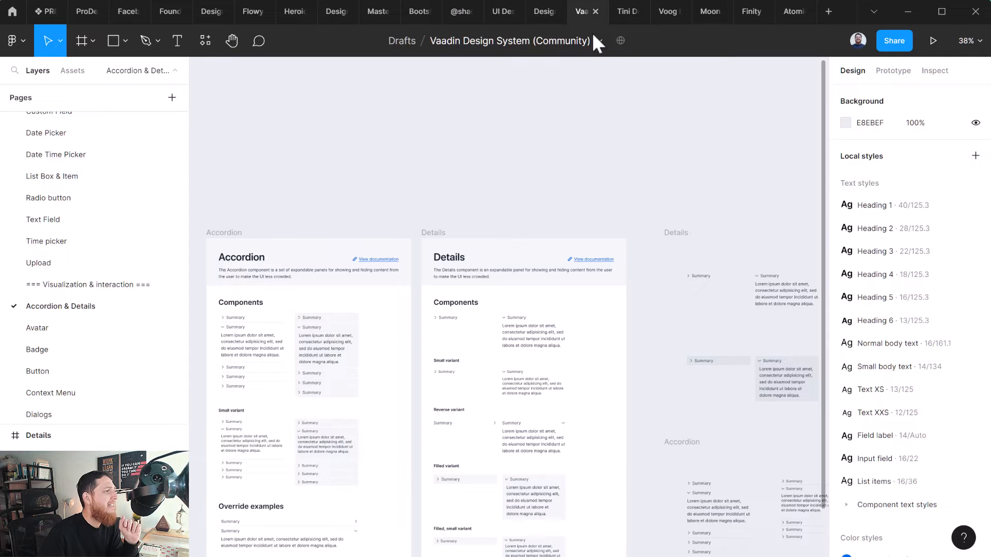
pyautogui.moveTo(625, 11)
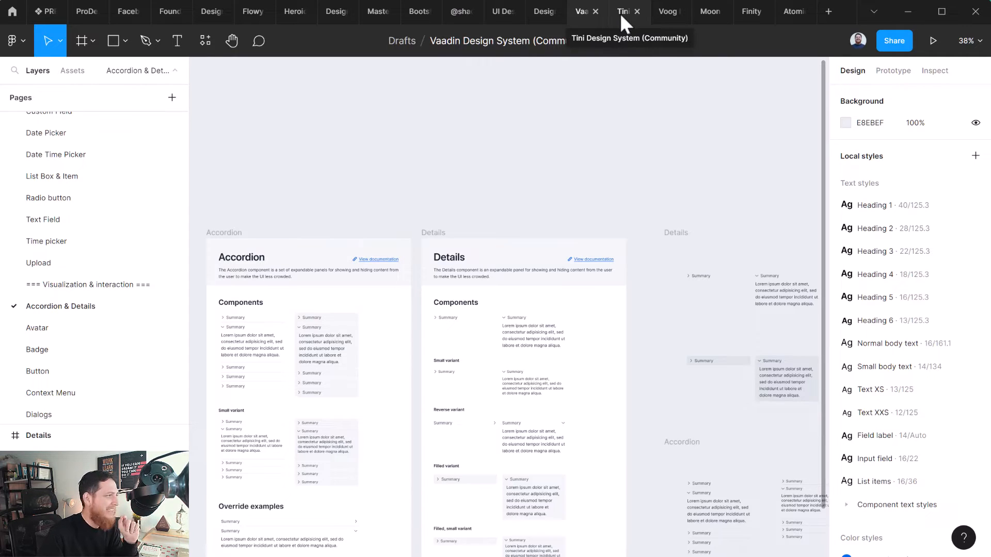
# Step: Open the Tini file's Overview components, then its Get started alias token exercises
pyautogui.click(623, 12)
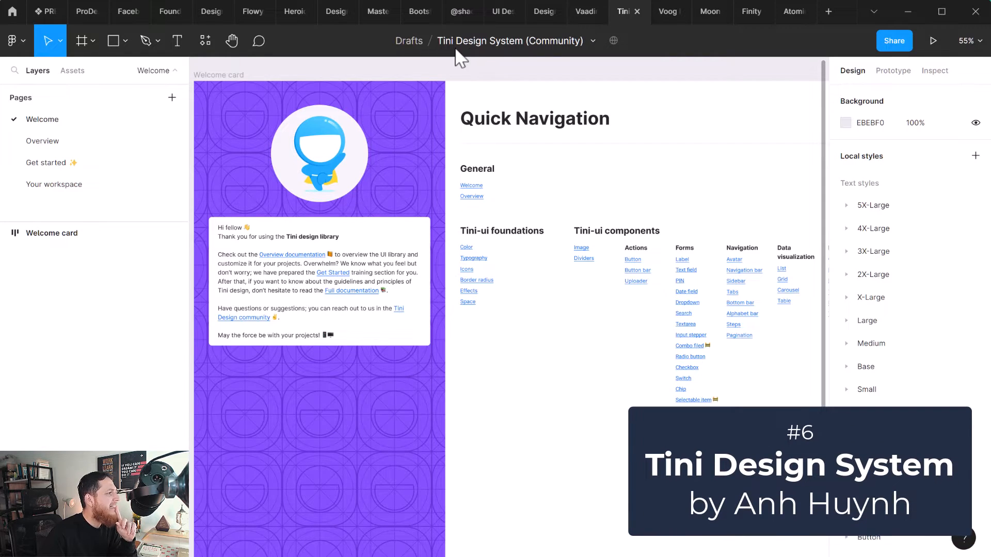
pyautogui.moveTo(253, 88)
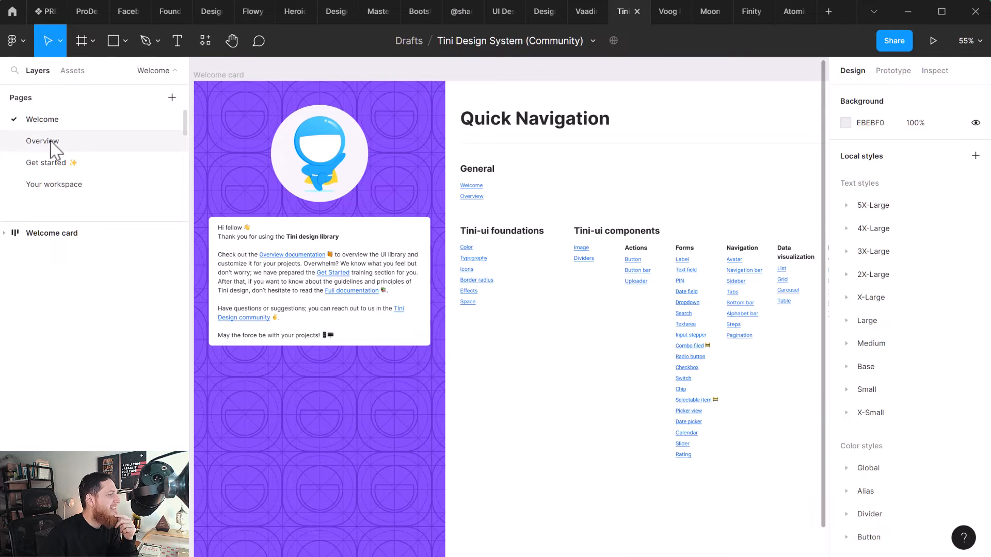
pyautogui.click(42, 140)
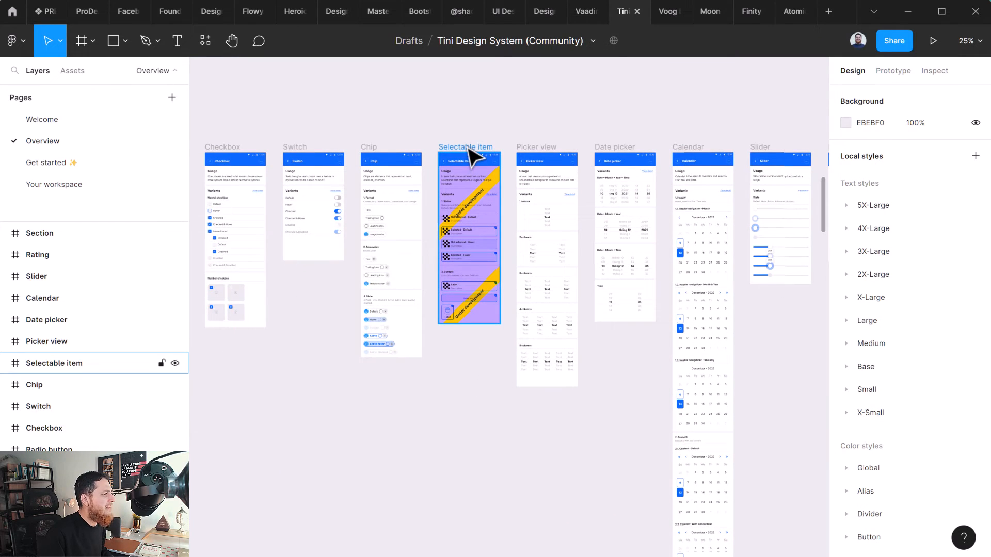
pyautogui.hscroll(3)
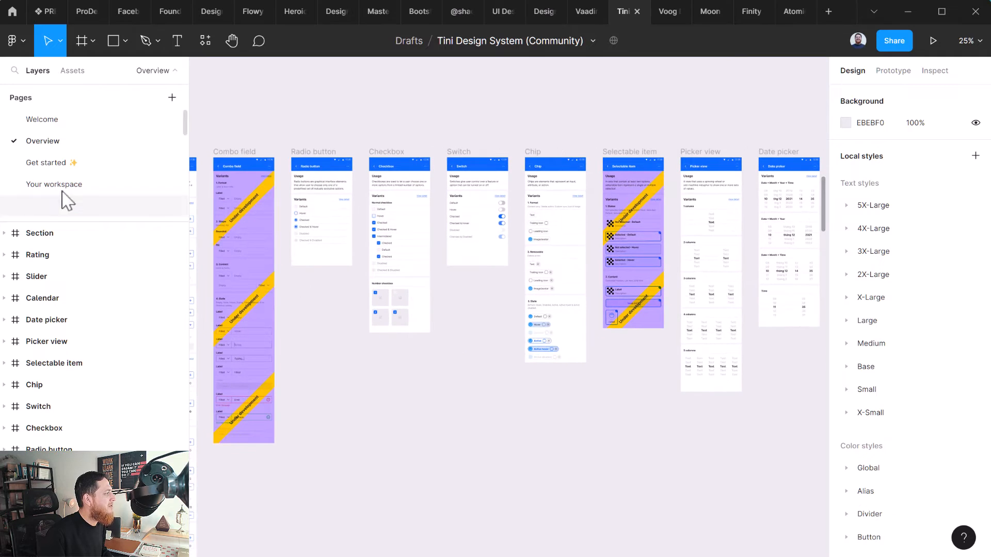
pyautogui.click(46, 163)
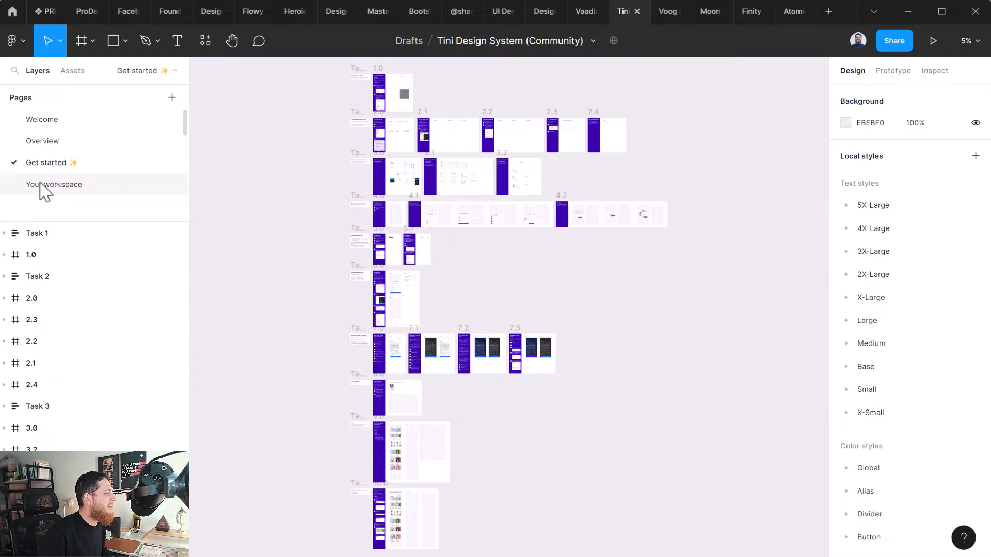
pyautogui.scroll(-3)
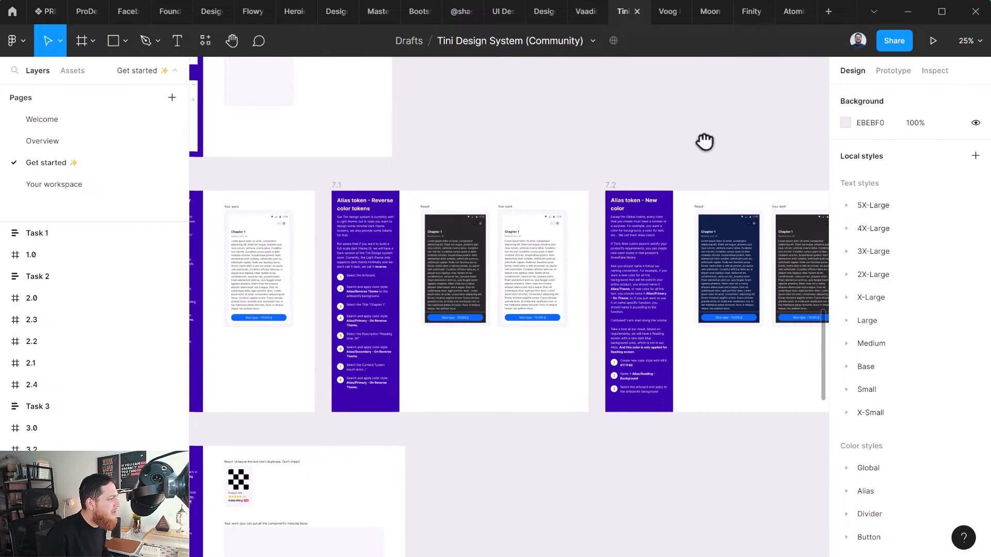
pyautogui.moveTo(116, 183)
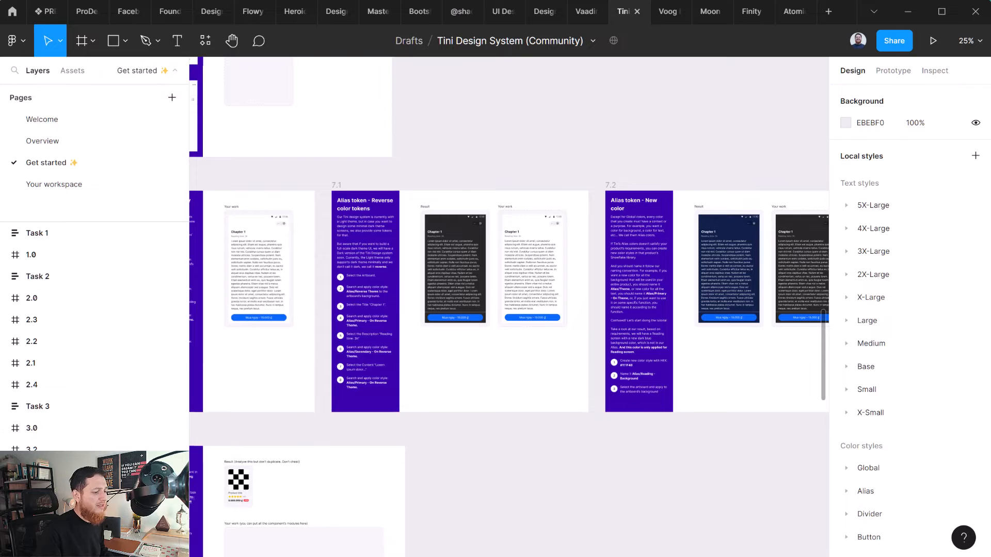
pyautogui.moveTo(551, 440)
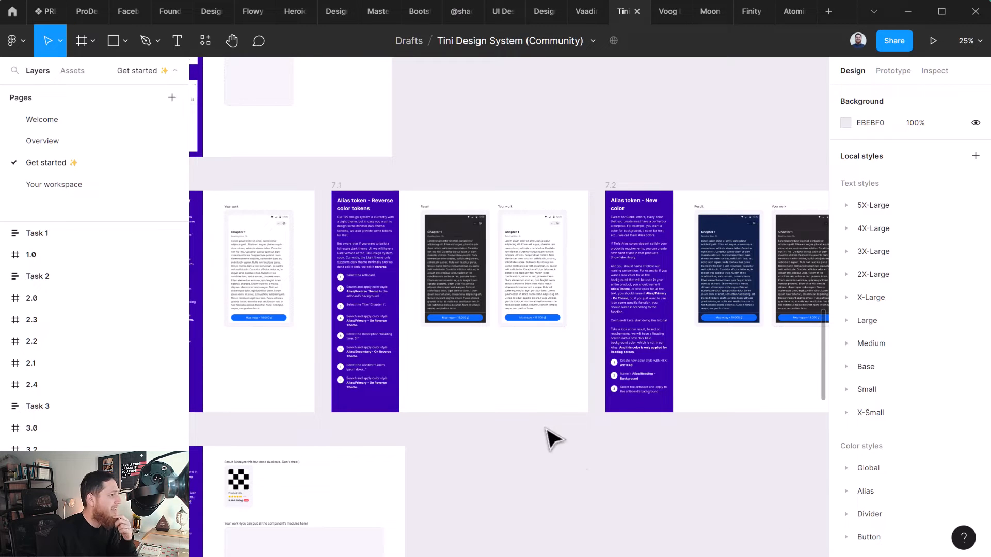
pyautogui.moveTo(574, 166)
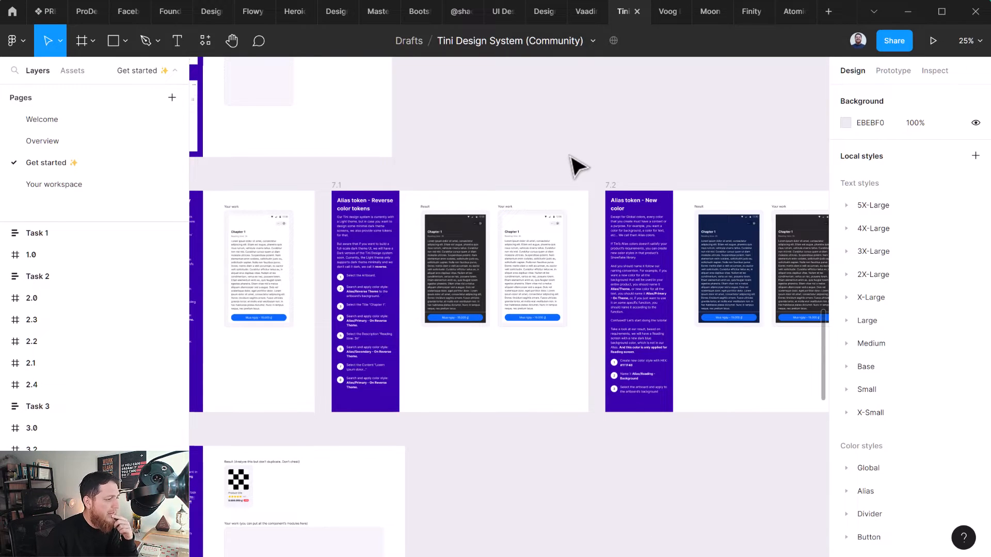
pyautogui.moveTo(633, 105)
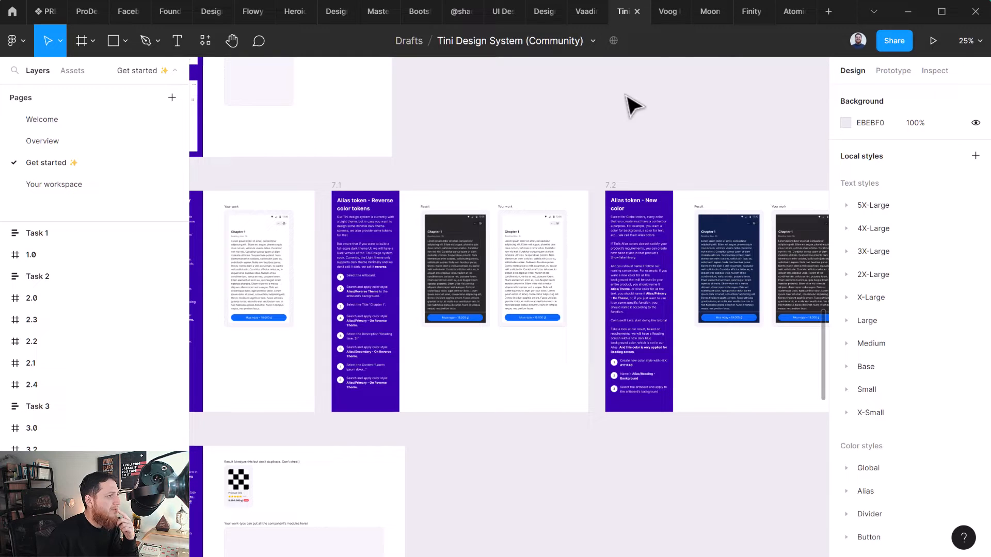
# Step: View the Voog file, briefly revisit Vaadin and return, then open the Moon Design System file
pyautogui.click(666, 11)
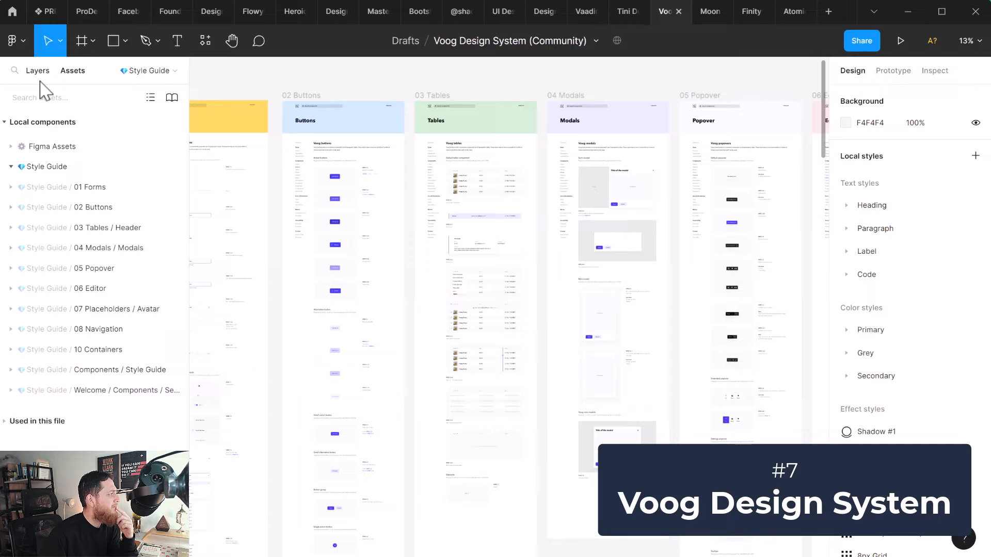
pyautogui.moveTo(45, 82)
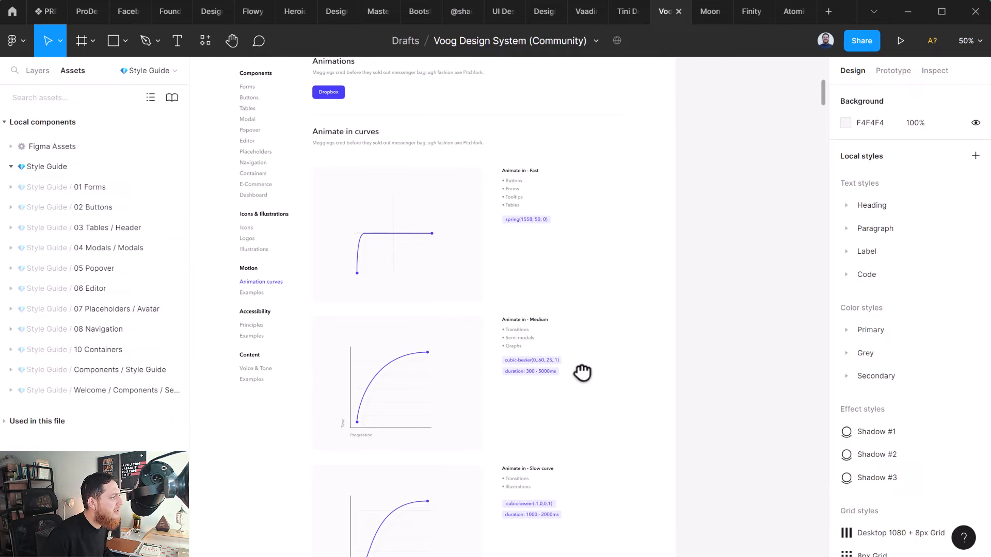
pyautogui.moveTo(794, 314)
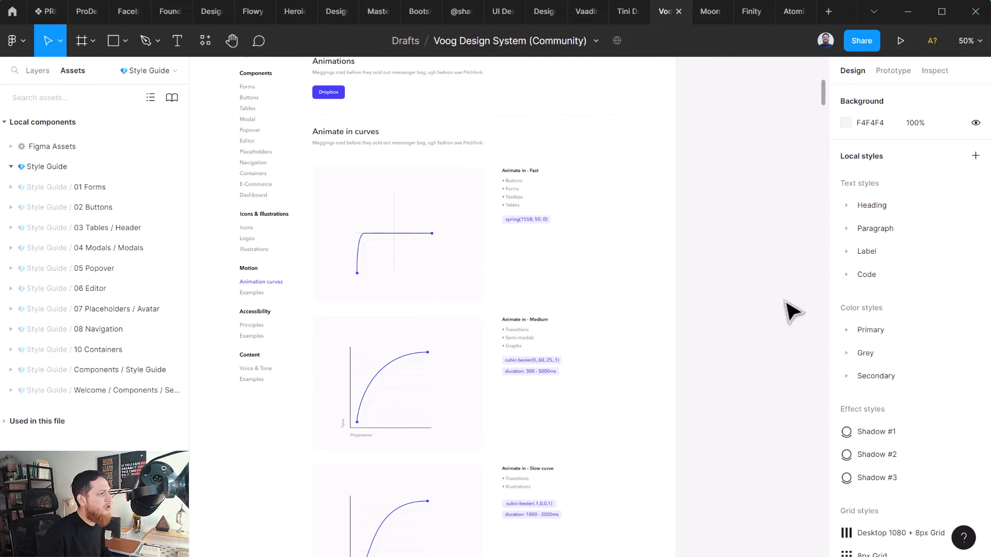
pyautogui.moveTo(742, 345)
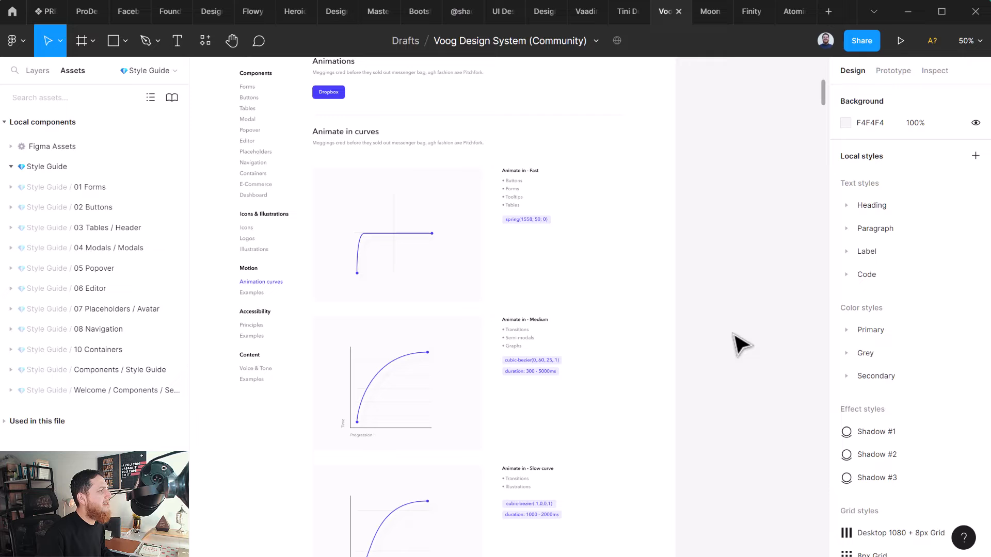
pyautogui.moveTo(690, 102)
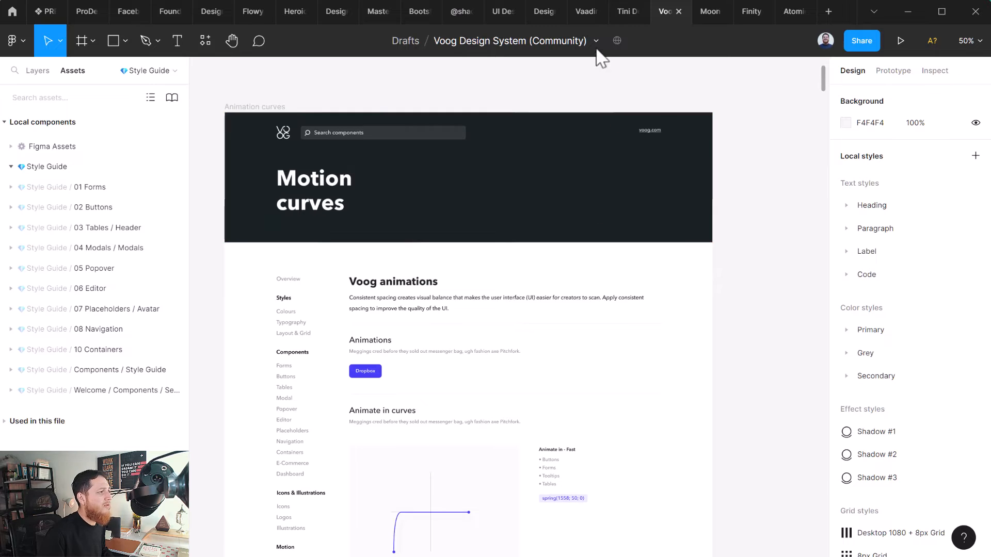
pyautogui.click(624, 12)
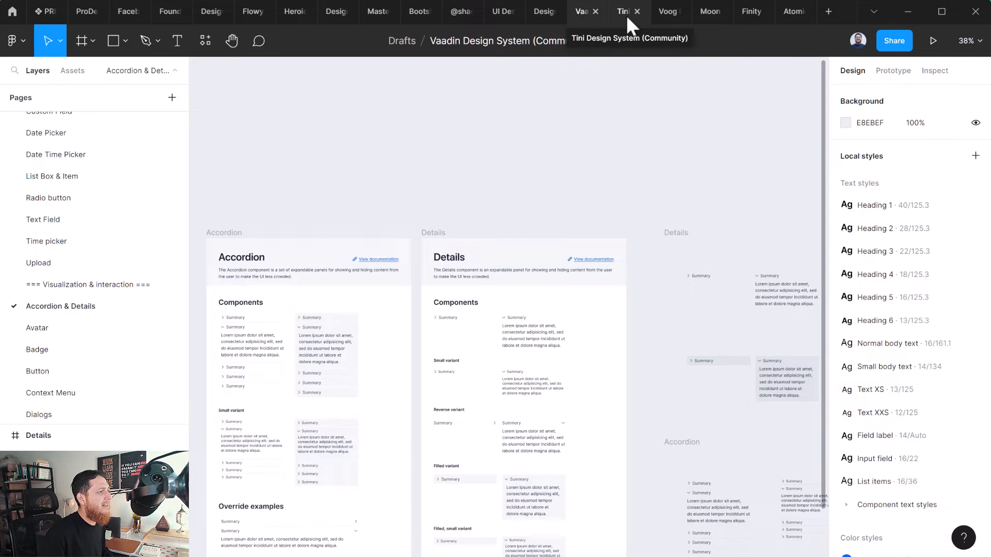
pyautogui.moveTo(667, 11)
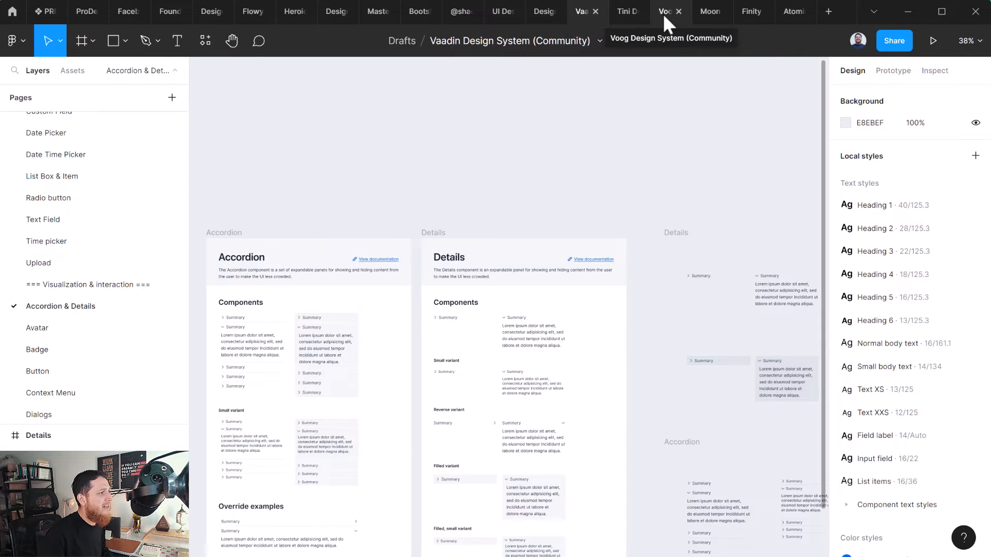
pyautogui.click(664, 11)
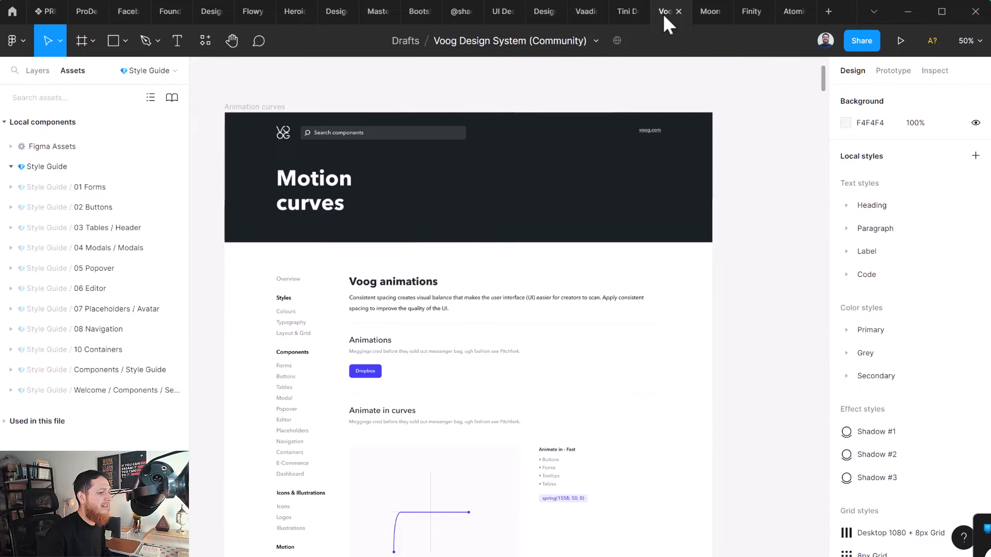
pyautogui.moveTo(709, 12)
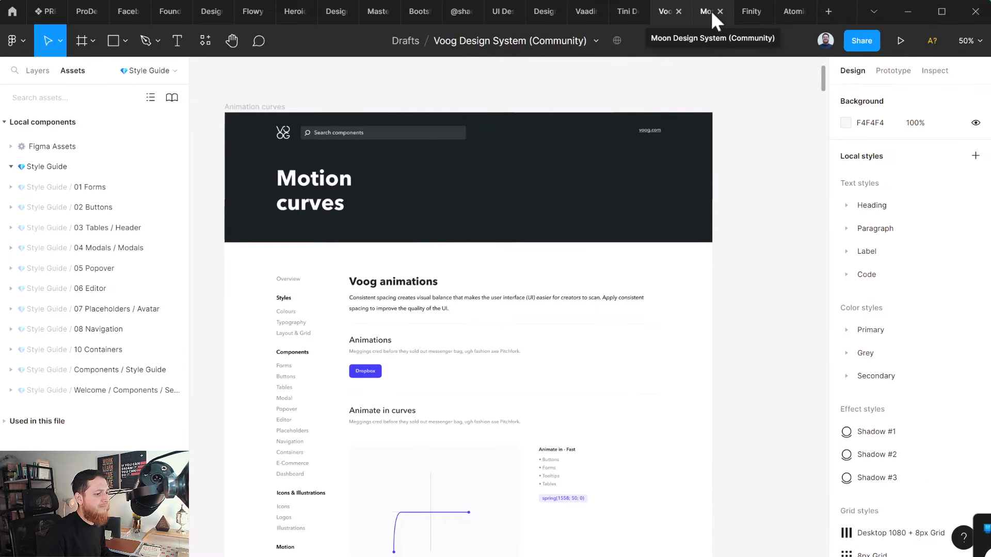
pyautogui.click(707, 11)
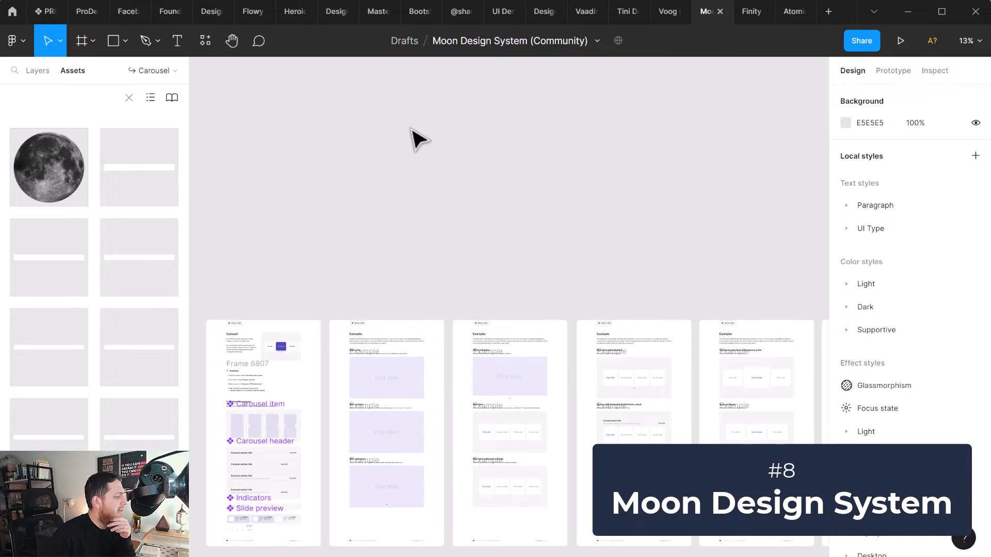
# Step: Browse the Moon file's UX patterns, colour themes showcase and Shadow pages
pyautogui.click(37, 70)
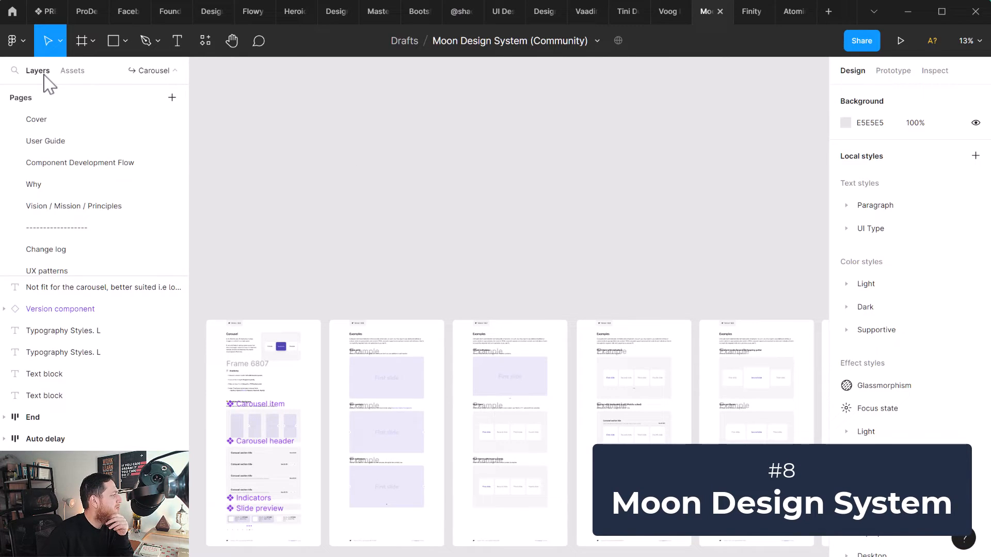
pyautogui.scroll(-3)
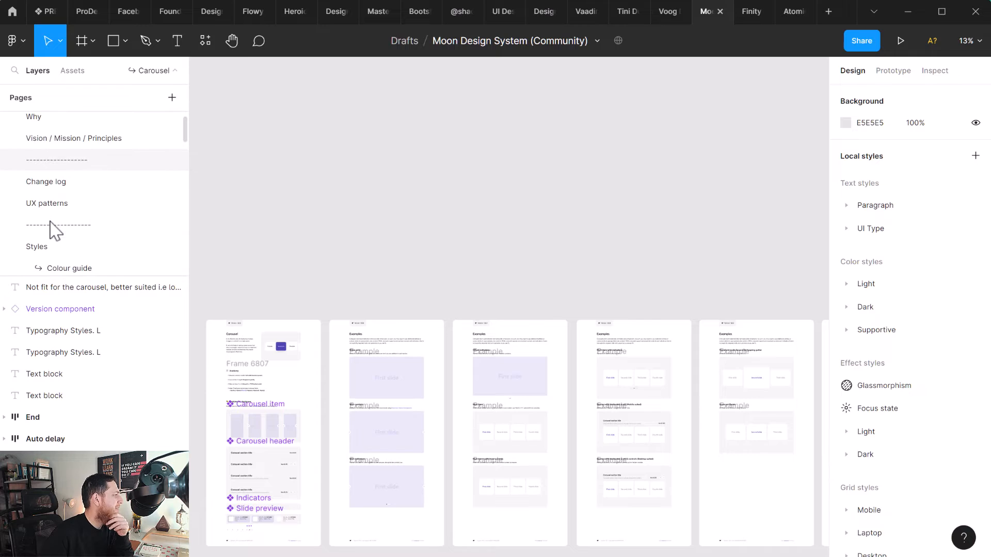
pyautogui.click(47, 203)
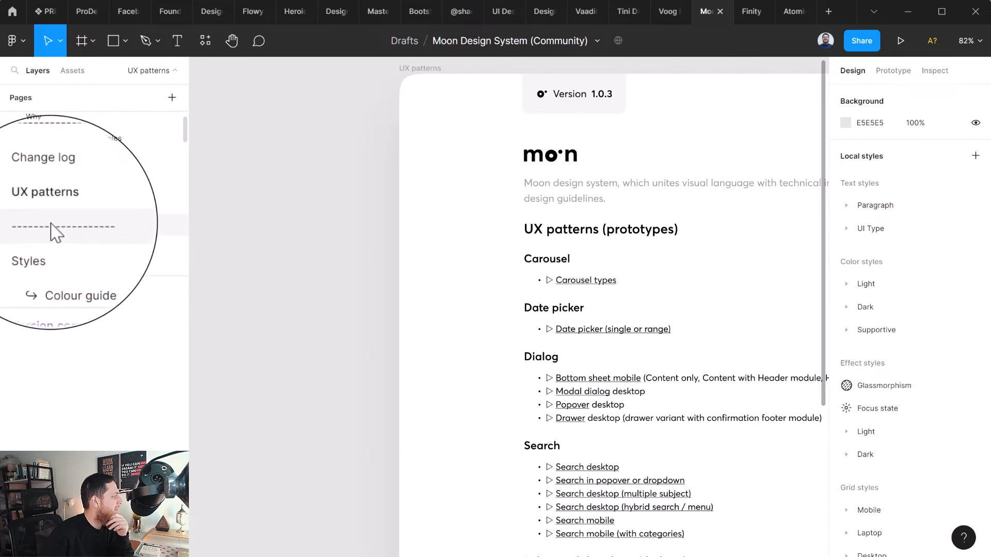
pyautogui.click(79, 296)
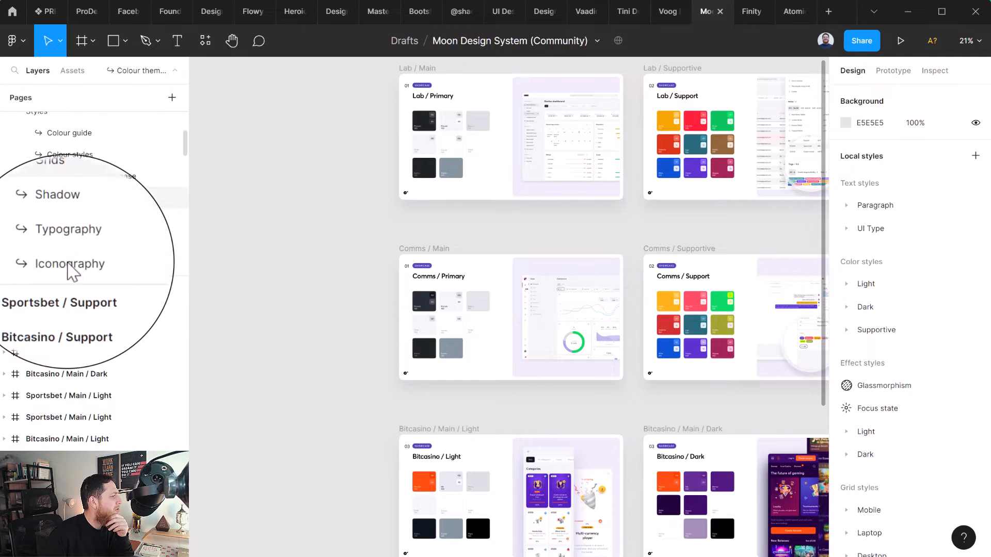
pyautogui.click(57, 194)
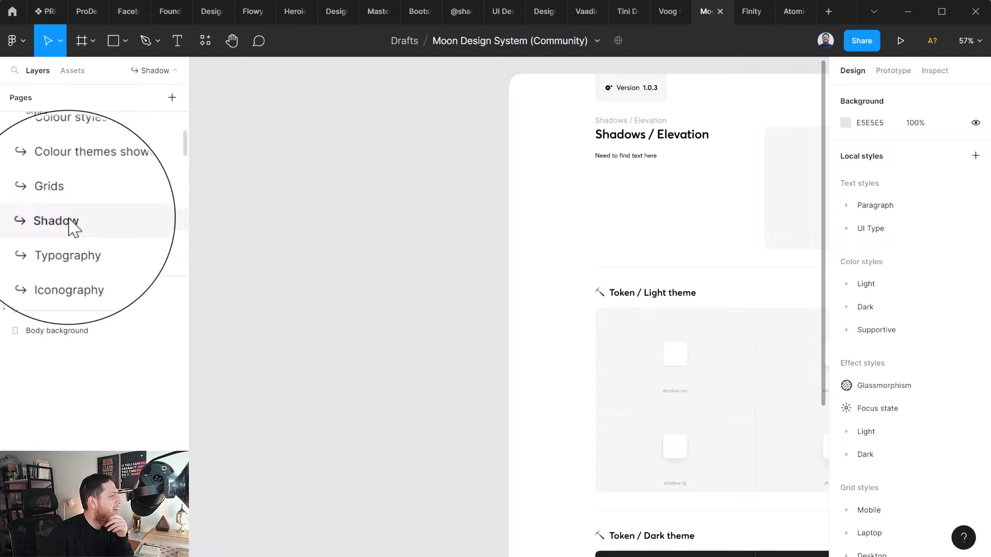
pyautogui.click(59, 220)
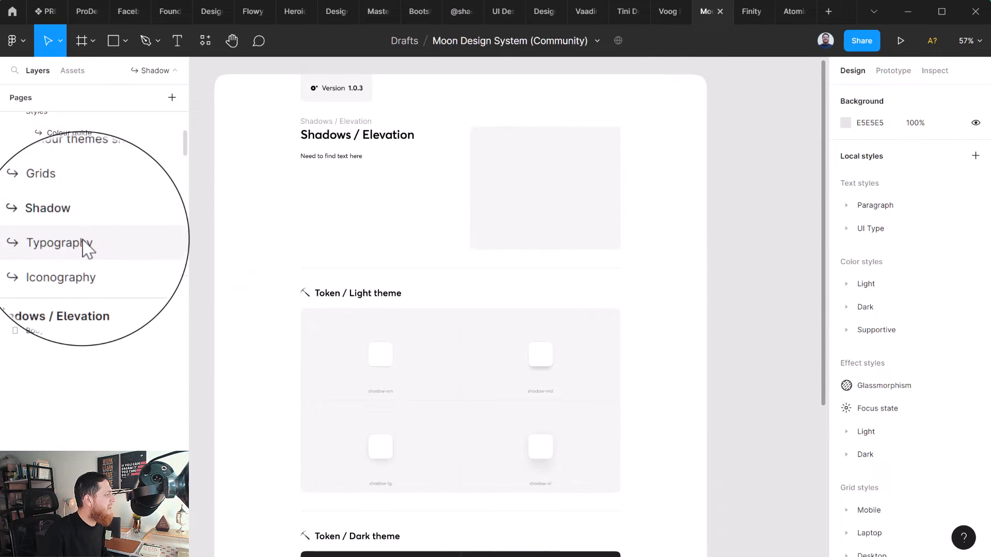
pyautogui.scroll(3)
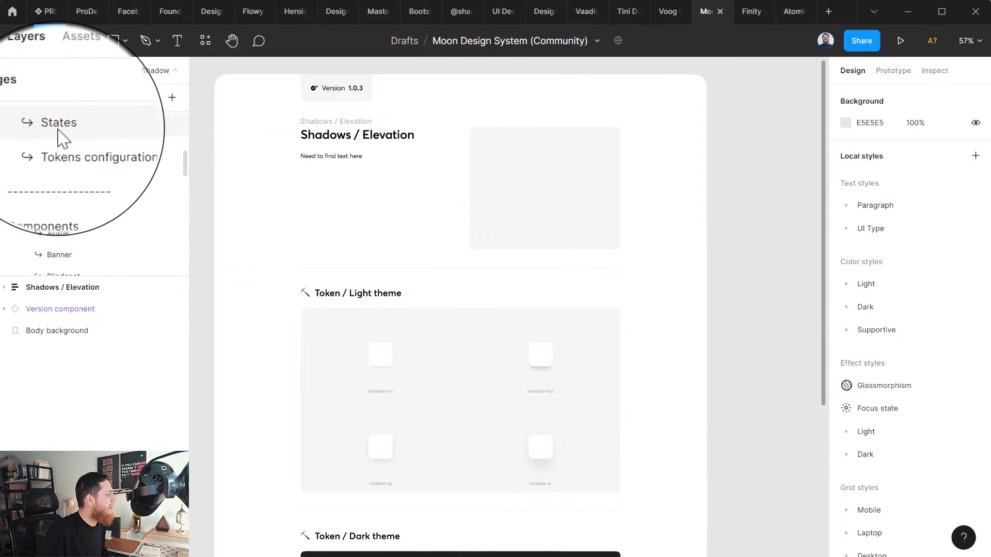
# Step: View the States, Tokens configuration, Accordion, Blindspot, Button and Carousel pages
pyautogui.click(58, 122)
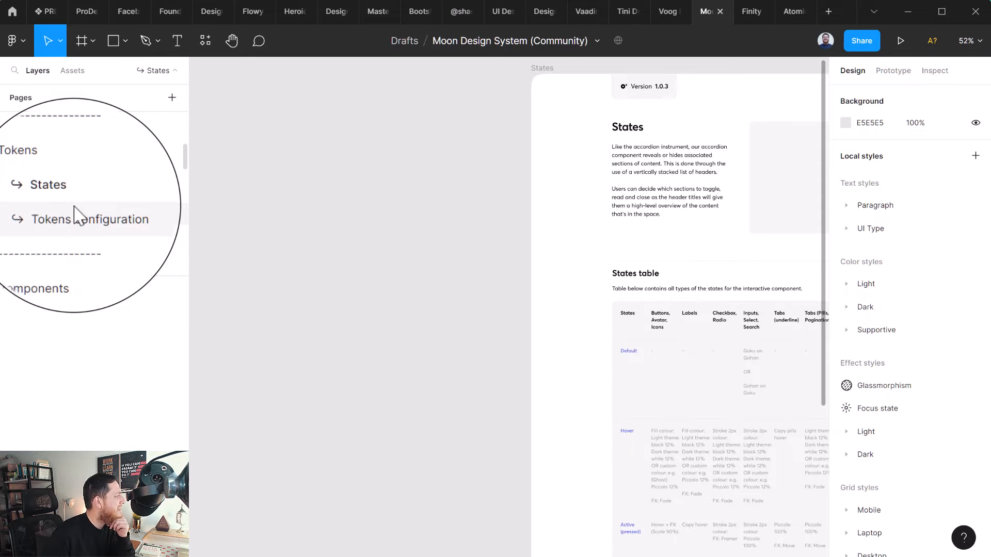
pyautogui.click(90, 219)
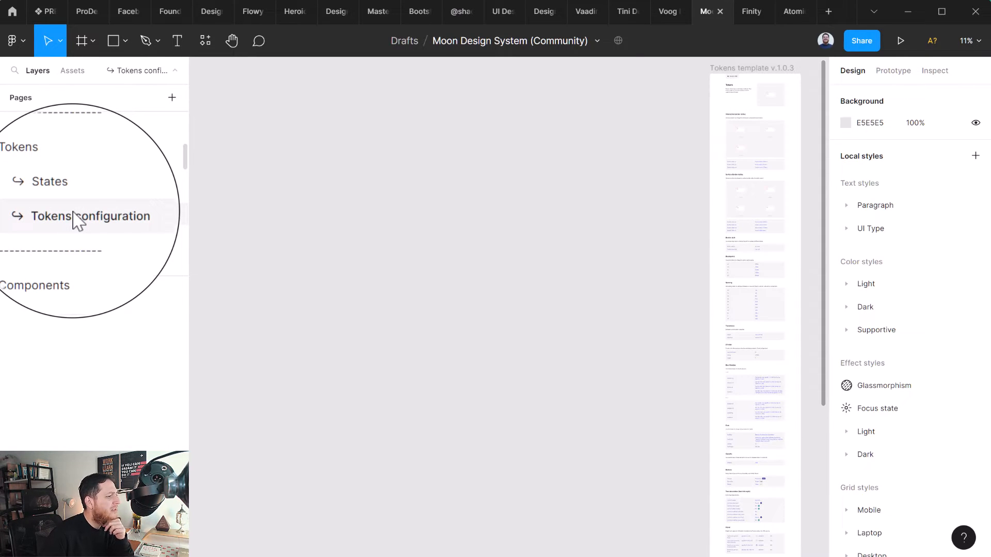
pyautogui.click(67, 210)
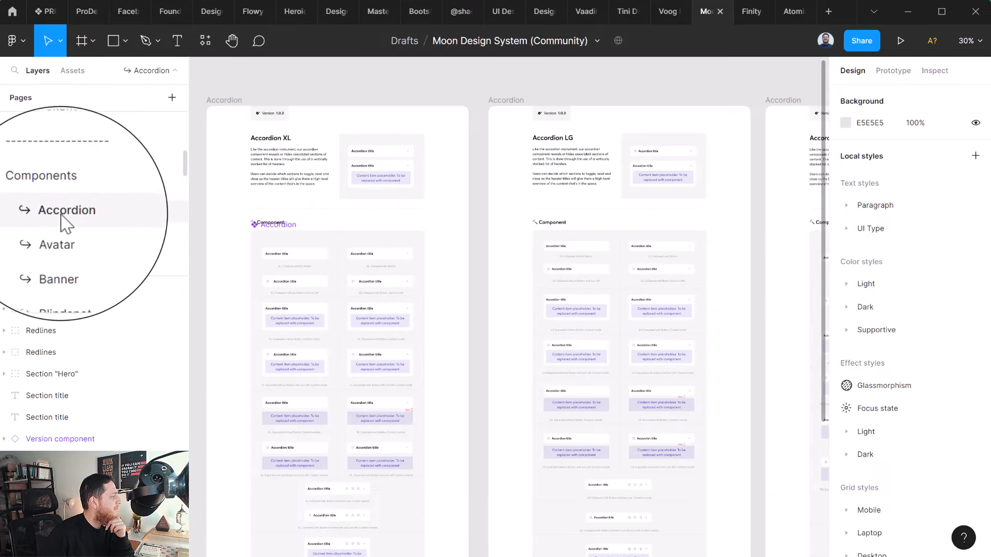
pyautogui.click(65, 209)
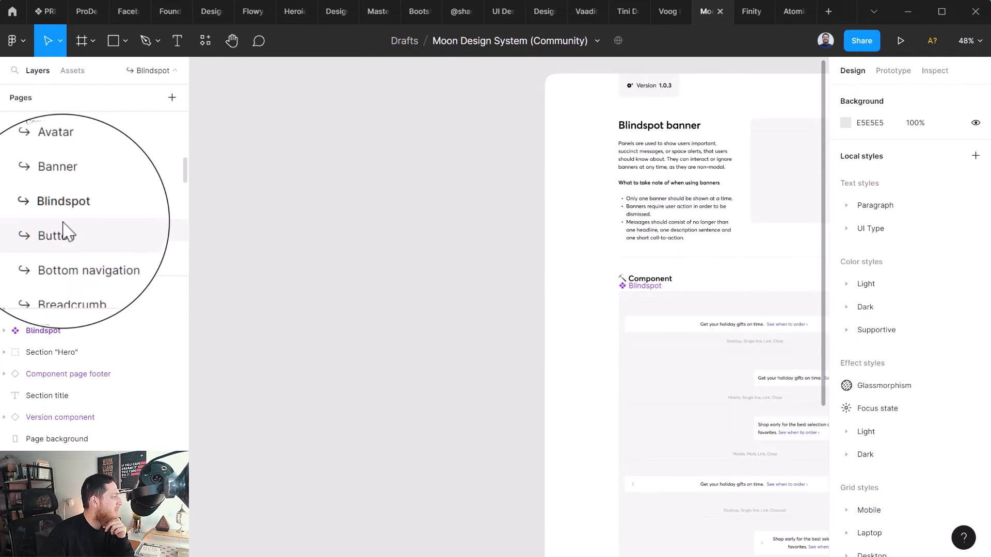
pyautogui.click(56, 234)
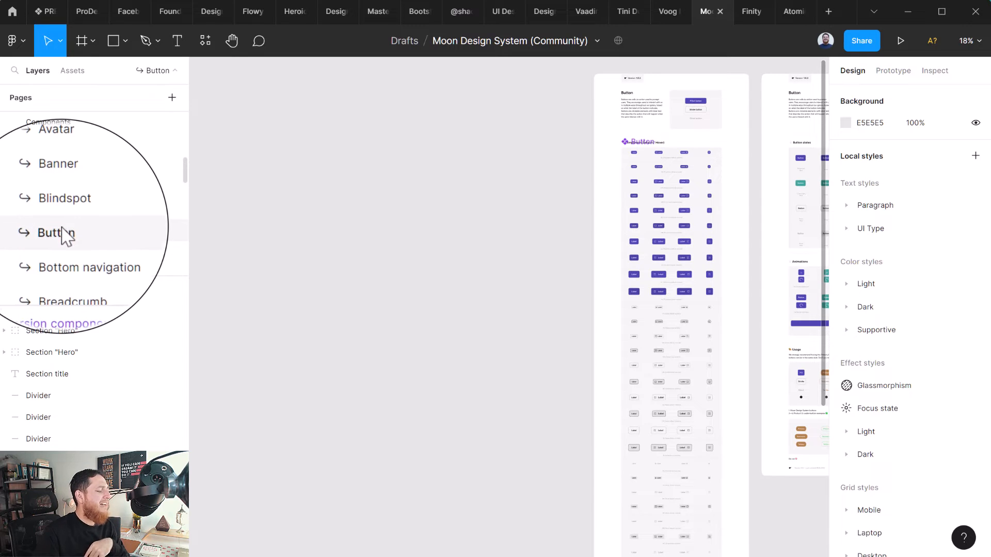
pyautogui.scroll(-3)
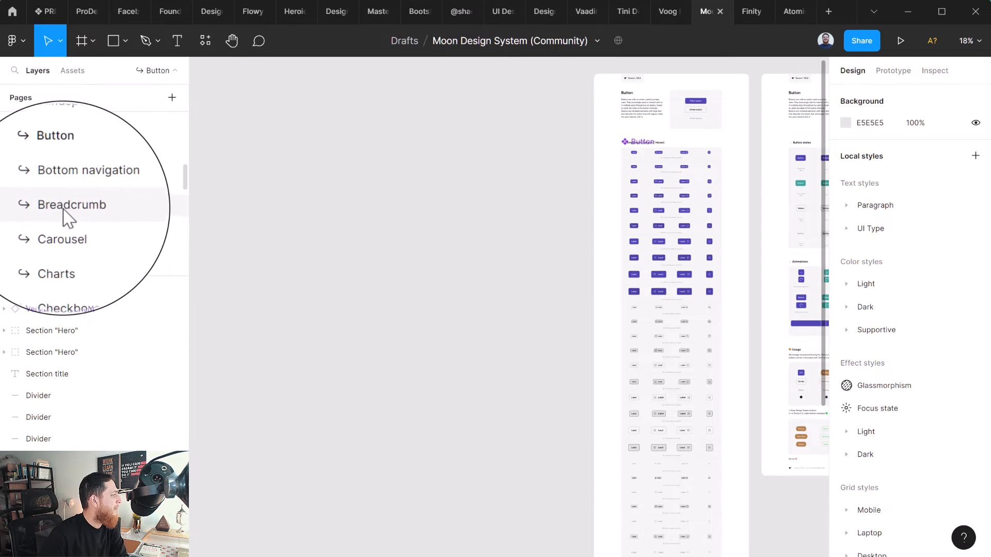
pyautogui.click(61, 239)
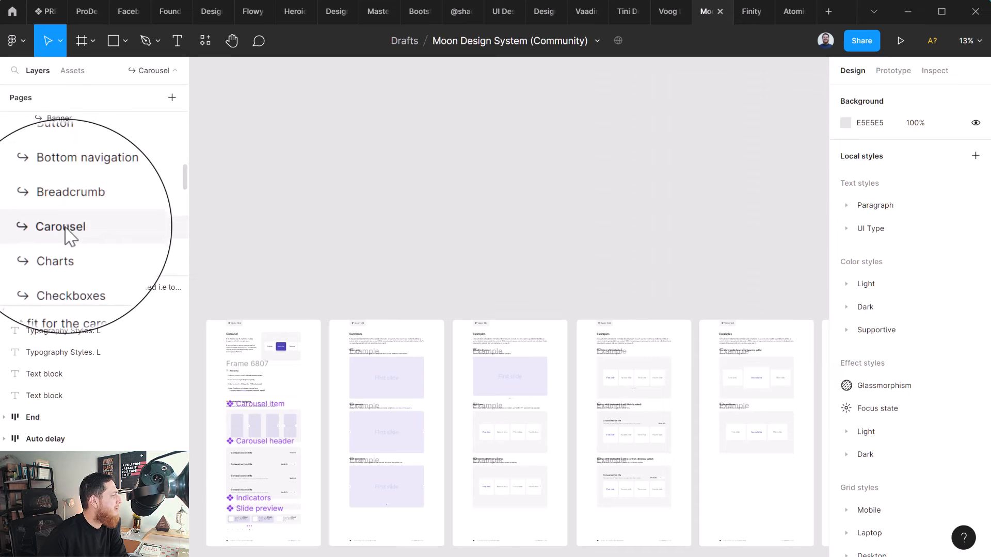
pyautogui.scroll(-3)
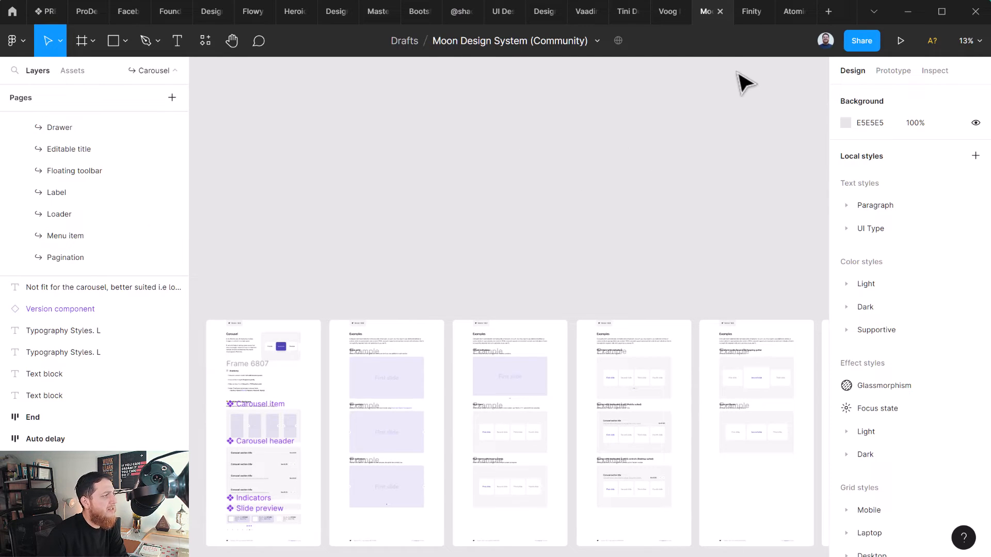
pyautogui.moveTo(751, 11)
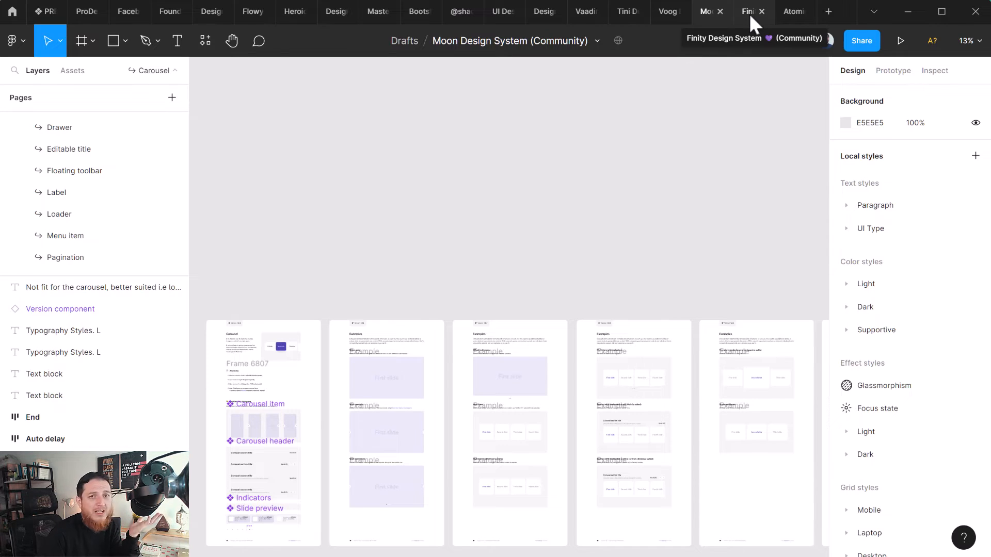
# Step: Switch to Finity and view Logo, Type Scale, Colors, Grid Layout, Spacer, Input Fields pages
pyautogui.click(748, 12)
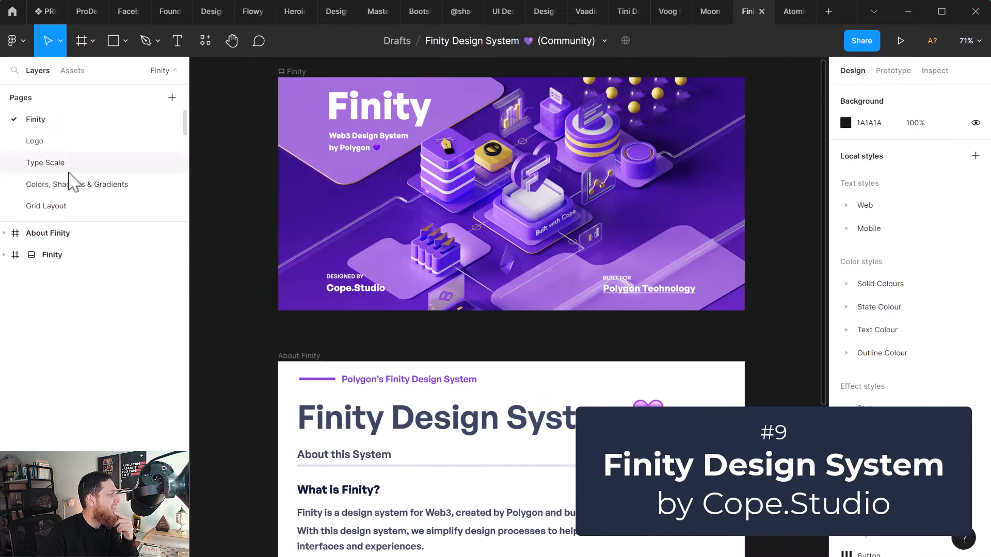
pyautogui.click(34, 140)
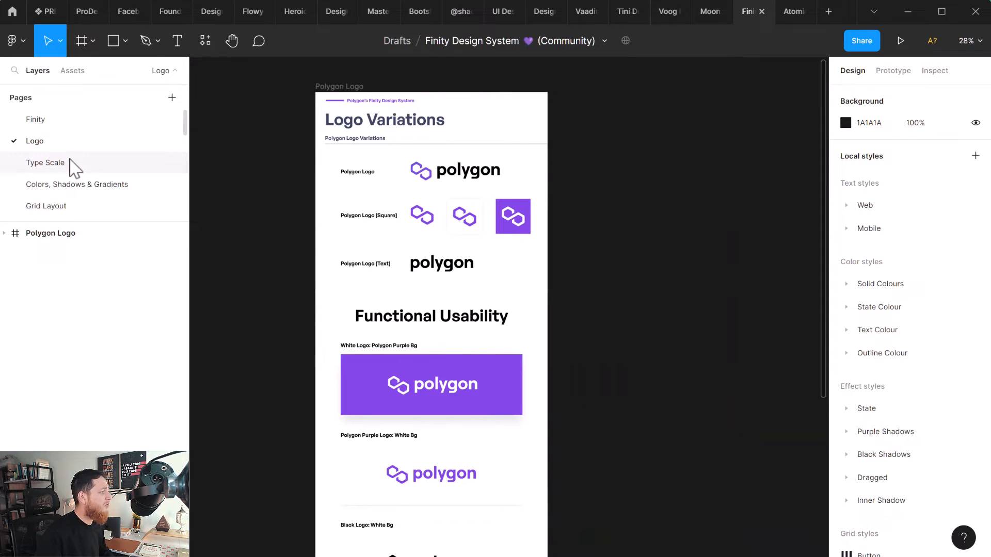
pyautogui.click(45, 163)
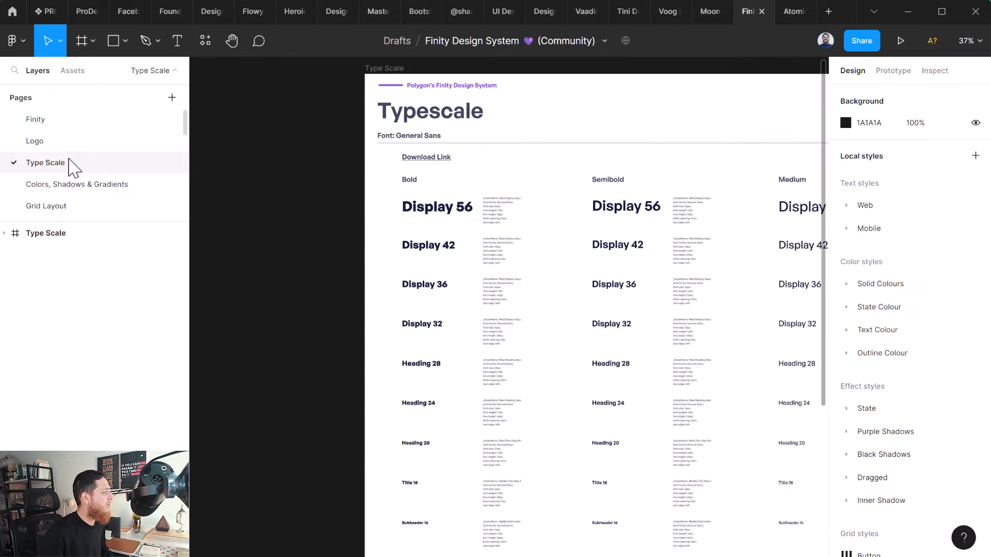
pyautogui.click(77, 183)
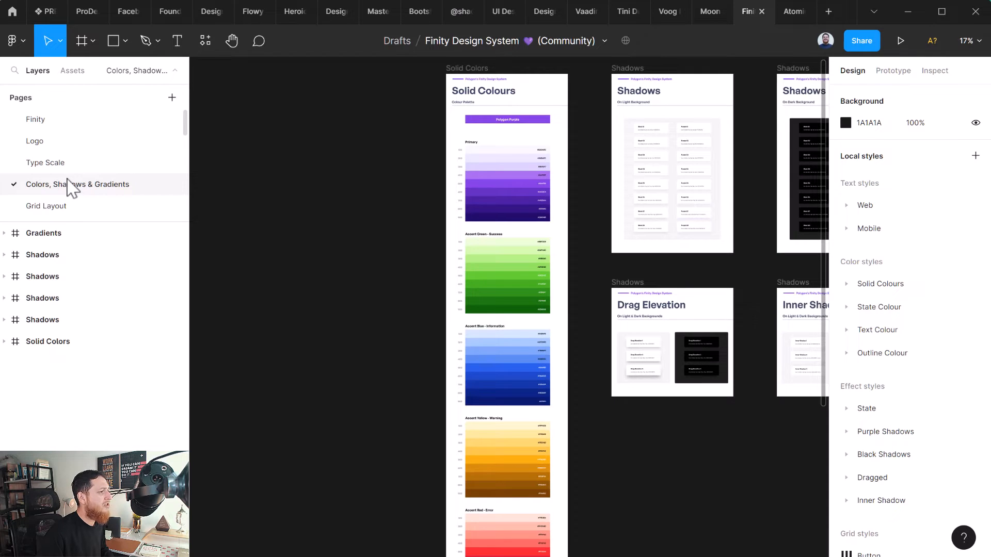
pyautogui.click(45, 205)
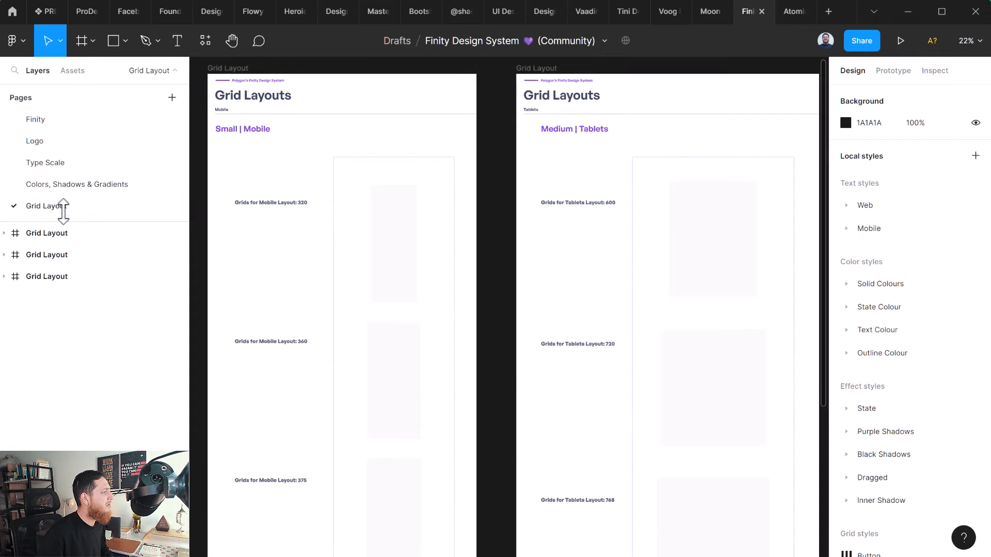
pyautogui.click(37, 181)
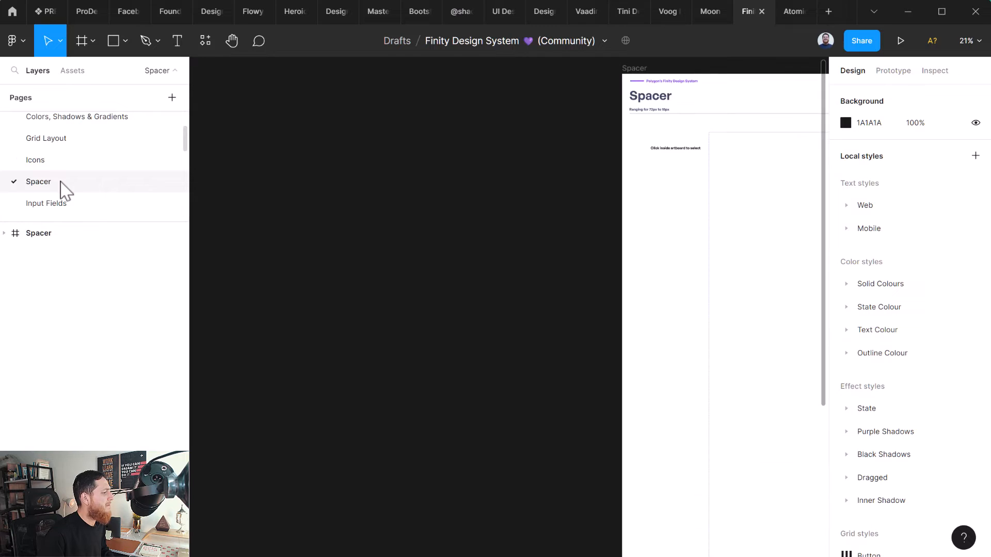
pyautogui.click(45, 203)
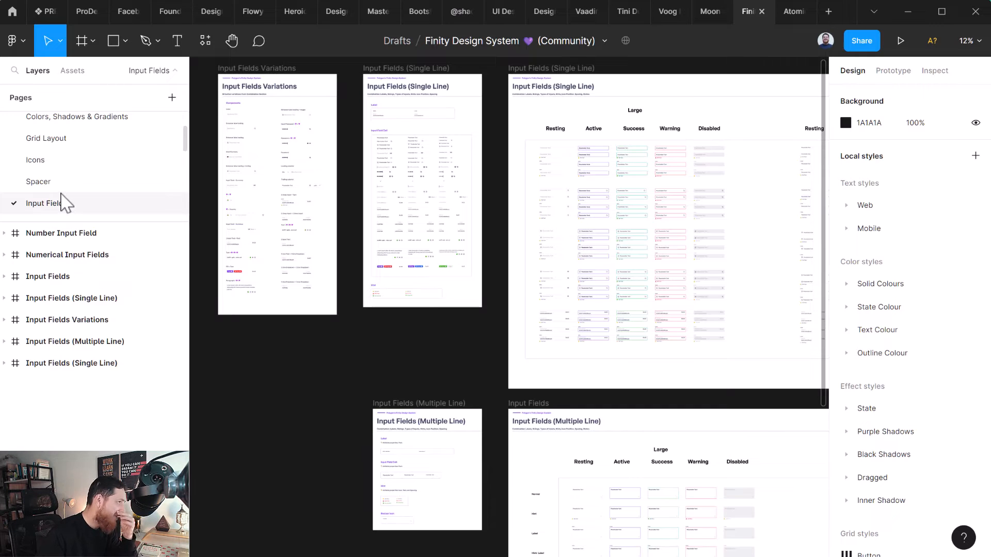
# Step: Revisit the Vaadin, Moon and Finity design system files
pyautogui.click(585, 11)
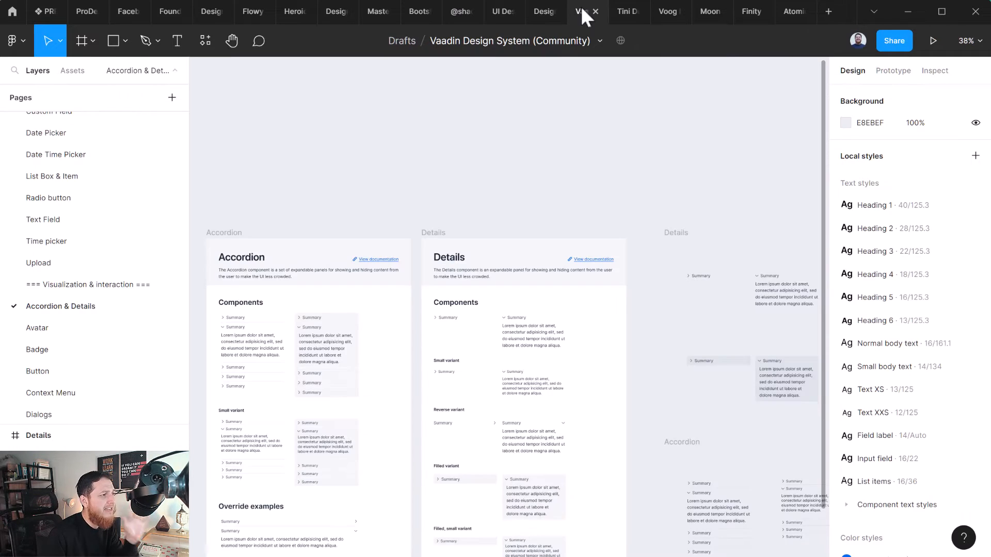
pyautogui.click(709, 11)
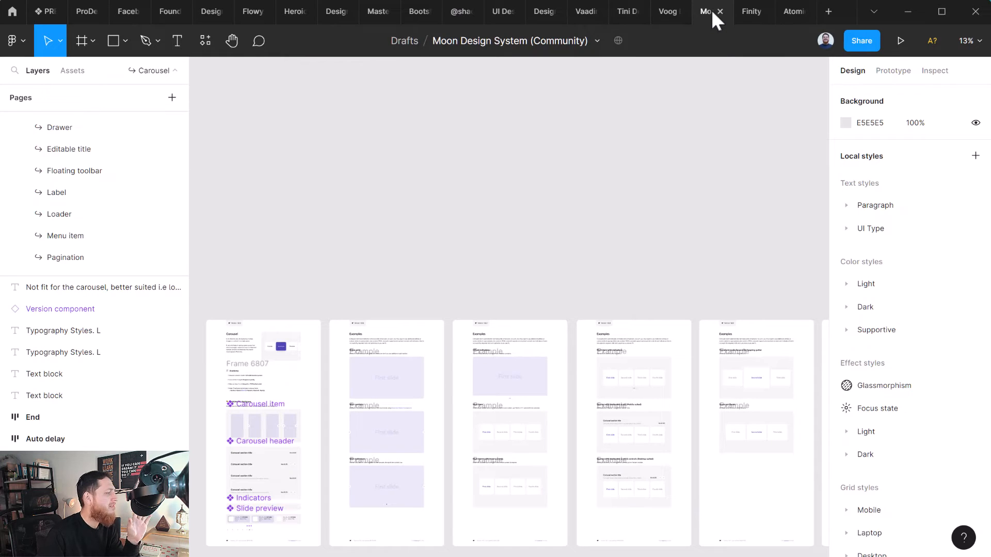
pyautogui.moveTo(620, 130)
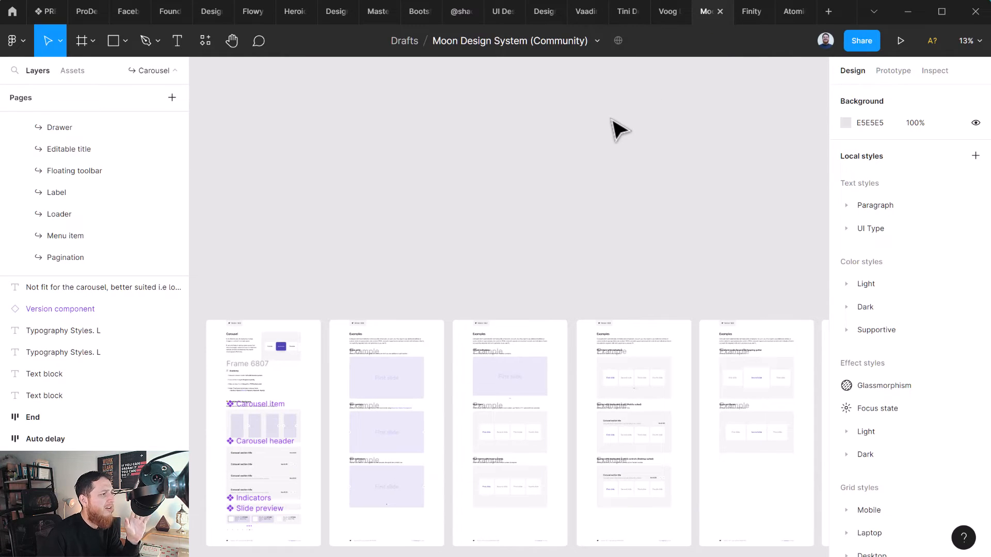
pyautogui.click(751, 12)
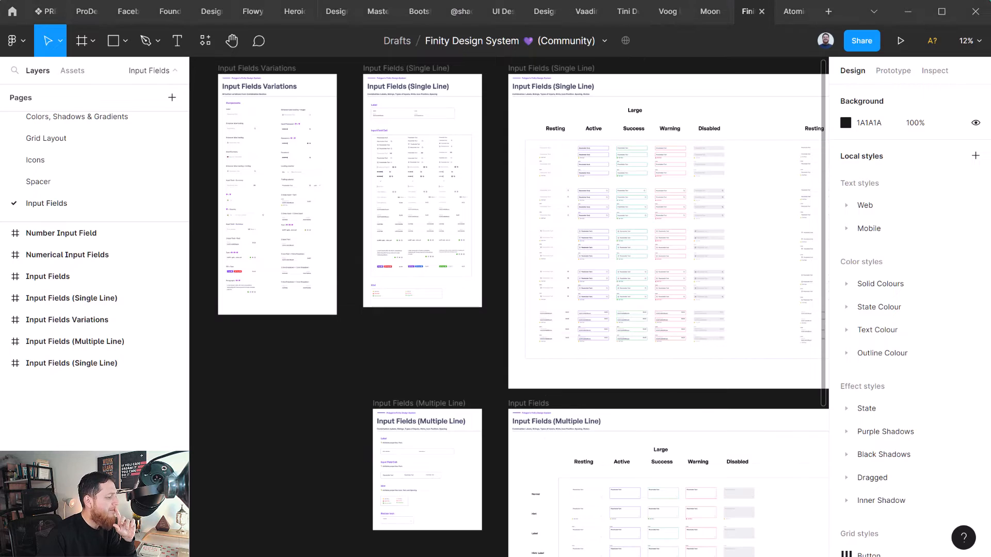
# Step: Open the Android Messaging App file, glimpse Screens, then return to Components
pyautogui.click(427, 15)
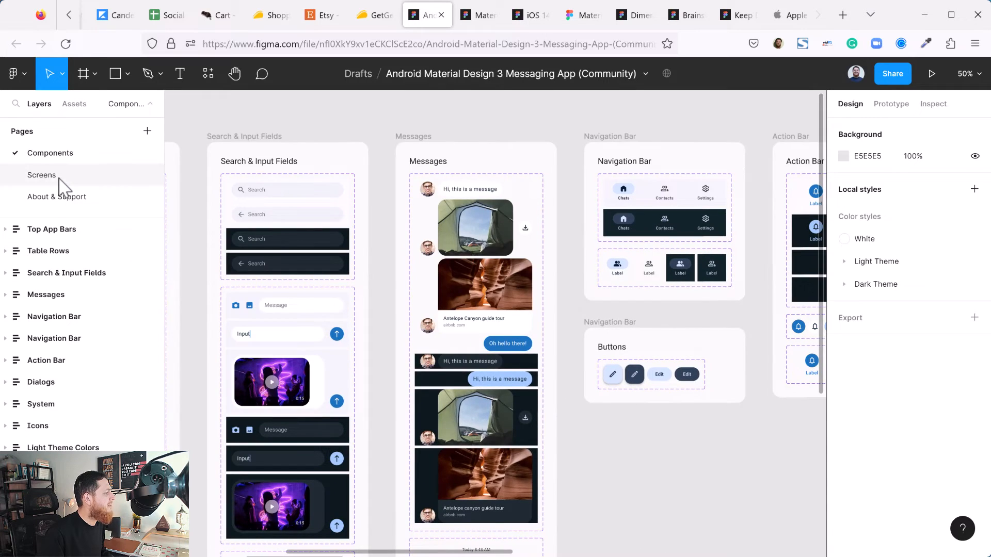
pyautogui.click(41, 175)
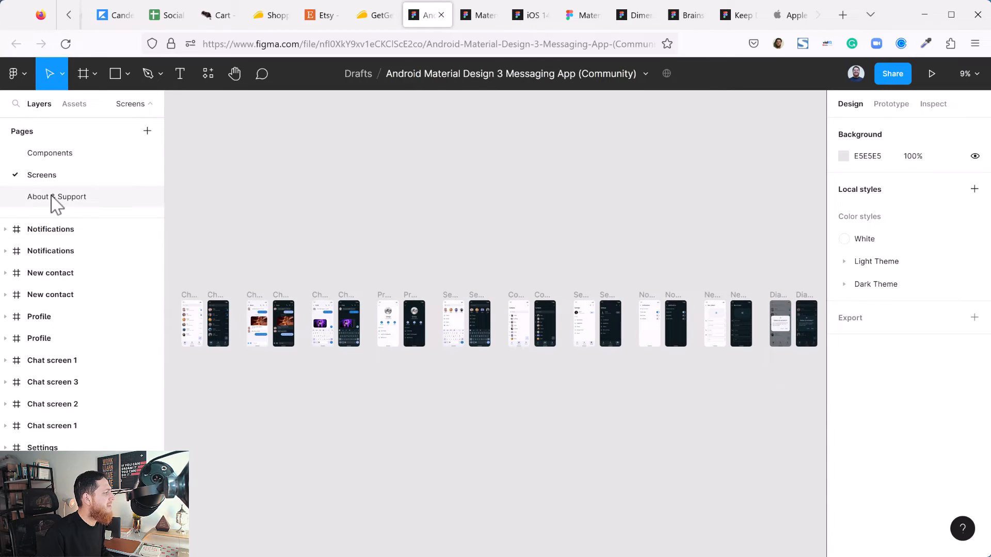
pyautogui.click(50, 153)
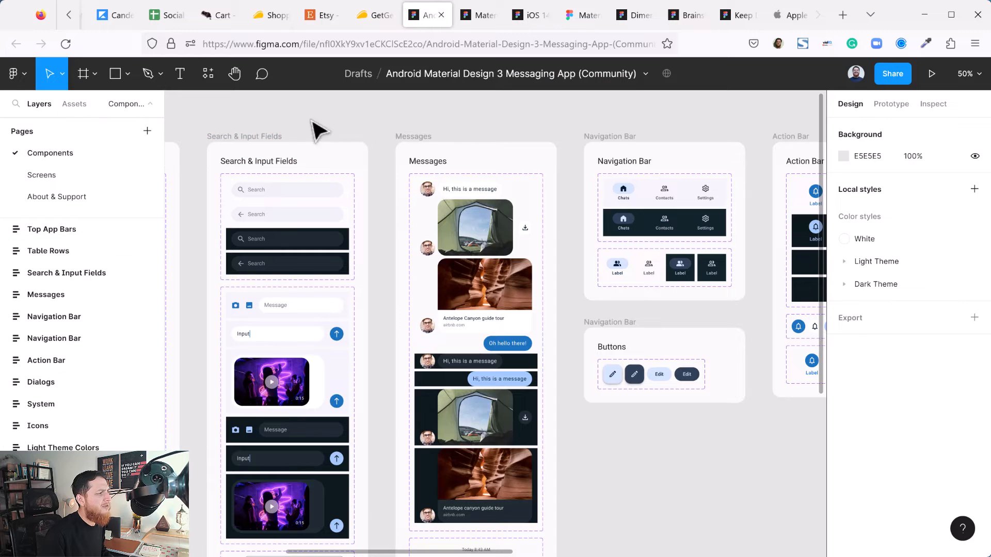
# Step: View the Material 3 Kit's Getting Started and Styles pages, then the iOS 14 UI Kit
pyautogui.click(479, 14)
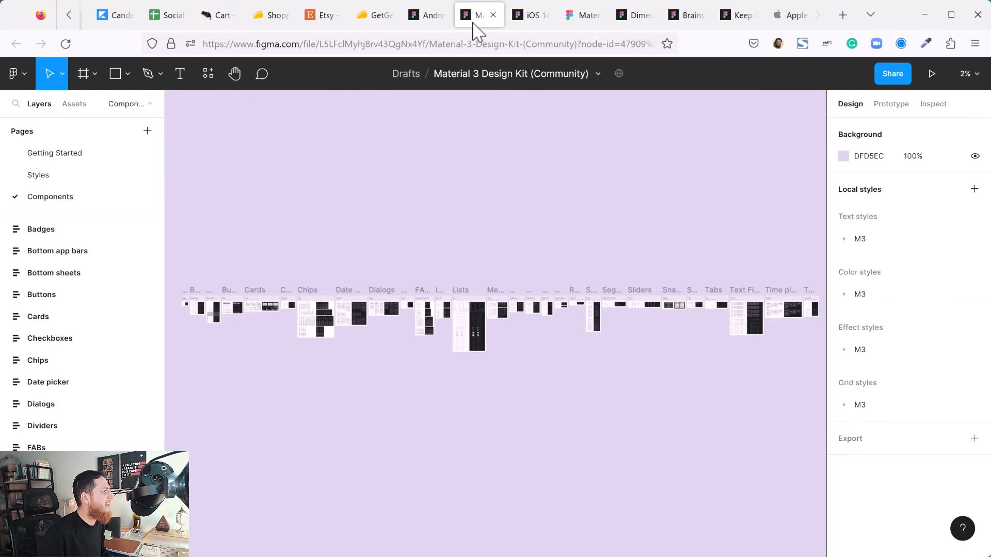
pyautogui.moveTo(54, 152)
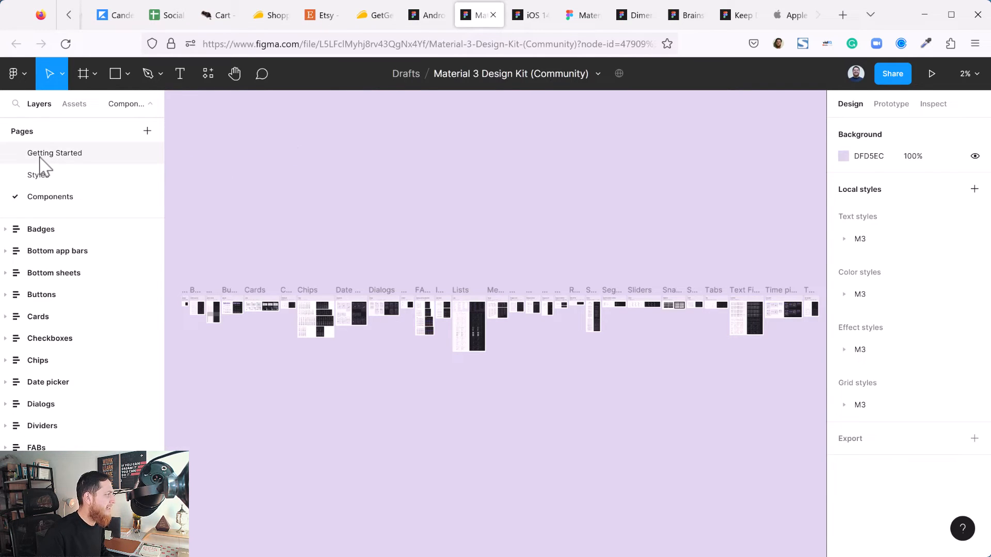
pyautogui.click(56, 152)
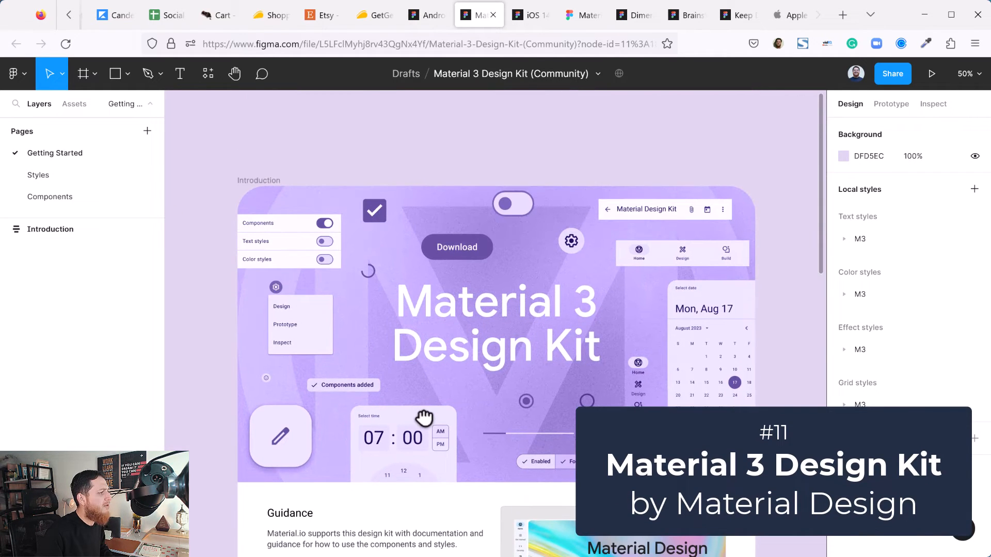
pyautogui.click(38, 174)
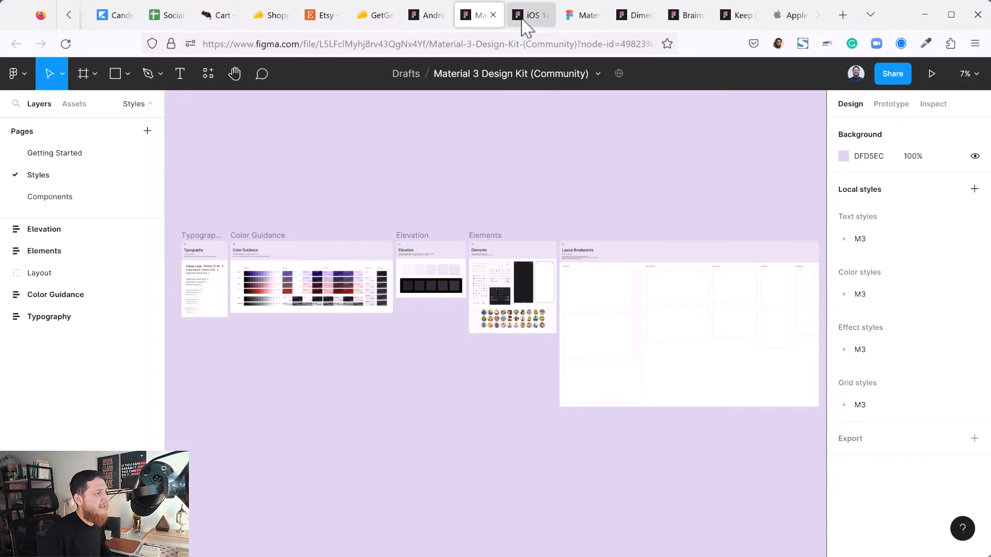
pyautogui.click(531, 14)
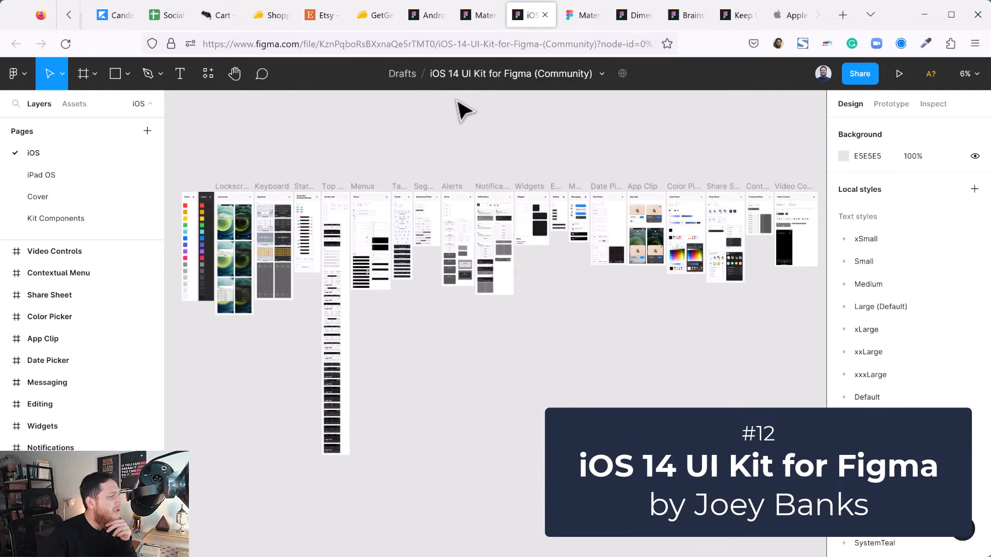
# Step: Inspect the iOS 14 UI Kit's Colors, Lockscreen and Keyboard frames, then open Material-X
pyautogui.click(479, 14)
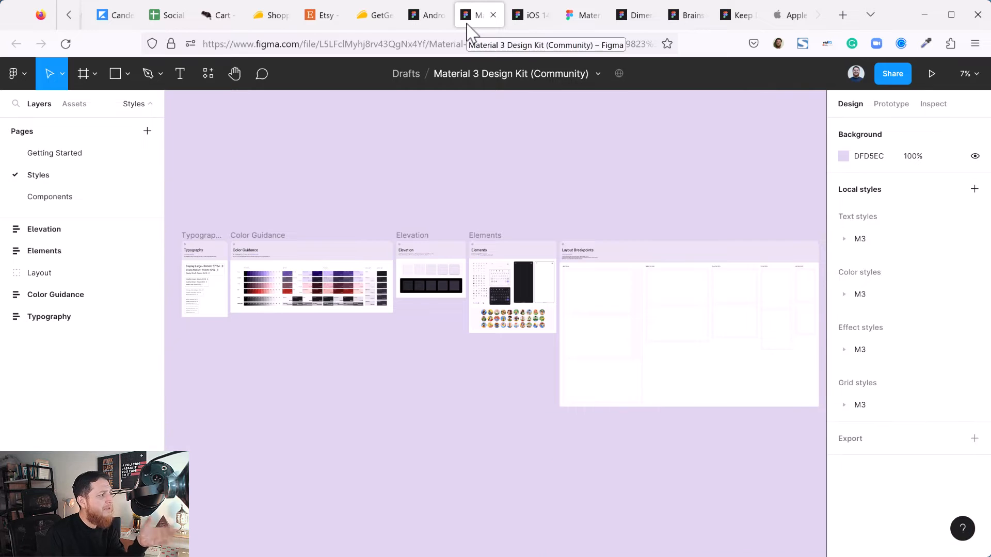
pyautogui.click(529, 15)
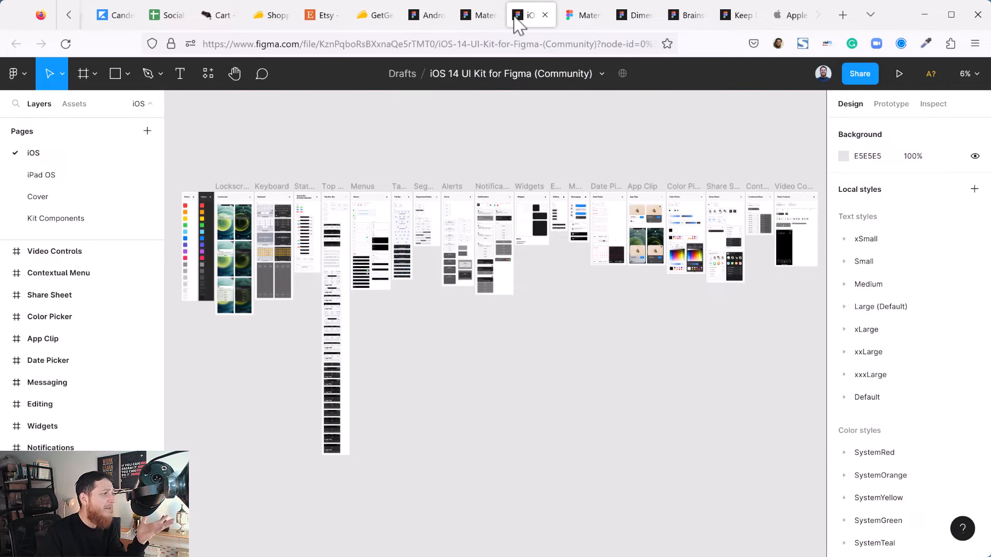
pyautogui.moveTo(346, 132)
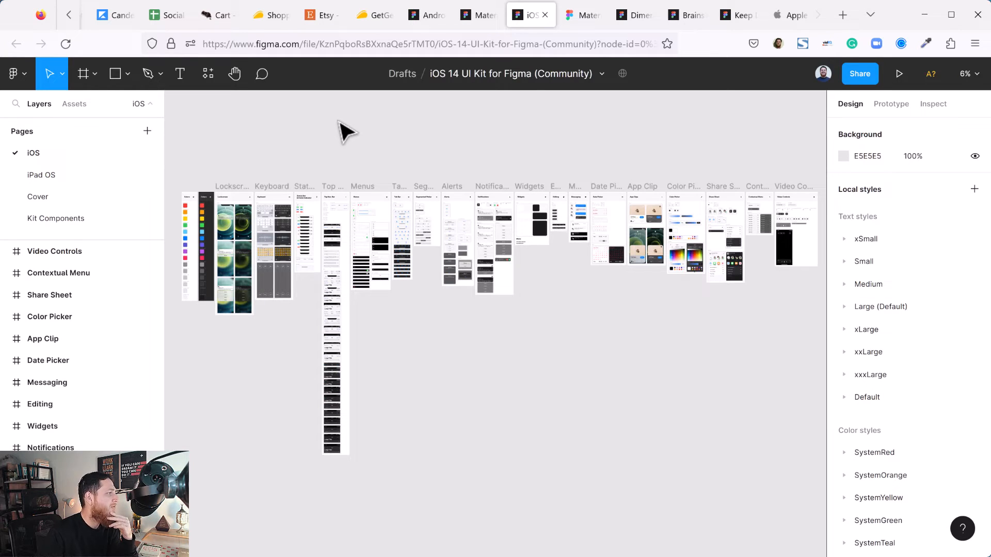
pyautogui.moveTo(660, 351)
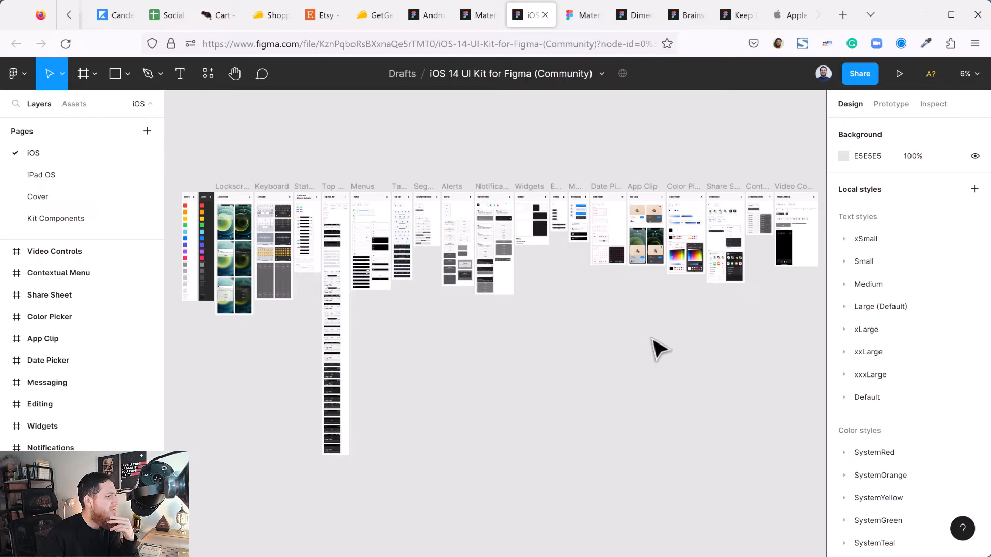
pyautogui.scroll(3)
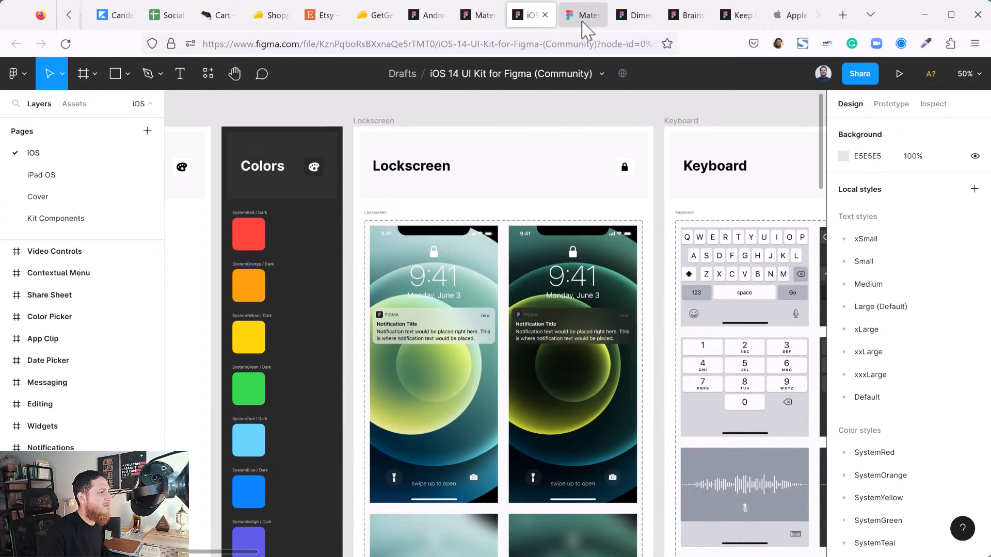
pyautogui.click(582, 14)
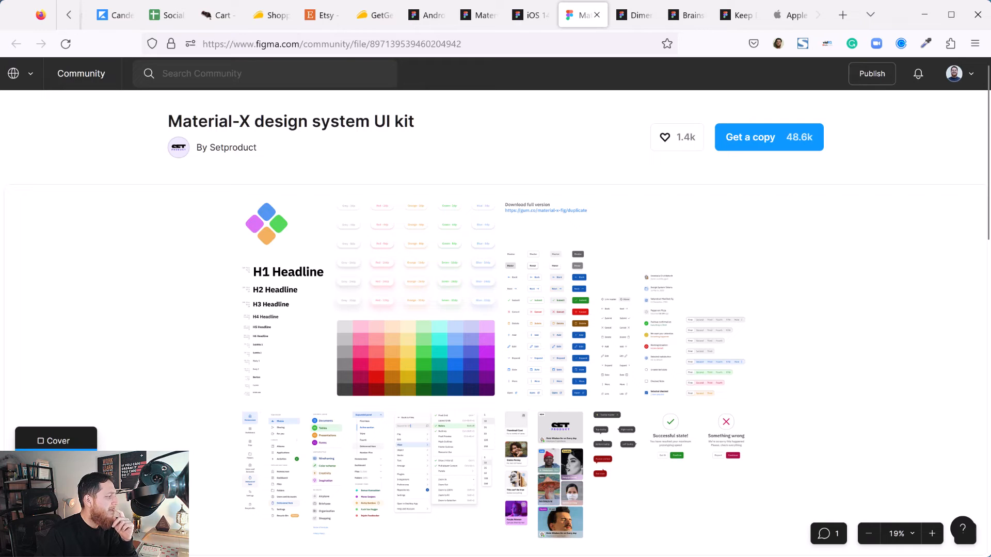
# Step: Choose the Cover page from the Material-X page dropdown and zoom in
pyautogui.click(932, 534)
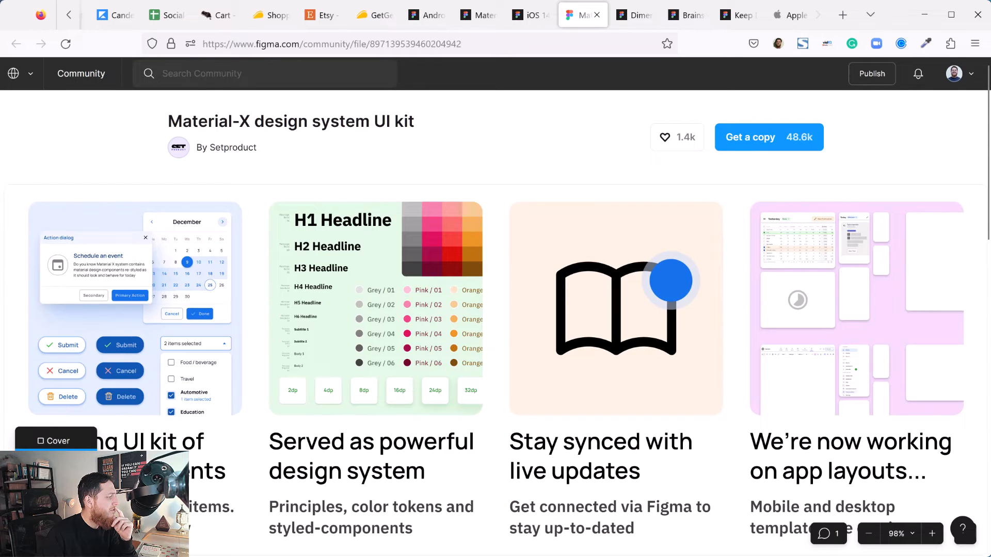
pyautogui.click(868, 534)
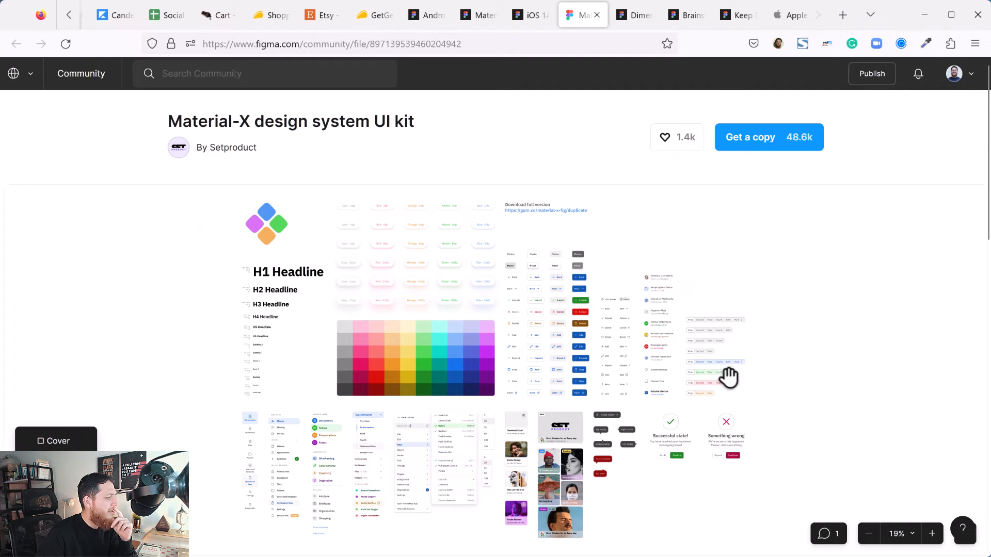
pyautogui.moveTo(464, 321)
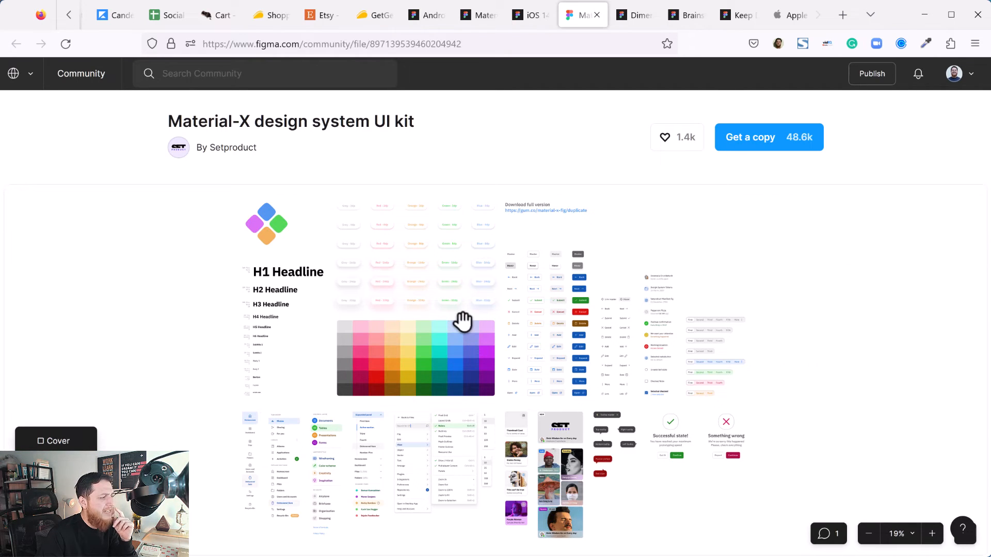
pyautogui.moveTo(464, 321)
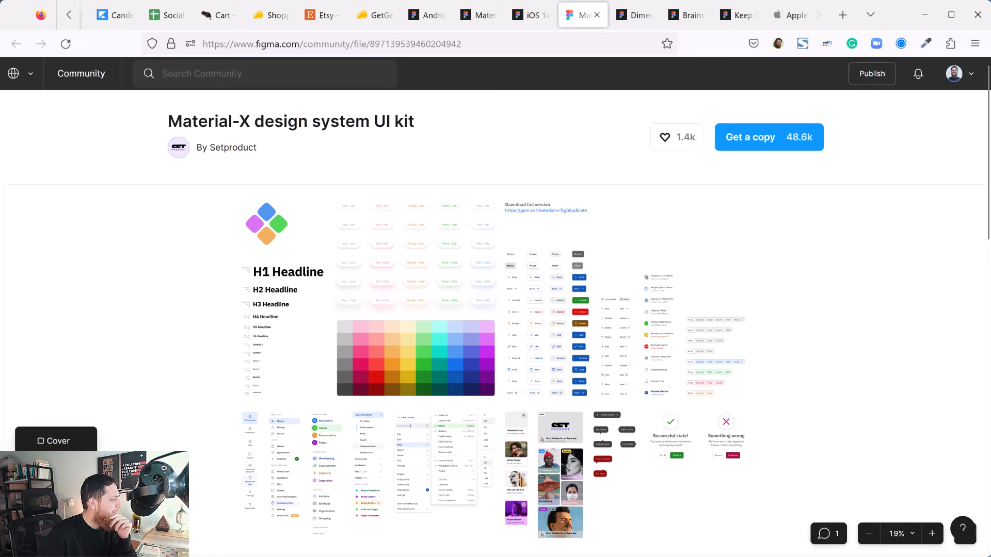
pyautogui.click(932, 533)
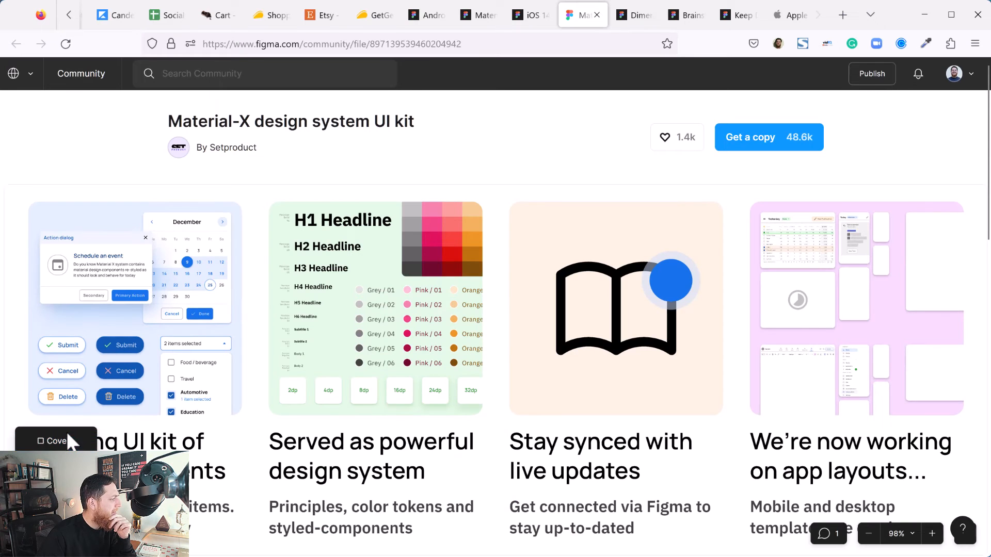
pyautogui.moveTo(56, 440)
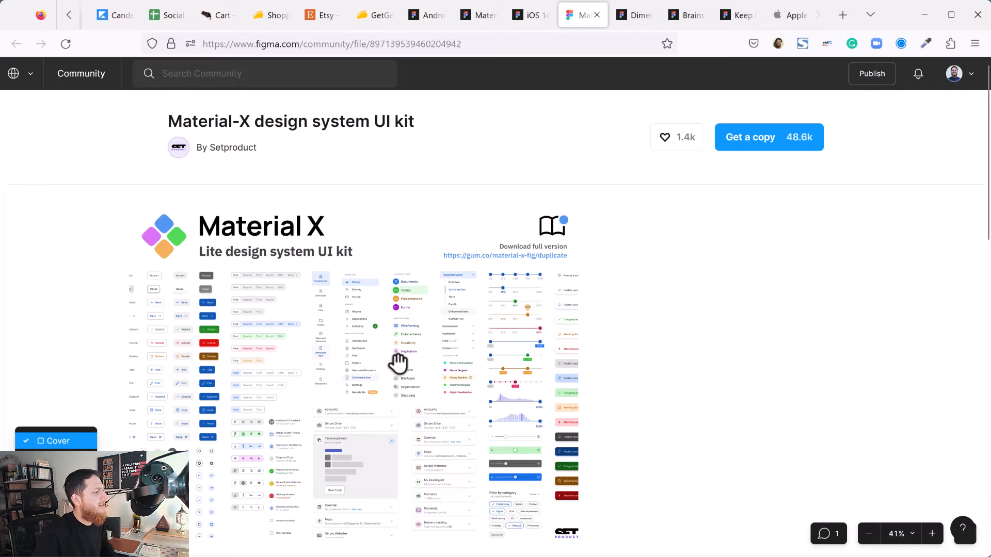
pyautogui.scroll(-3)
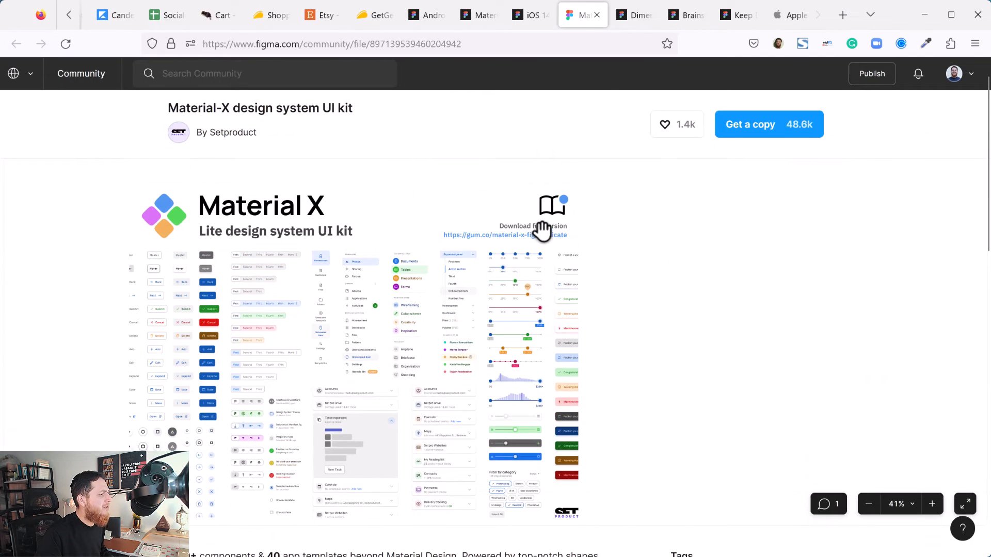
pyautogui.moveTo(518, 228)
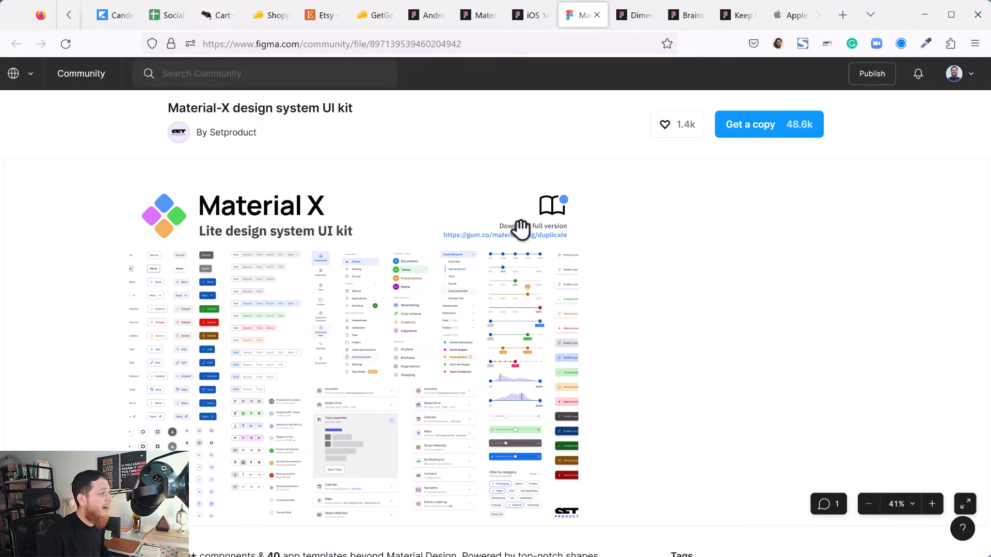
pyautogui.moveTo(205, 232)
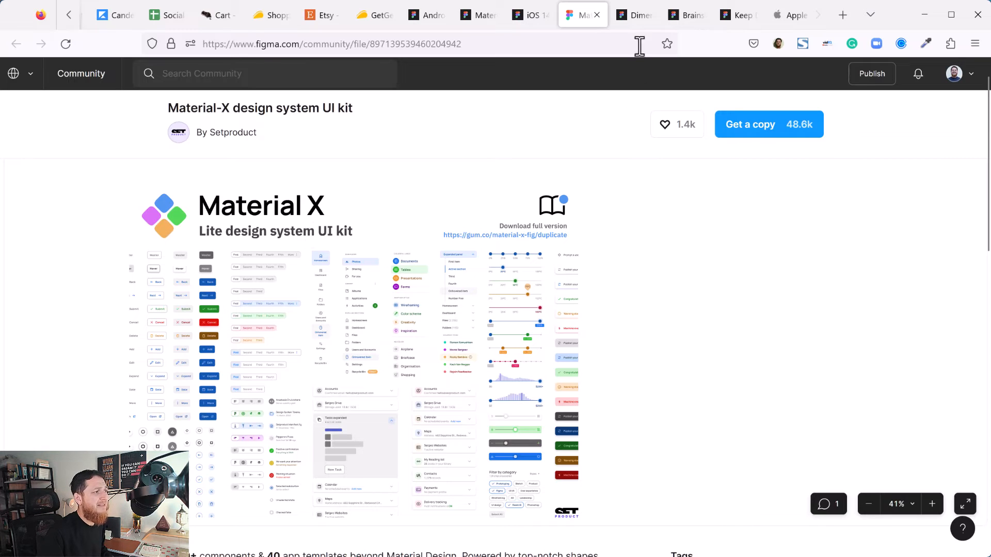
pyautogui.moveTo(635, 14)
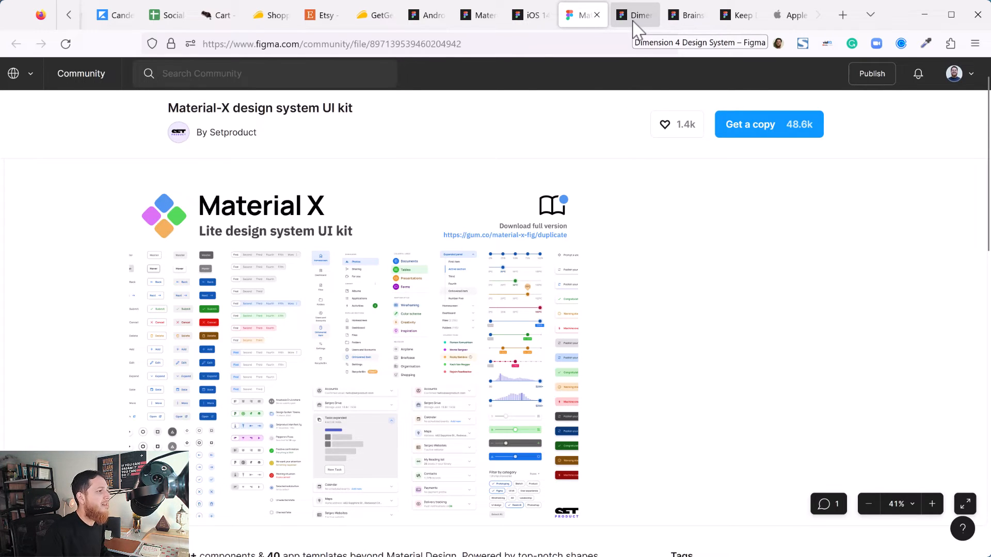
# Step: Switch to Dimension 4 and browse its Basics, icons and components pages
pyautogui.click(633, 15)
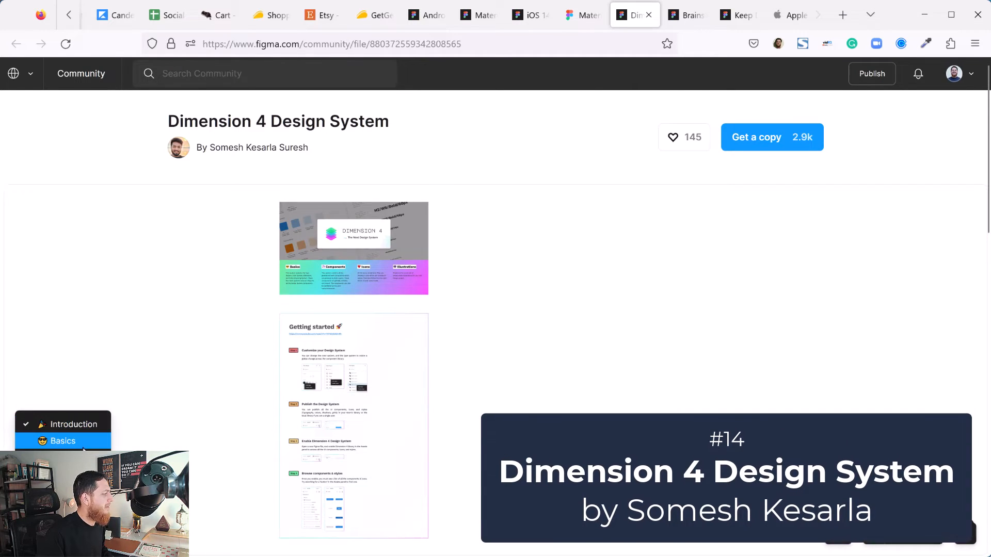
pyautogui.click(63, 440)
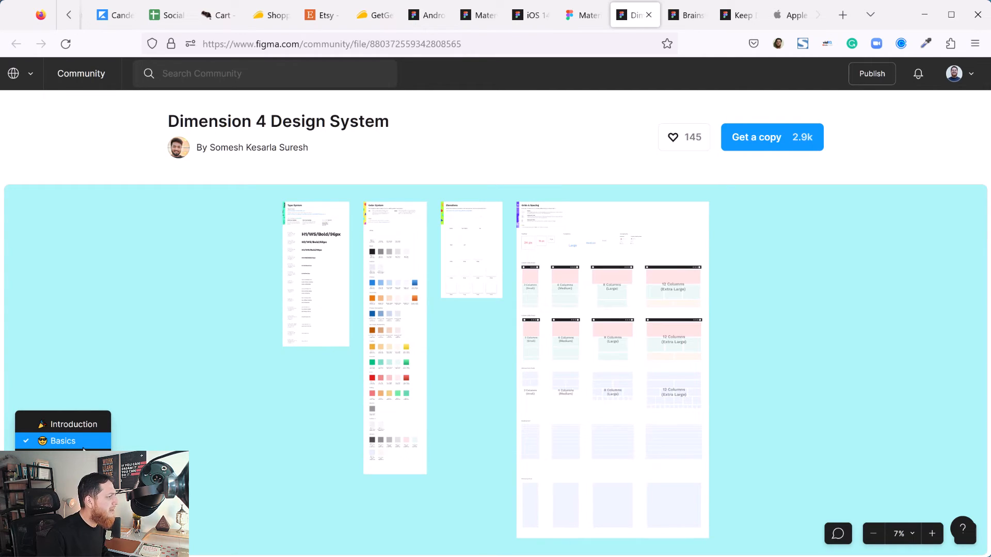
pyautogui.moveTo(186, 419)
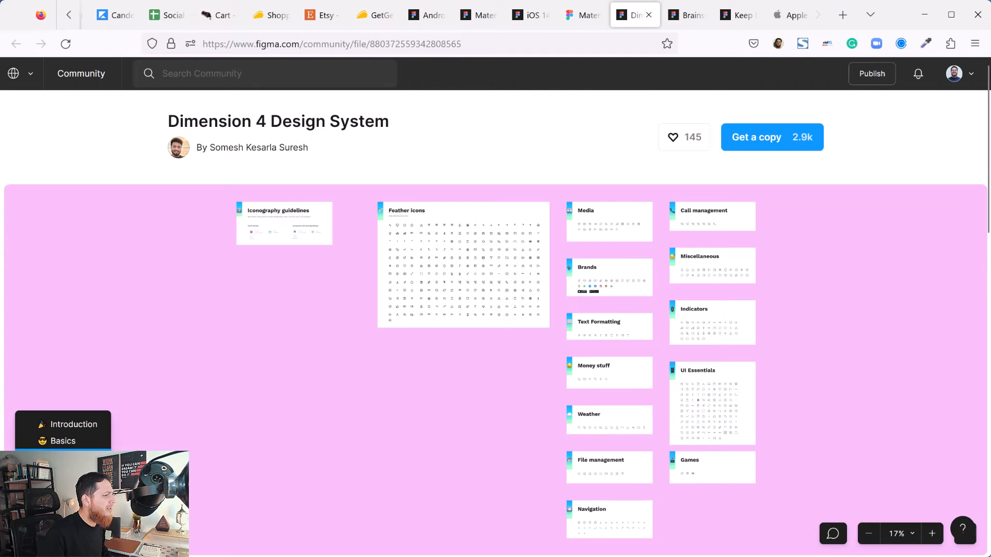
pyautogui.click(932, 533)
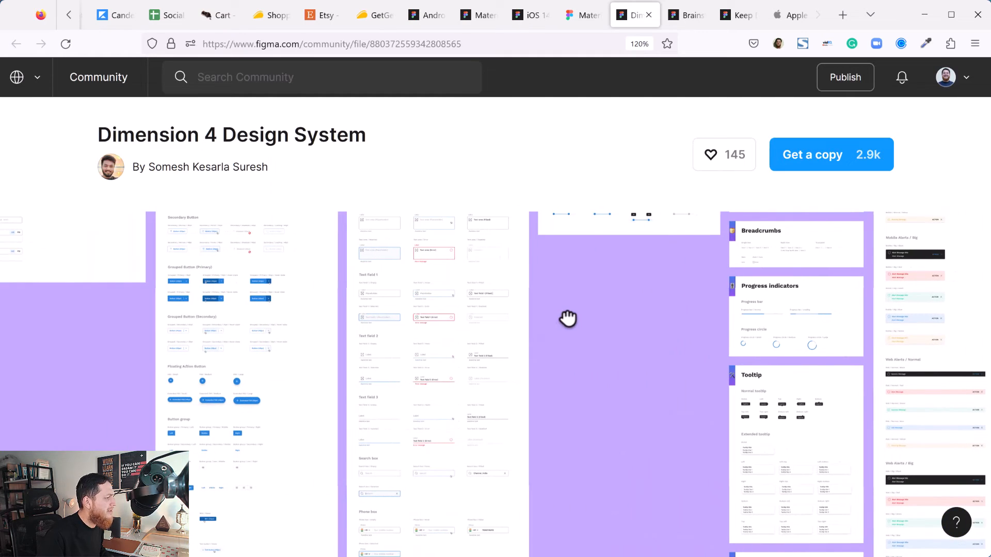
pyautogui.moveTo(556, 310)
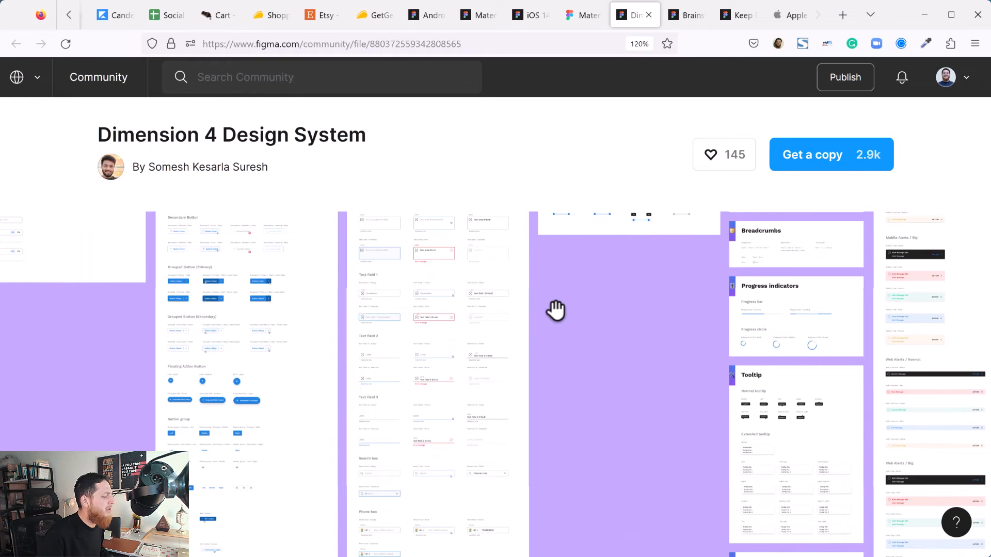
pyautogui.moveTo(686, 104)
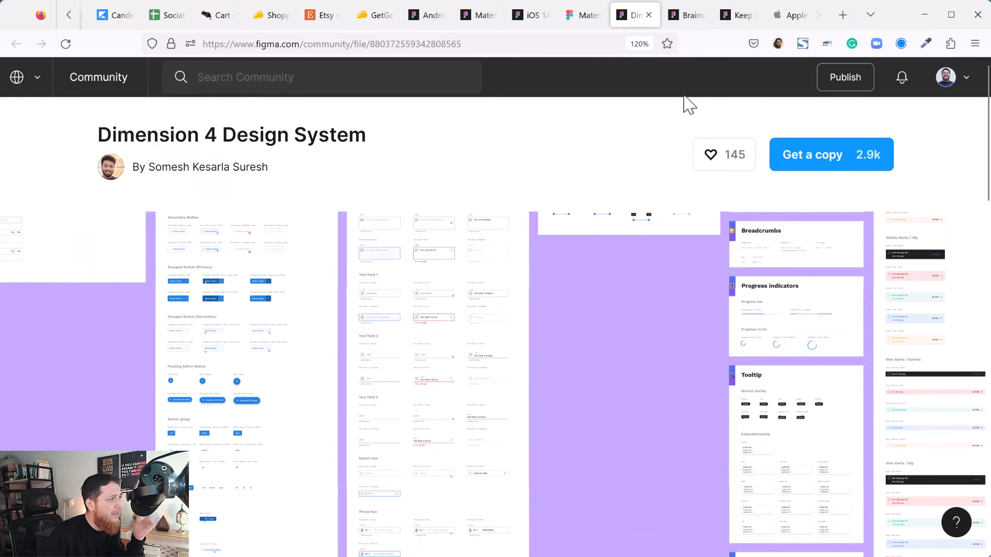
pyautogui.moveTo(687, 15)
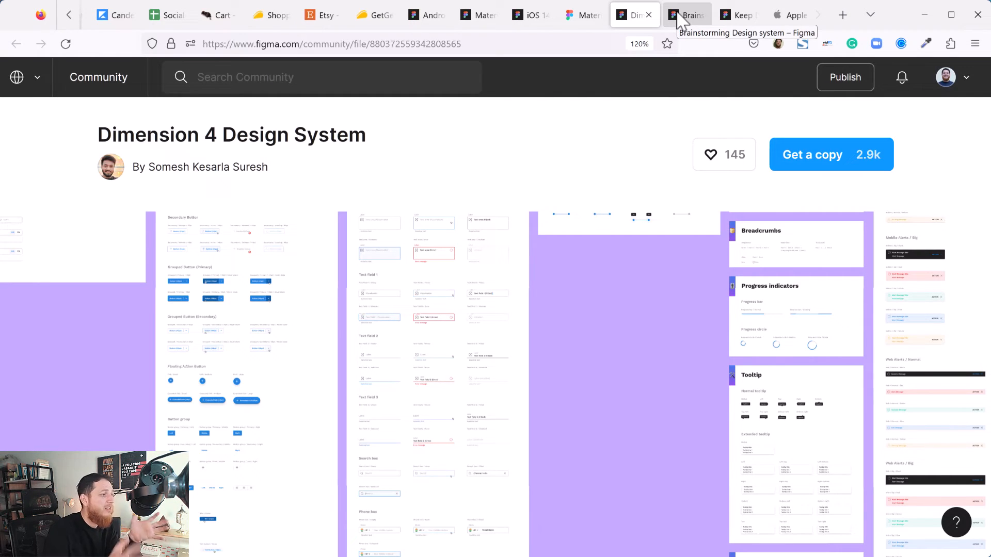
# Step: Open the Brainstorming Design system file and view its Typography and Shadows pages
pyautogui.click(686, 14)
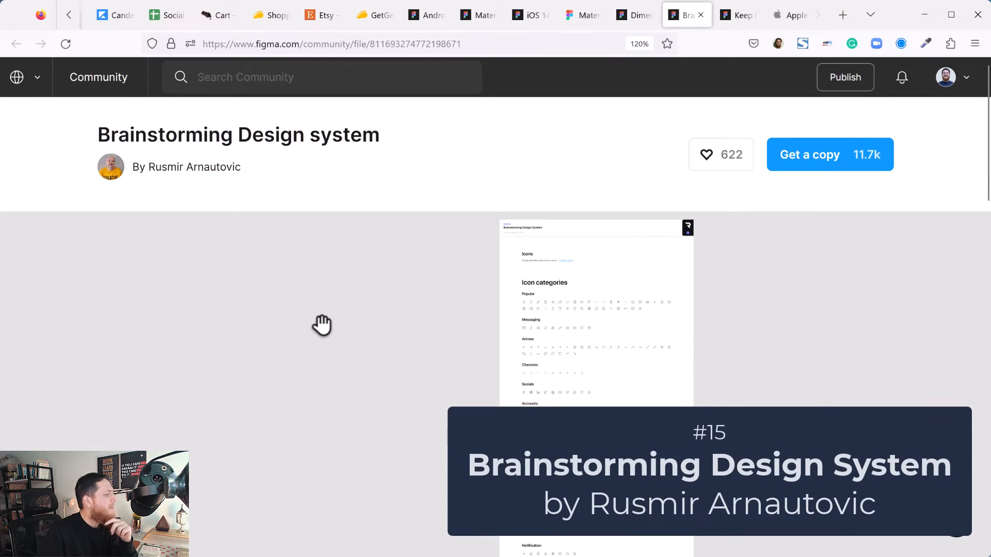
pyautogui.scroll(-3)
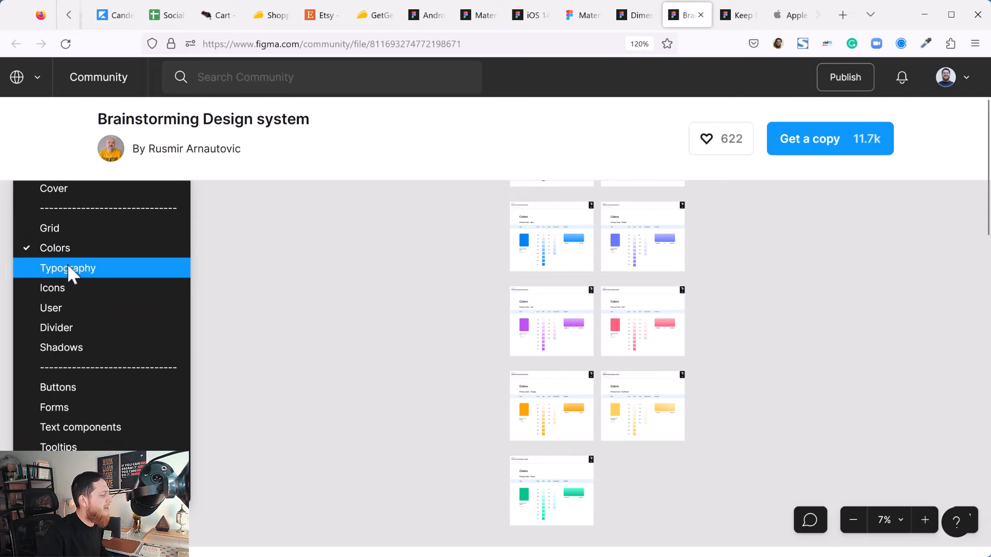
pyautogui.click(68, 267)
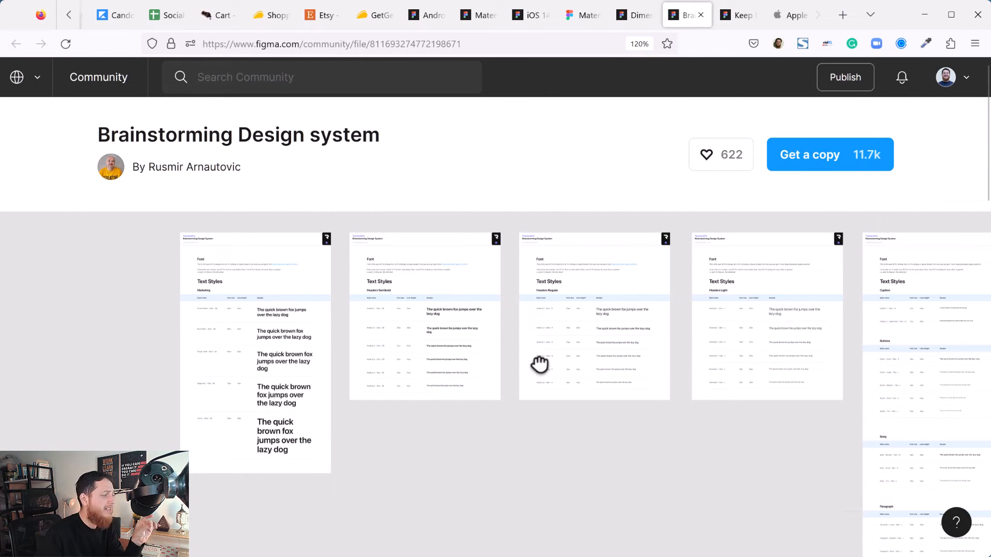
pyautogui.moveTo(859, 347)
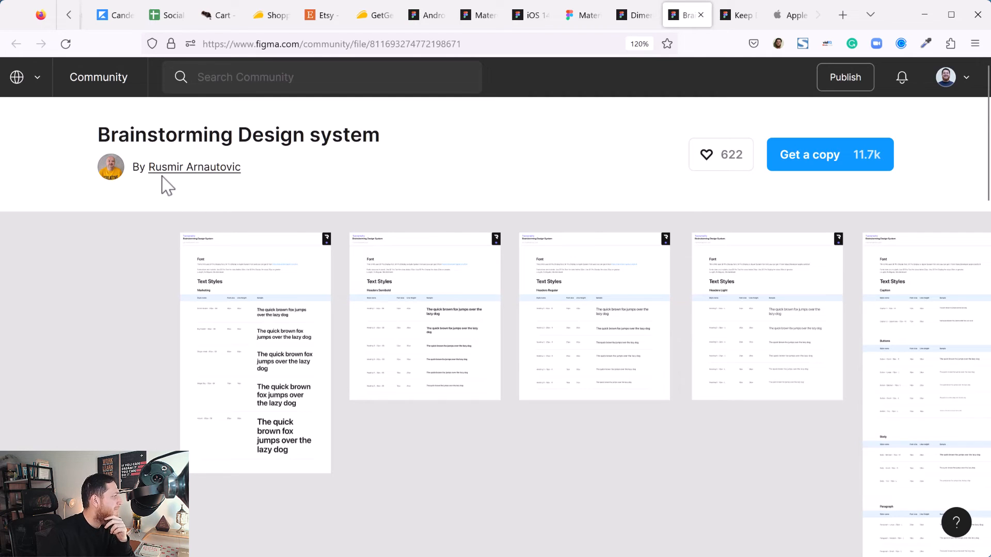
pyautogui.moveTo(239, 171)
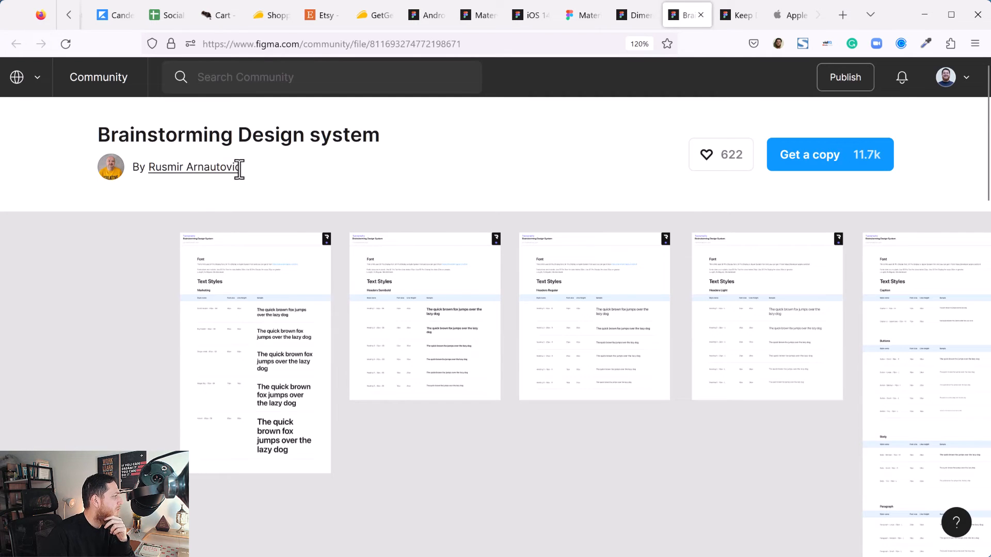
pyautogui.moveTo(435, 174)
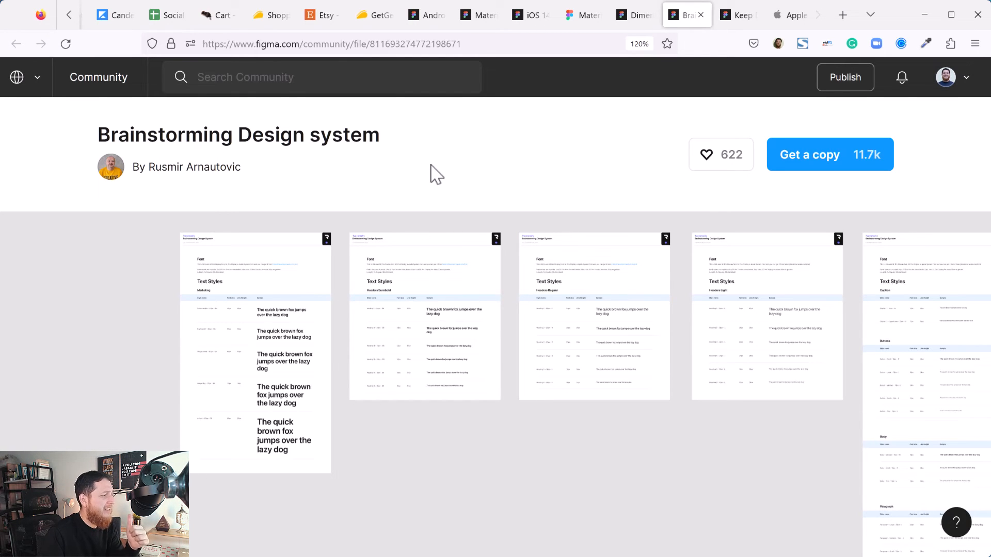
pyautogui.moveTo(613, 195)
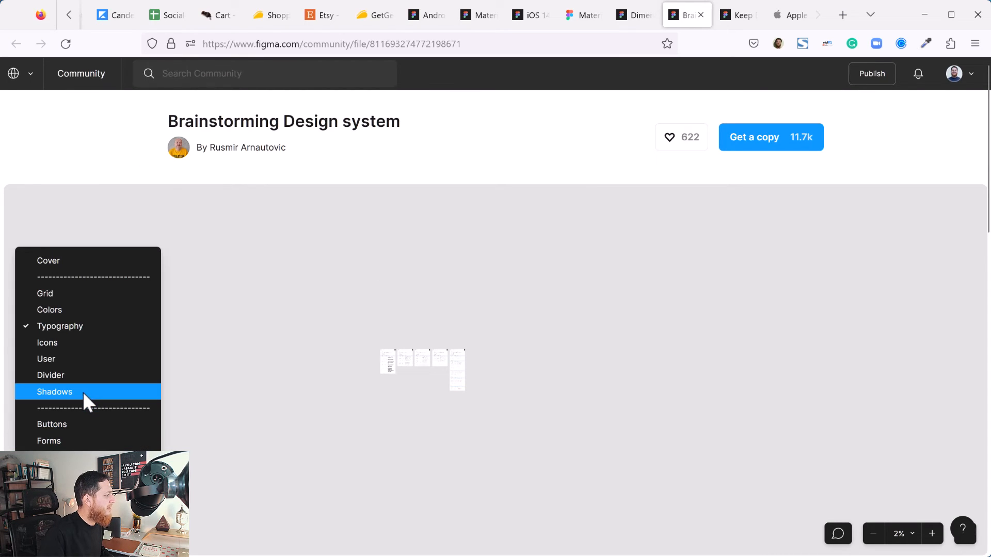
pyautogui.click(52, 424)
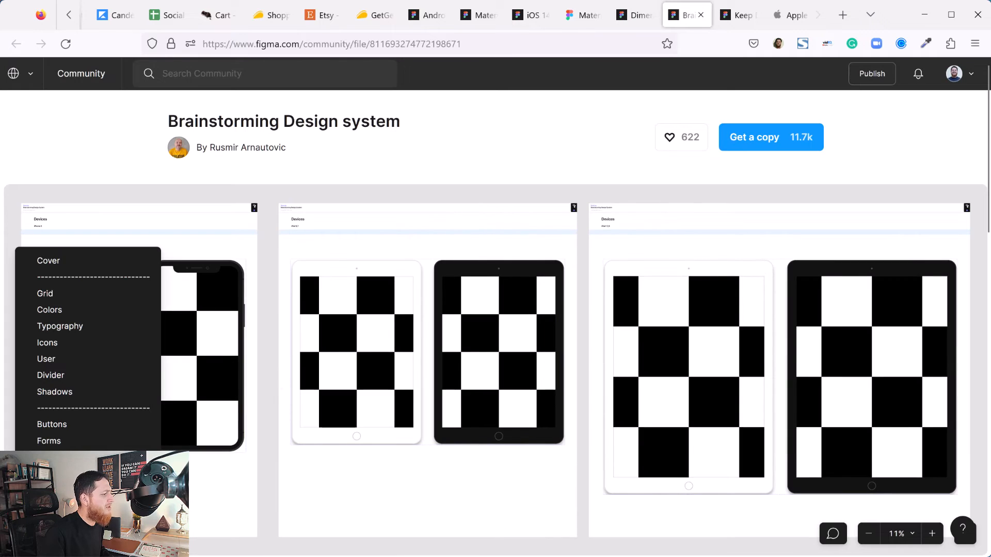
pyautogui.moveTo(739, 14)
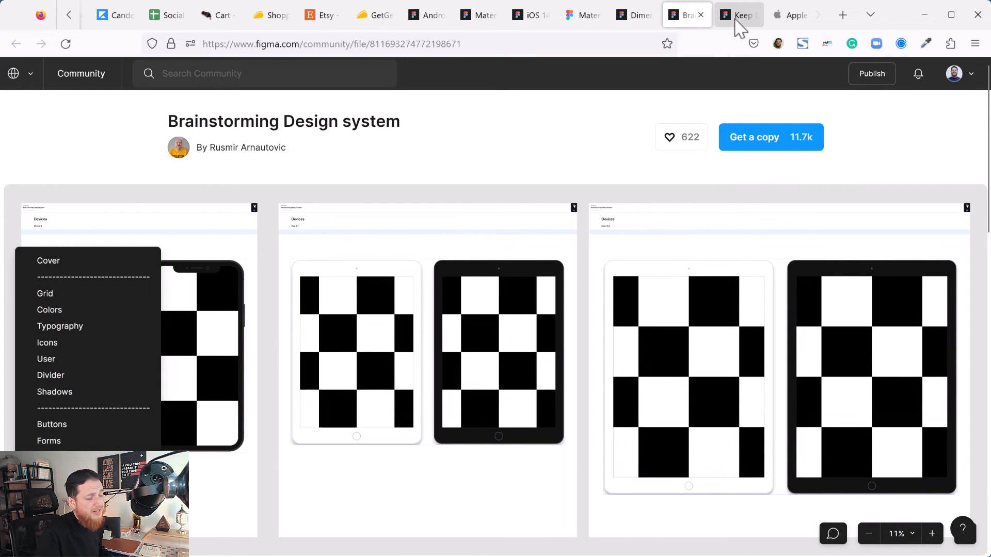
# Step: Open the Keep file and view its Icon, Shadow & Focus, Avatar and Switch pages
pyautogui.click(740, 15)
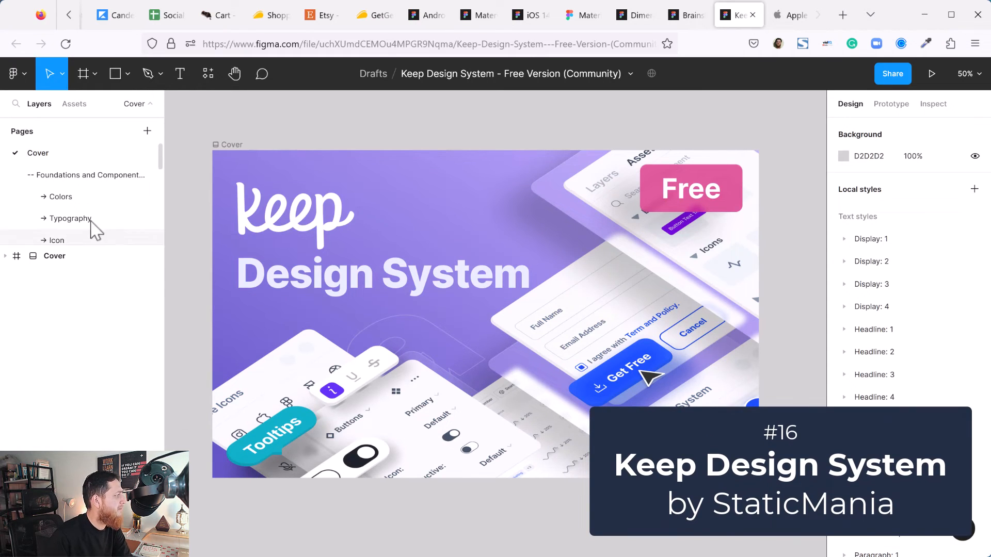
pyautogui.click(91, 175)
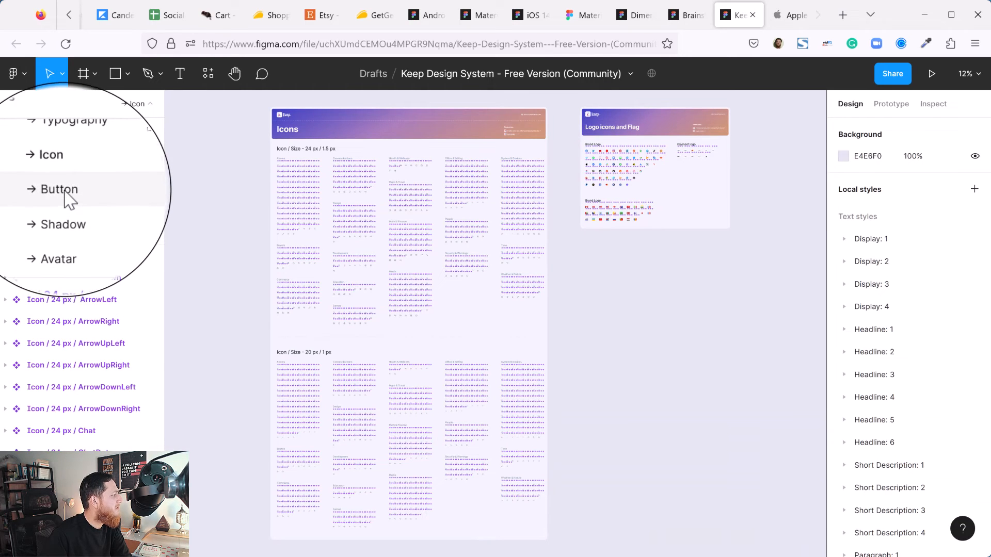
pyautogui.click(62, 210)
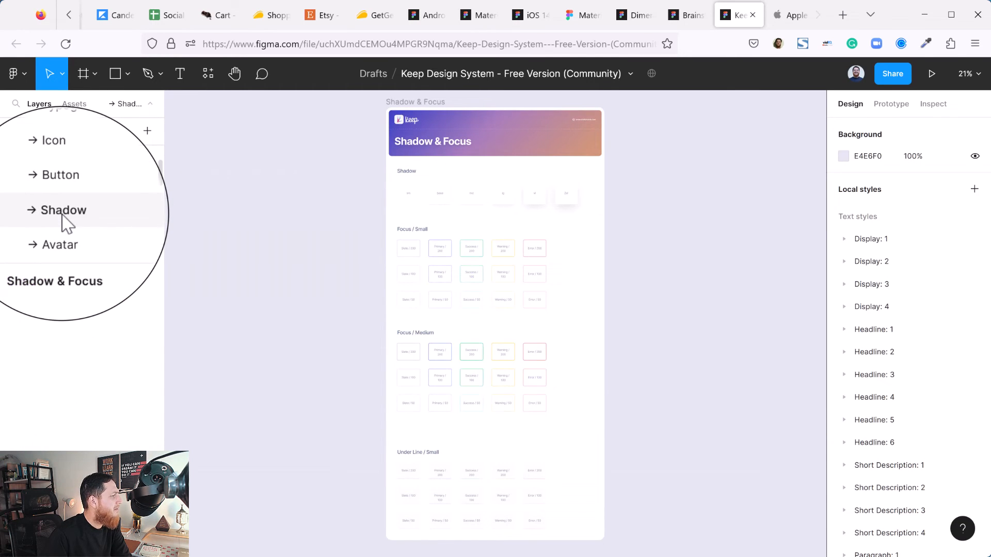
pyautogui.click(61, 245)
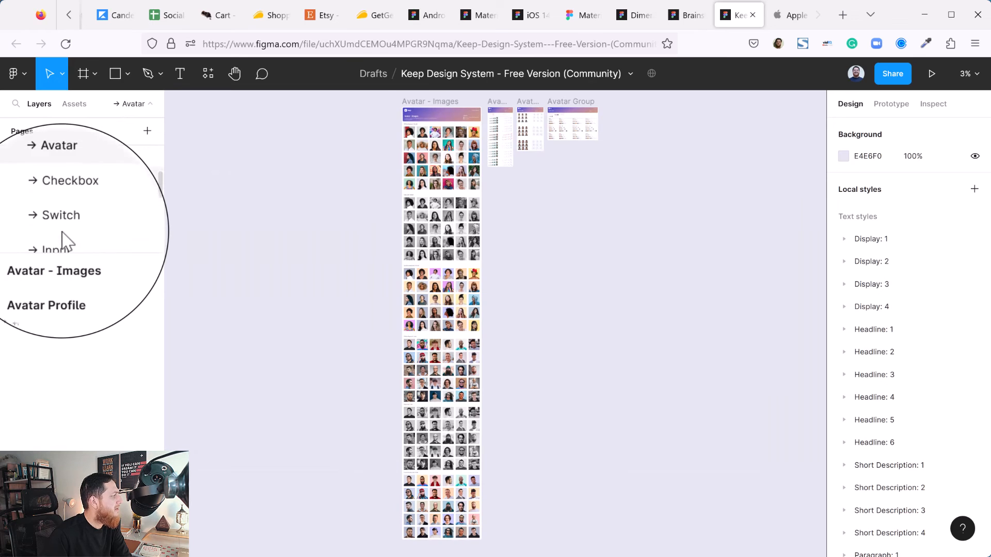
pyautogui.click(62, 215)
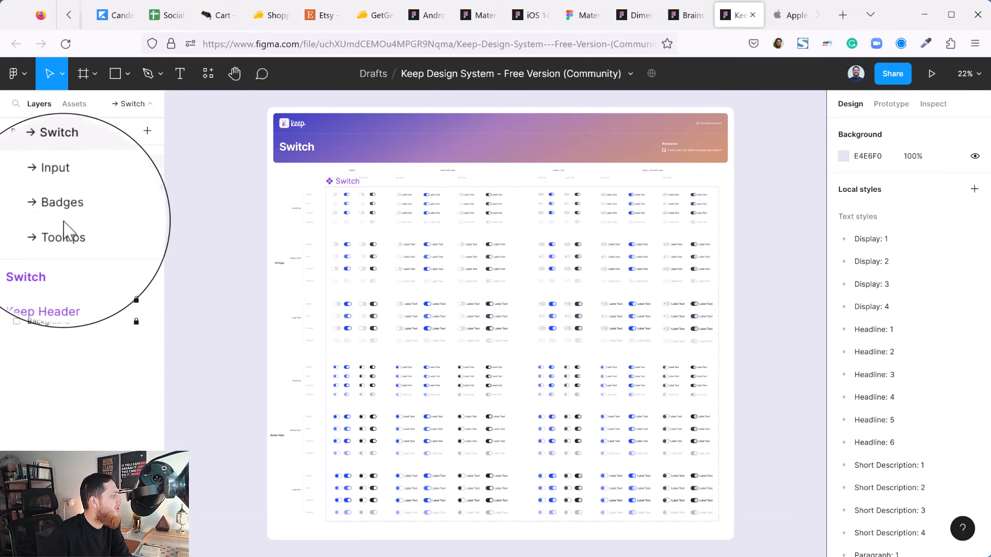
# Step: View Keep's Tooltips, Modals, Navigation and Messaging pages, then return to Brainstorming
pyautogui.click(64, 201)
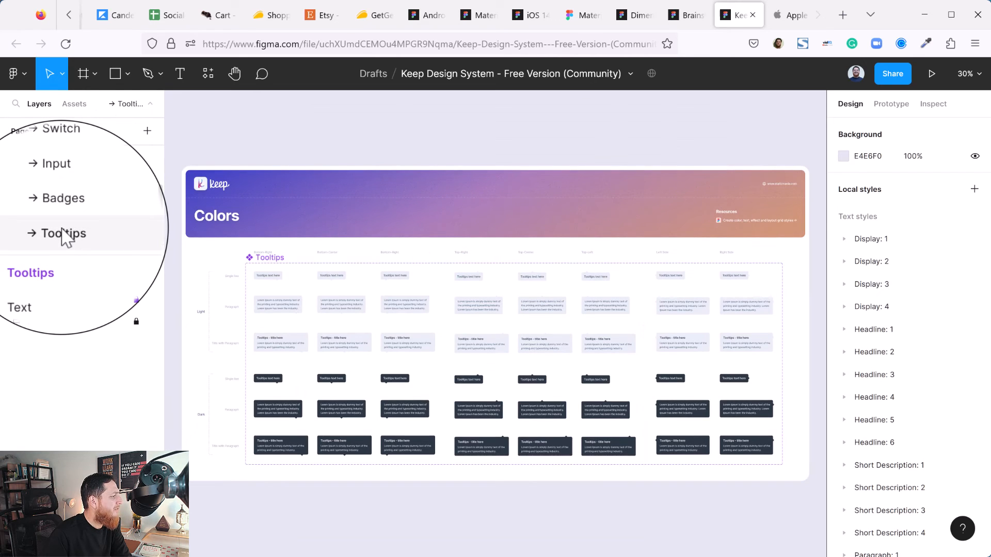
pyautogui.click(58, 190)
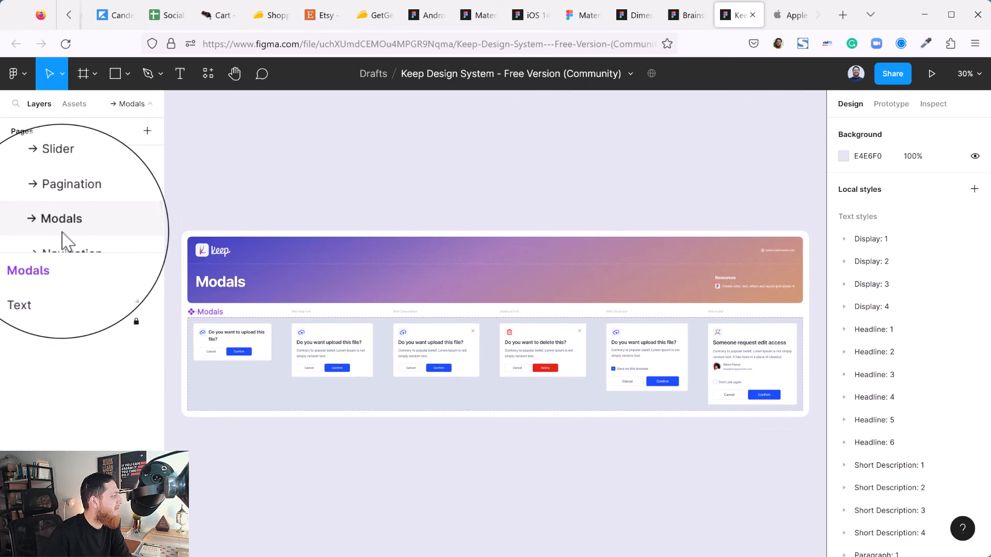
pyautogui.click(67, 177)
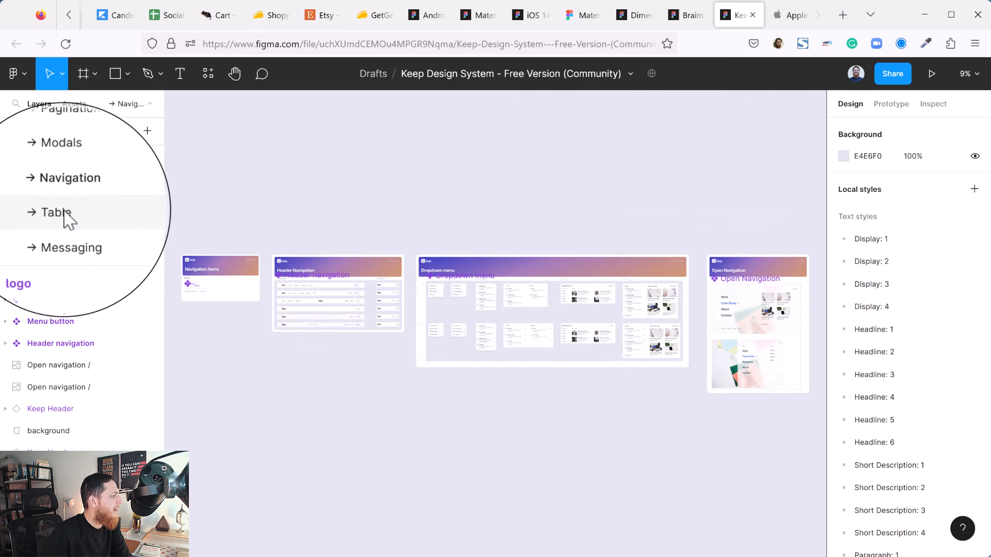
pyautogui.click(71, 247)
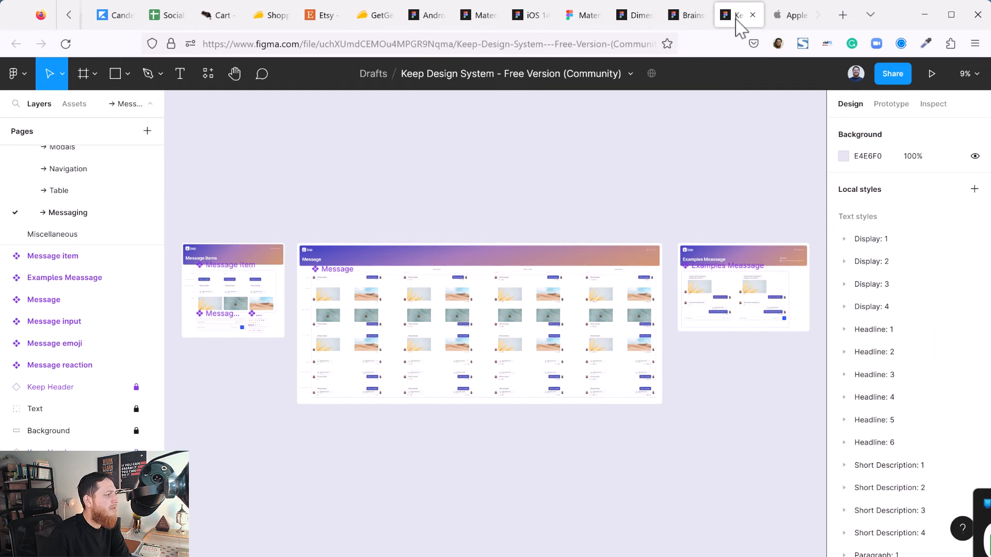
pyautogui.moveTo(598, 173)
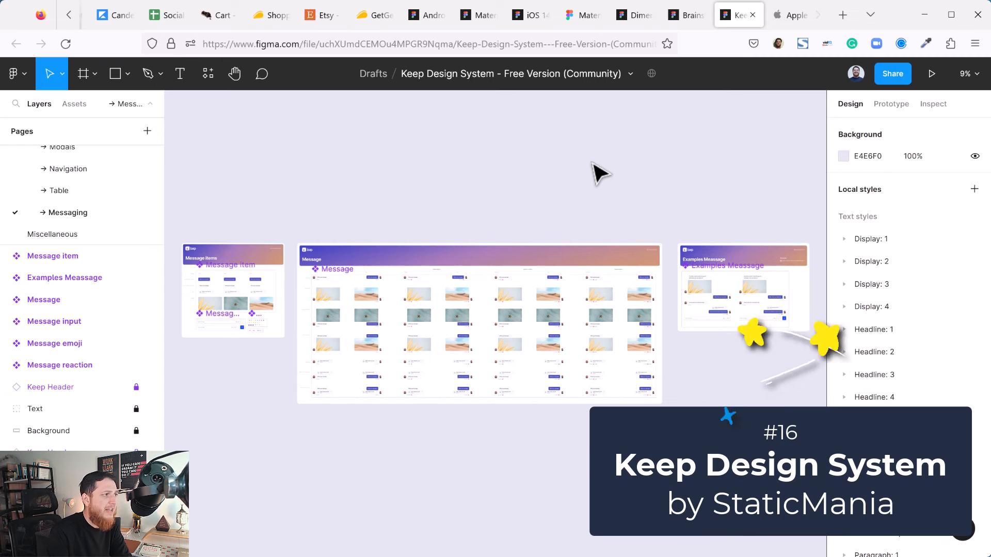
pyautogui.click(686, 14)
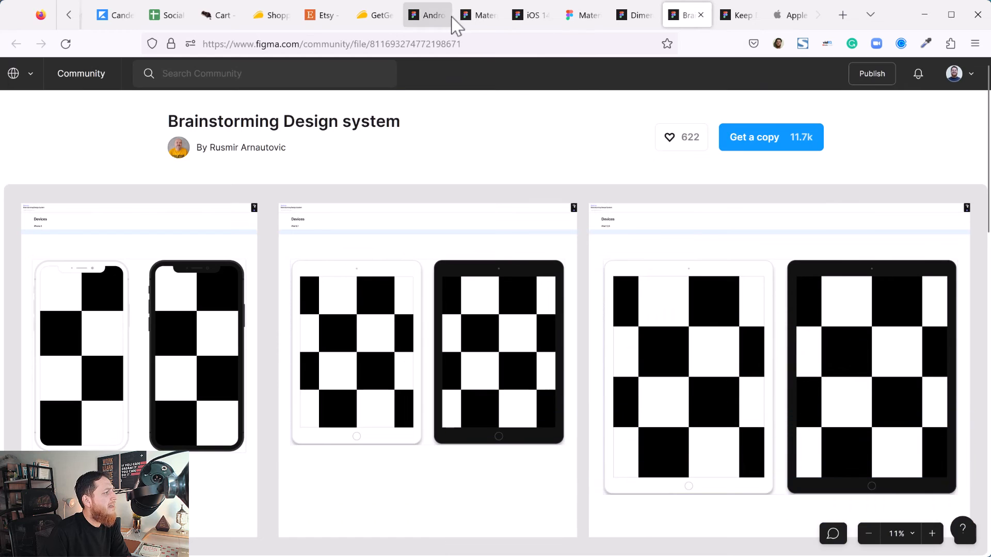
pyautogui.moveTo(649, 290)
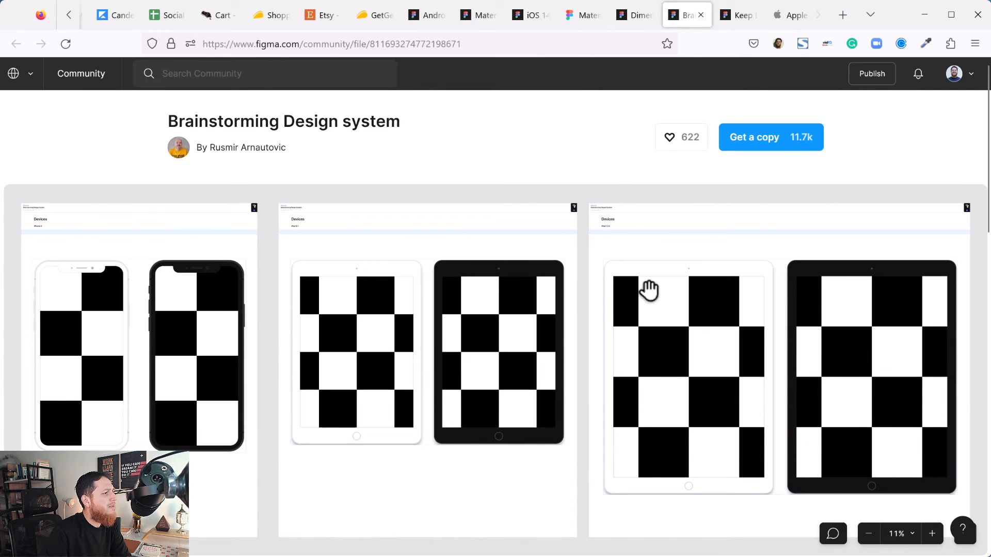
# Step: Cycle through the Finity, Vaadin, Voog and Finity files, then open the Atomic file
pyautogui.click(749, 15)
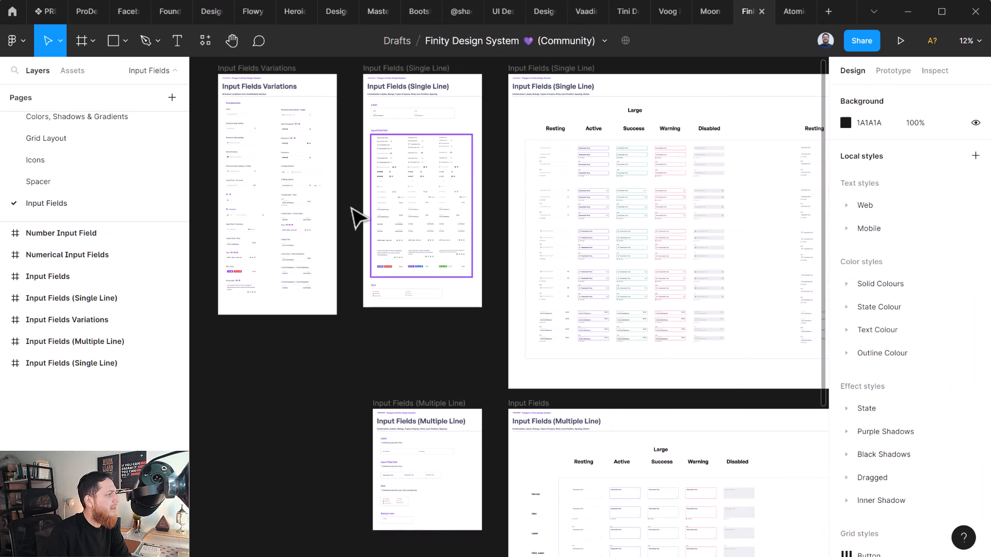
pyautogui.click(581, 11)
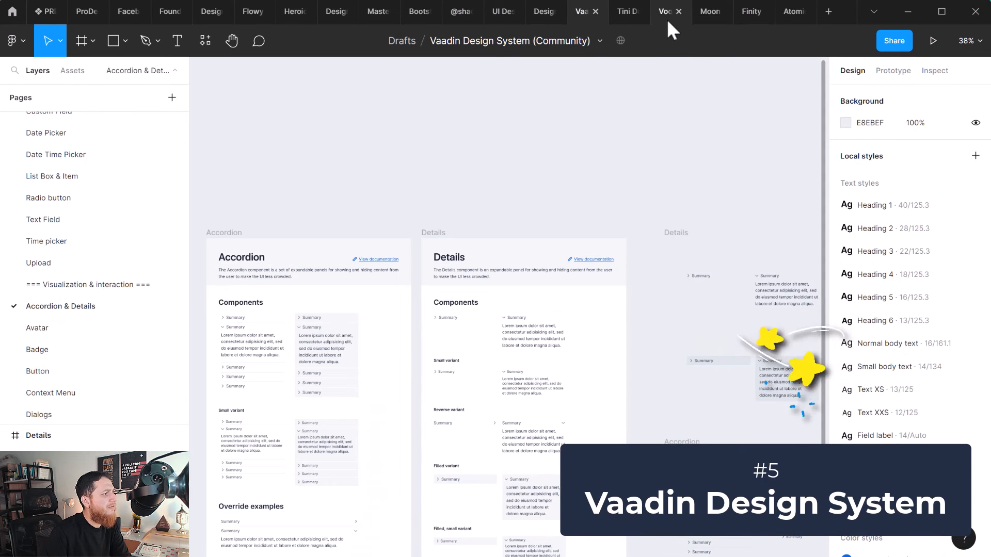
pyautogui.click(663, 12)
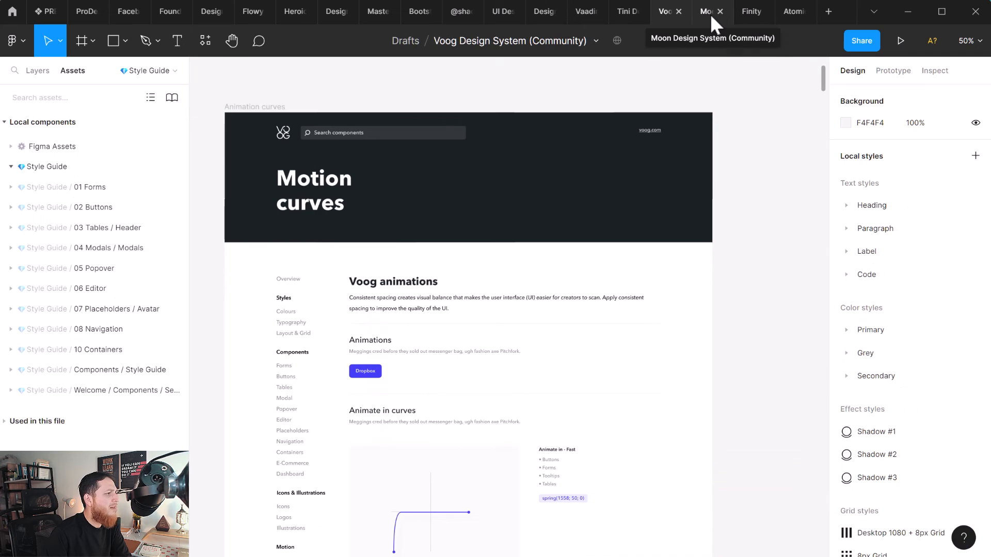
pyautogui.click(751, 12)
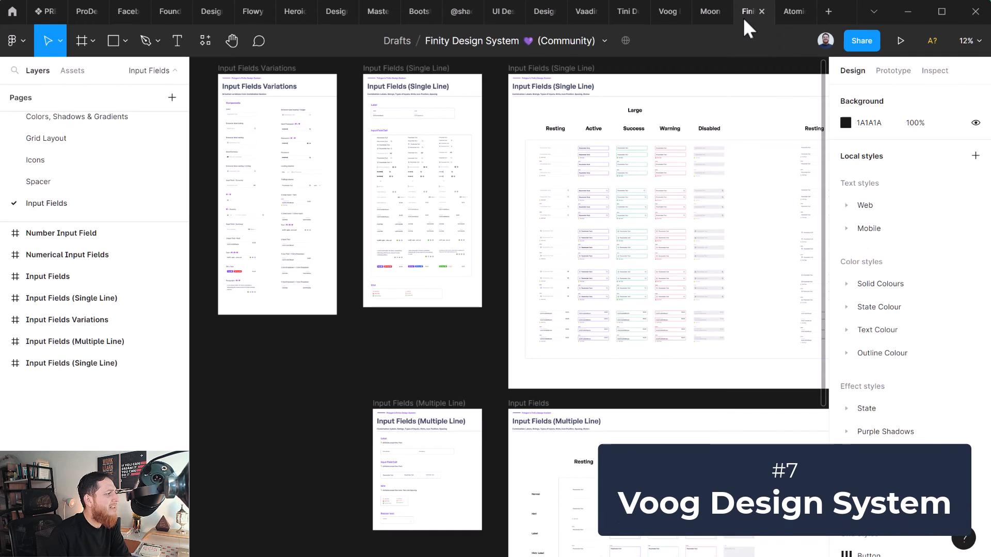
pyautogui.moveTo(795, 11)
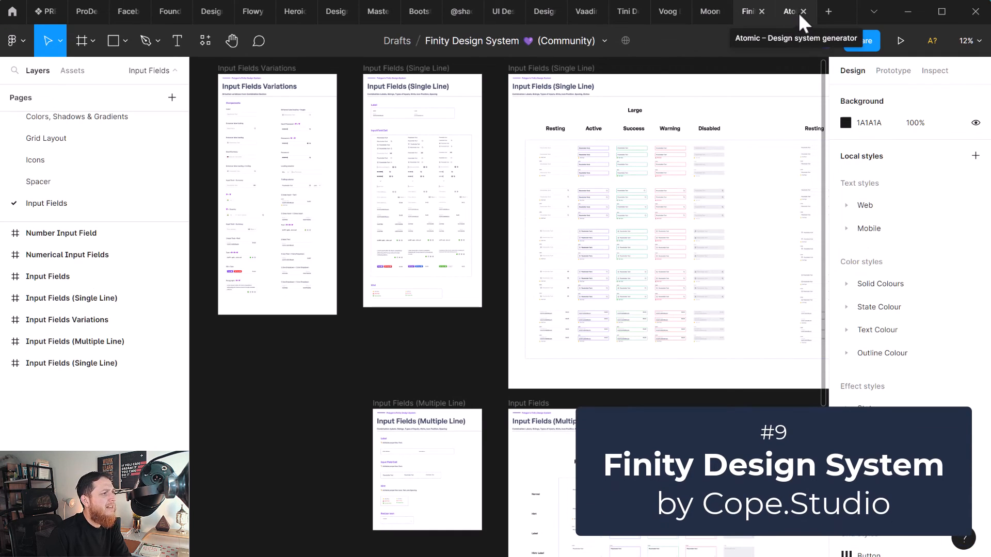
pyautogui.click(803, 11)
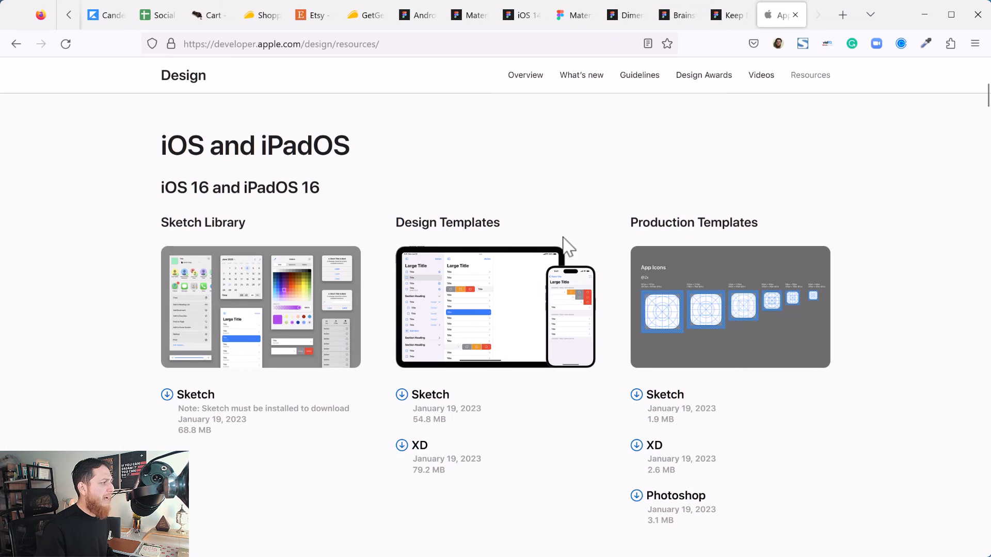
pyautogui.moveTo(442, 333)
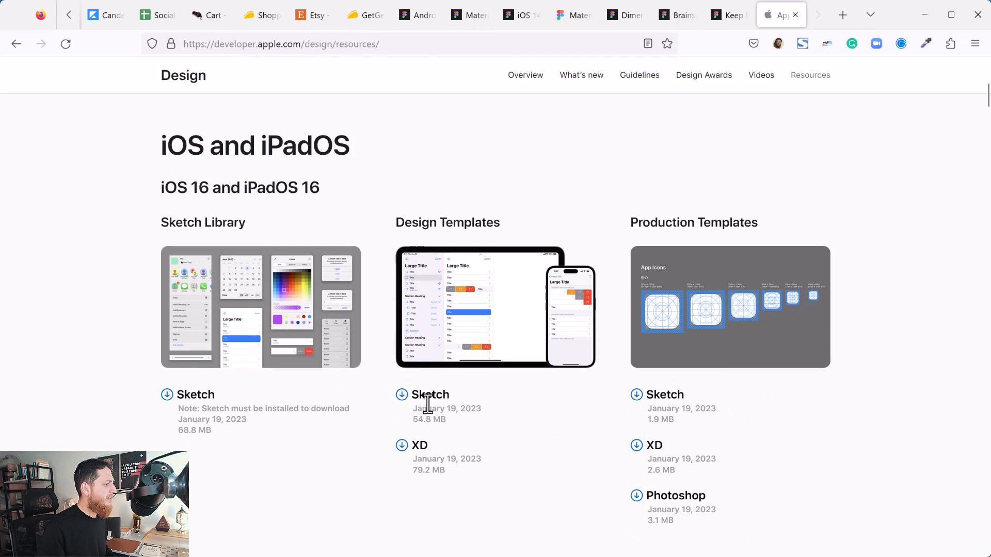
pyautogui.moveTo(456, 333)
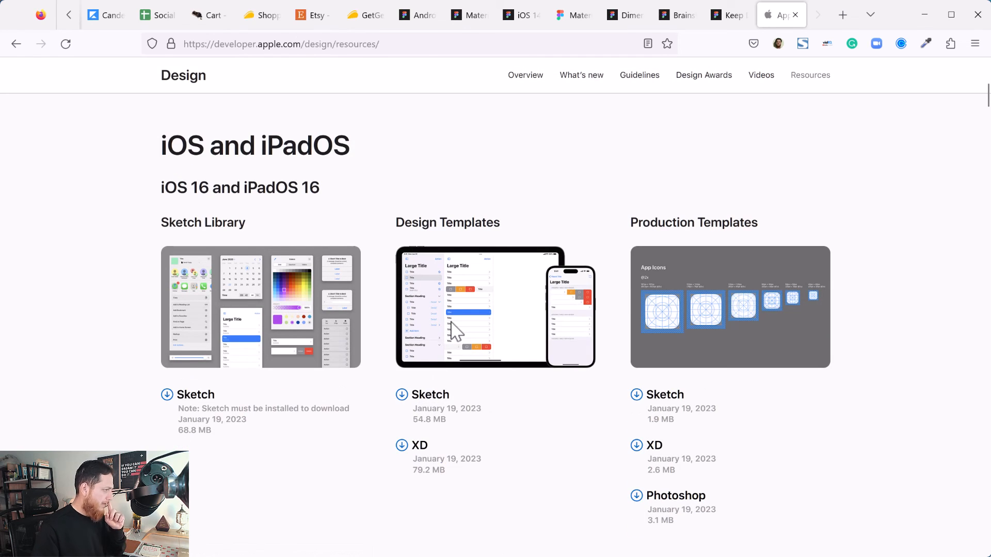
pyautogui.moveTo(202, 297)
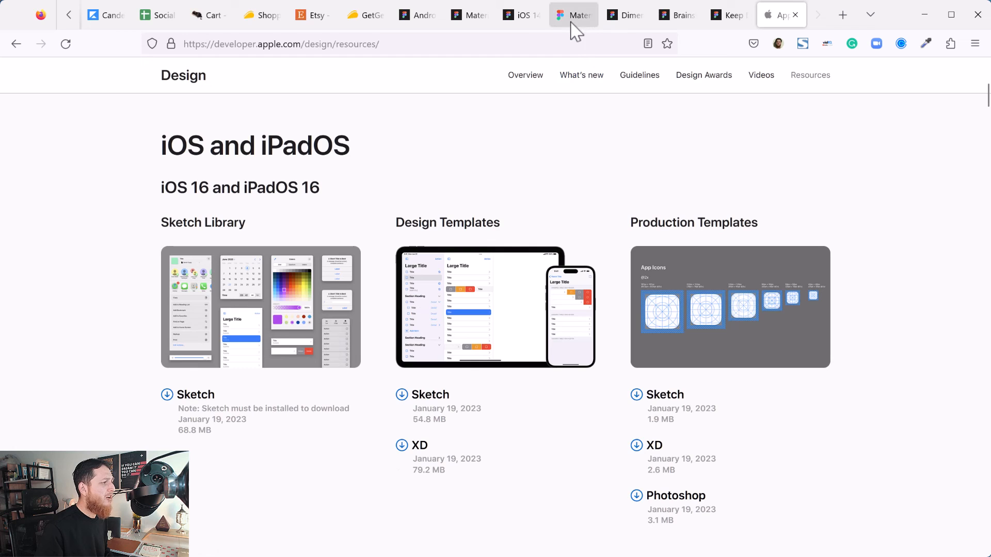
# Step: Switch to the iOS 14 UI Kit for Figma file, showing its Colors, Lockscreen and Keyboard boards
pyautogui.click(521, 15)
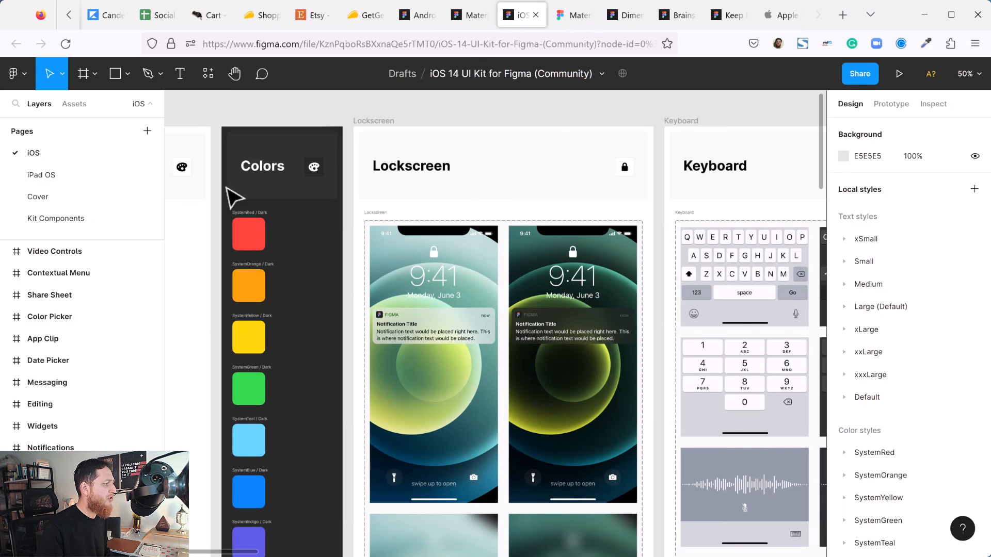
pyautogui.moveTo(499, 88)
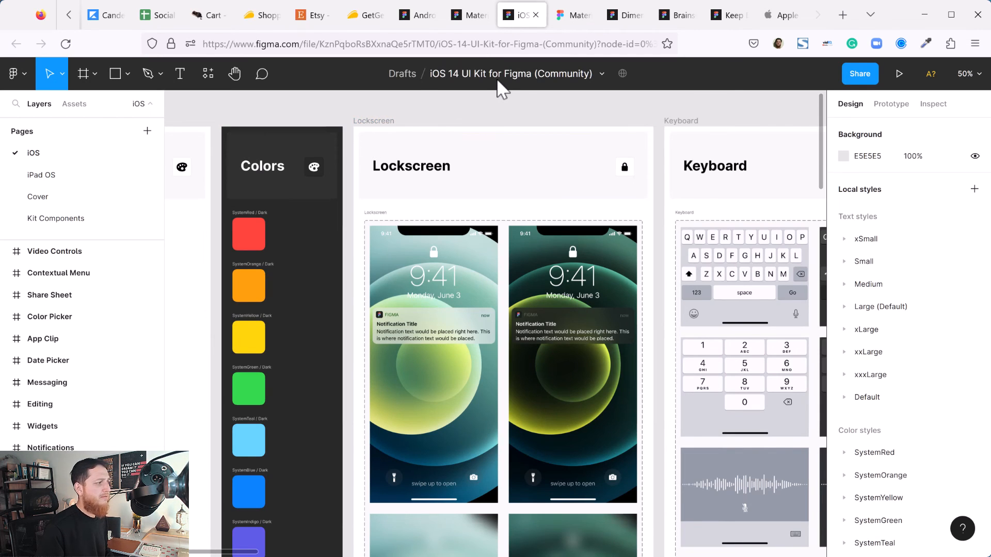